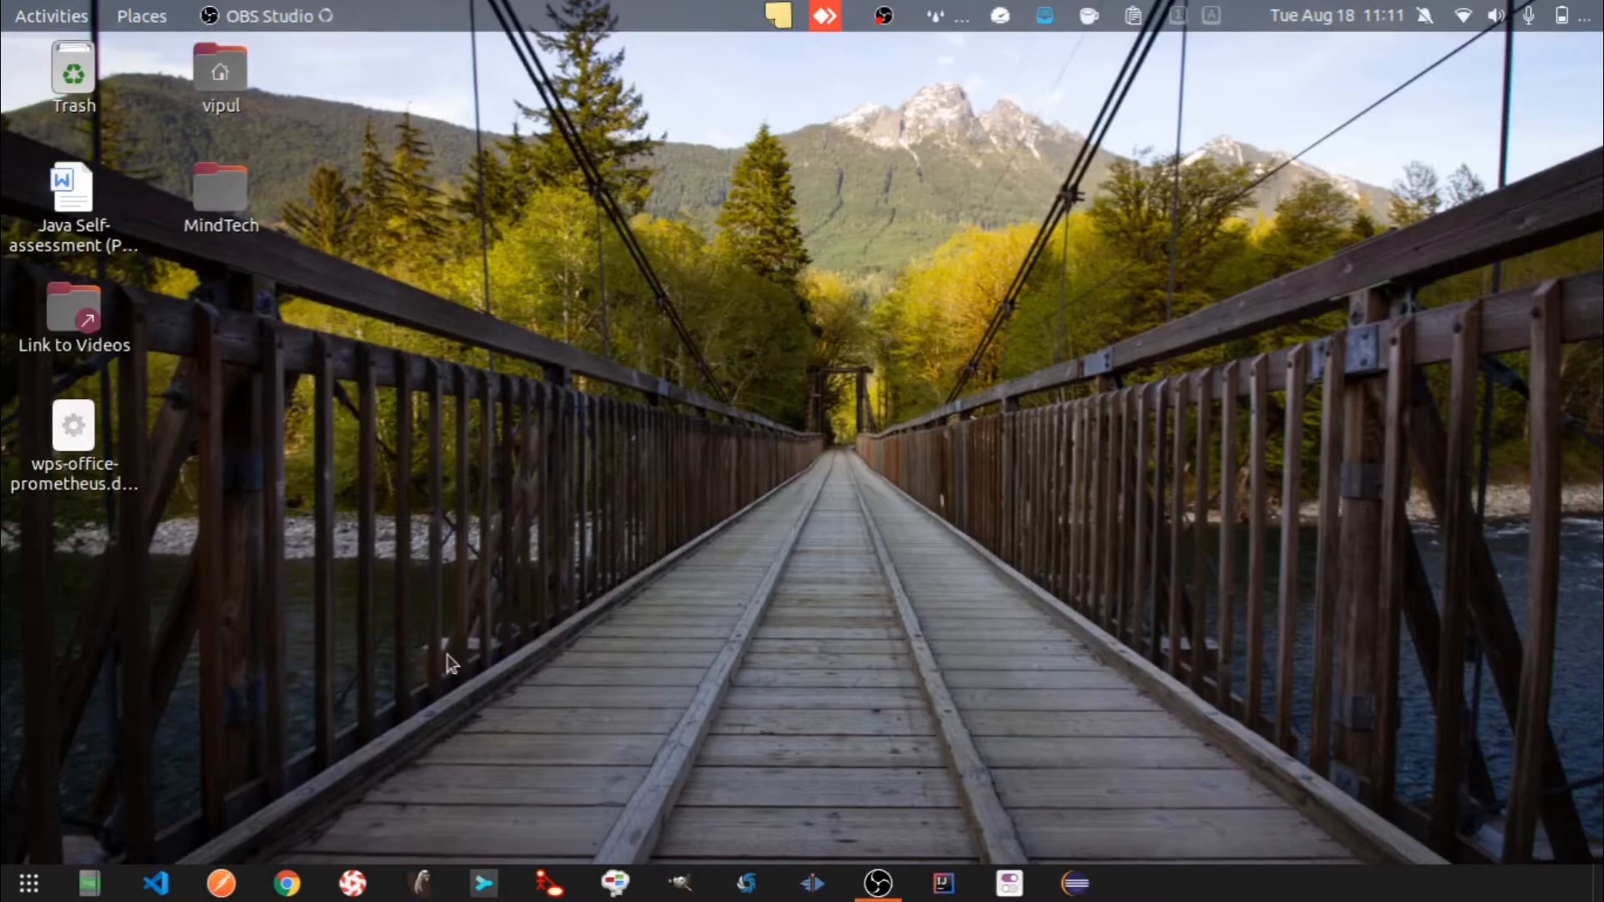
pyautogui.moveTo(28, 883)
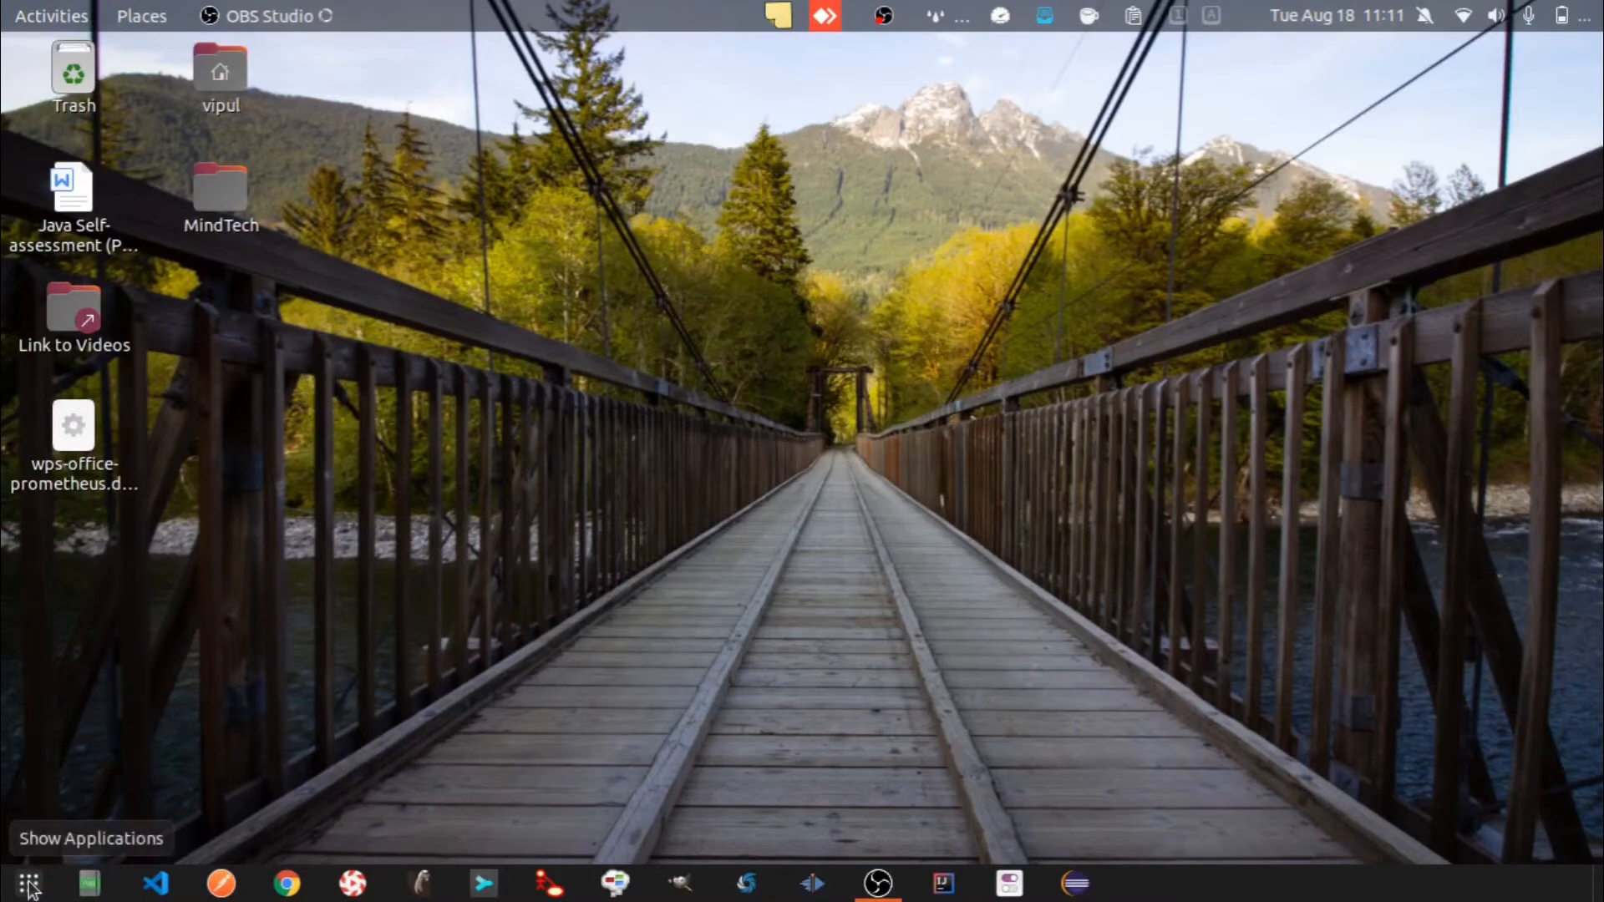
# - Search the application overview for 'ub' and launch Ubuntu Software
pyautogui.click(29, 883)
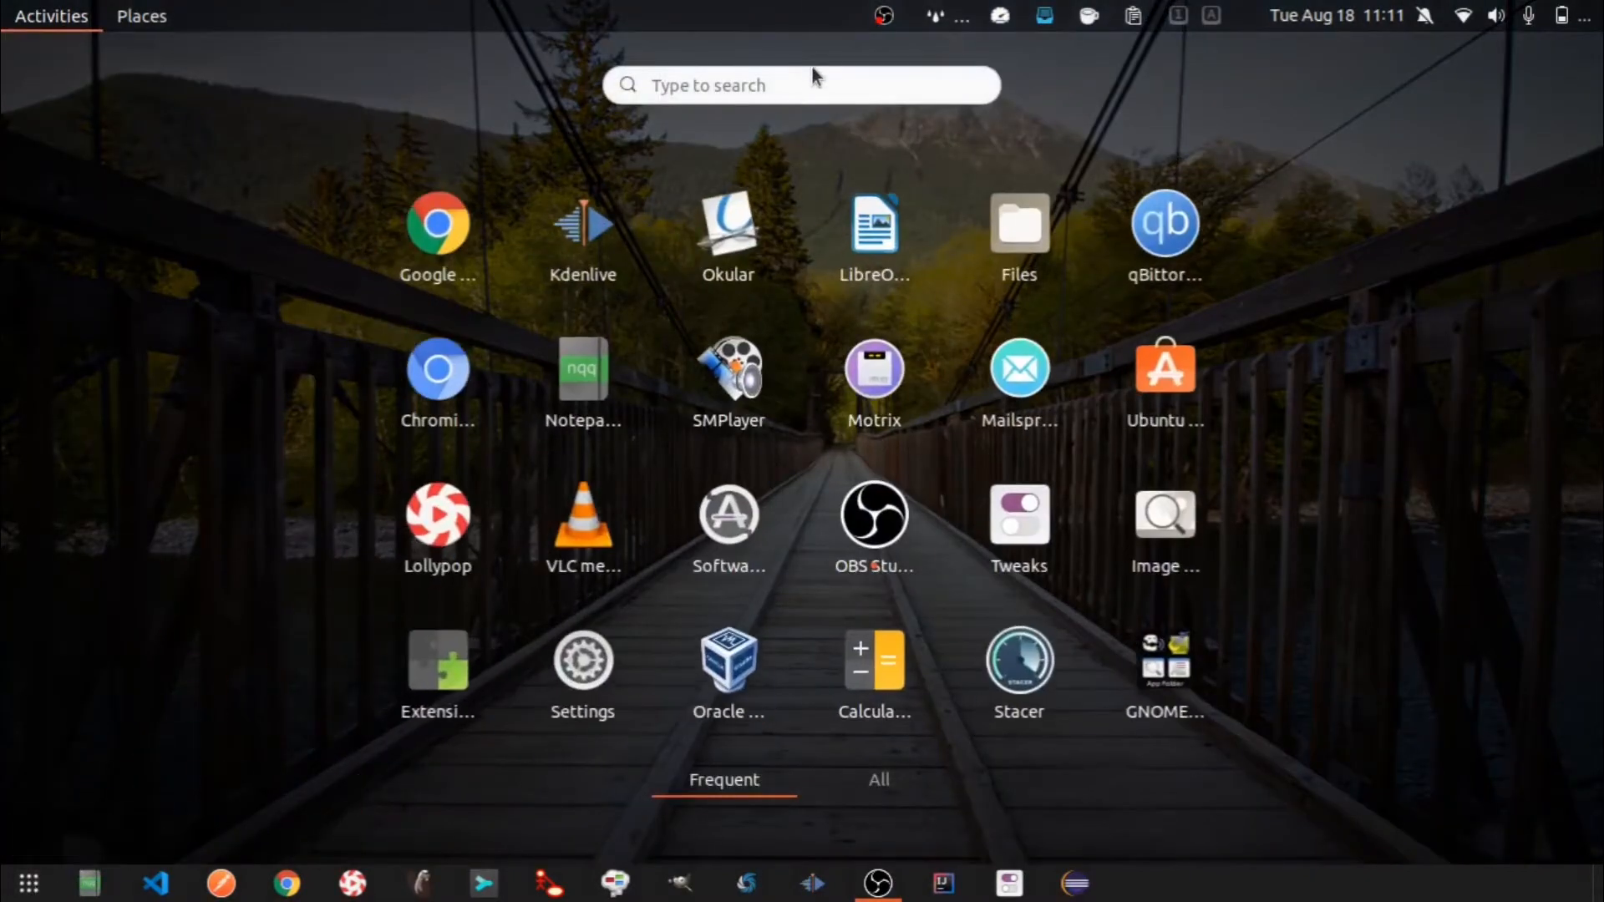
pyautogui.write('ubuntu')
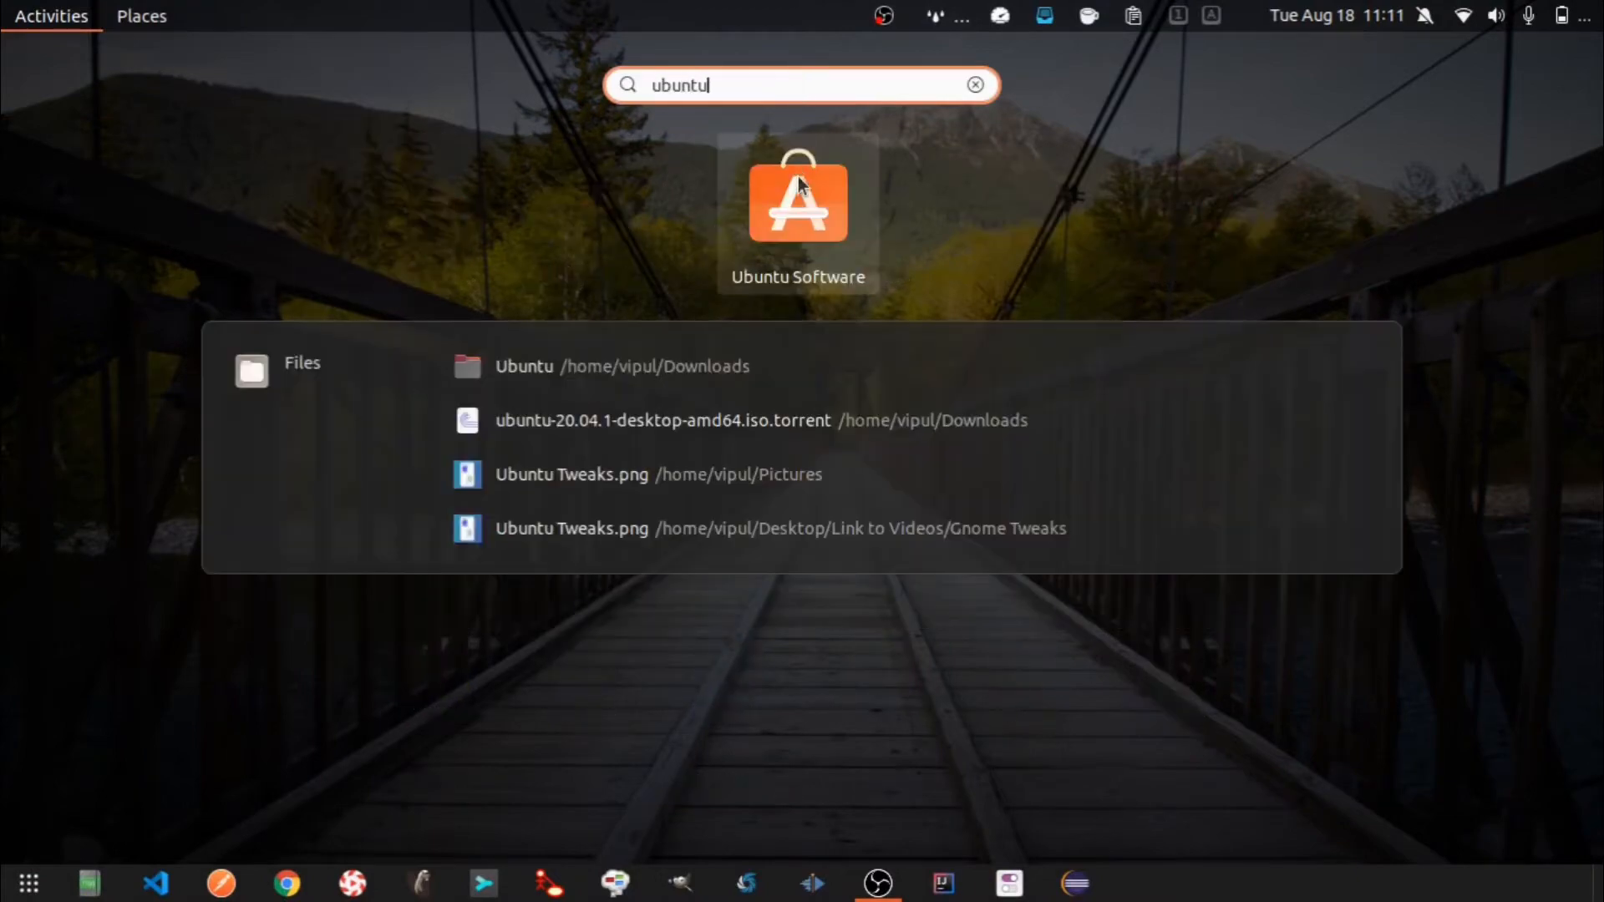
pyautogui.click(797, 201)
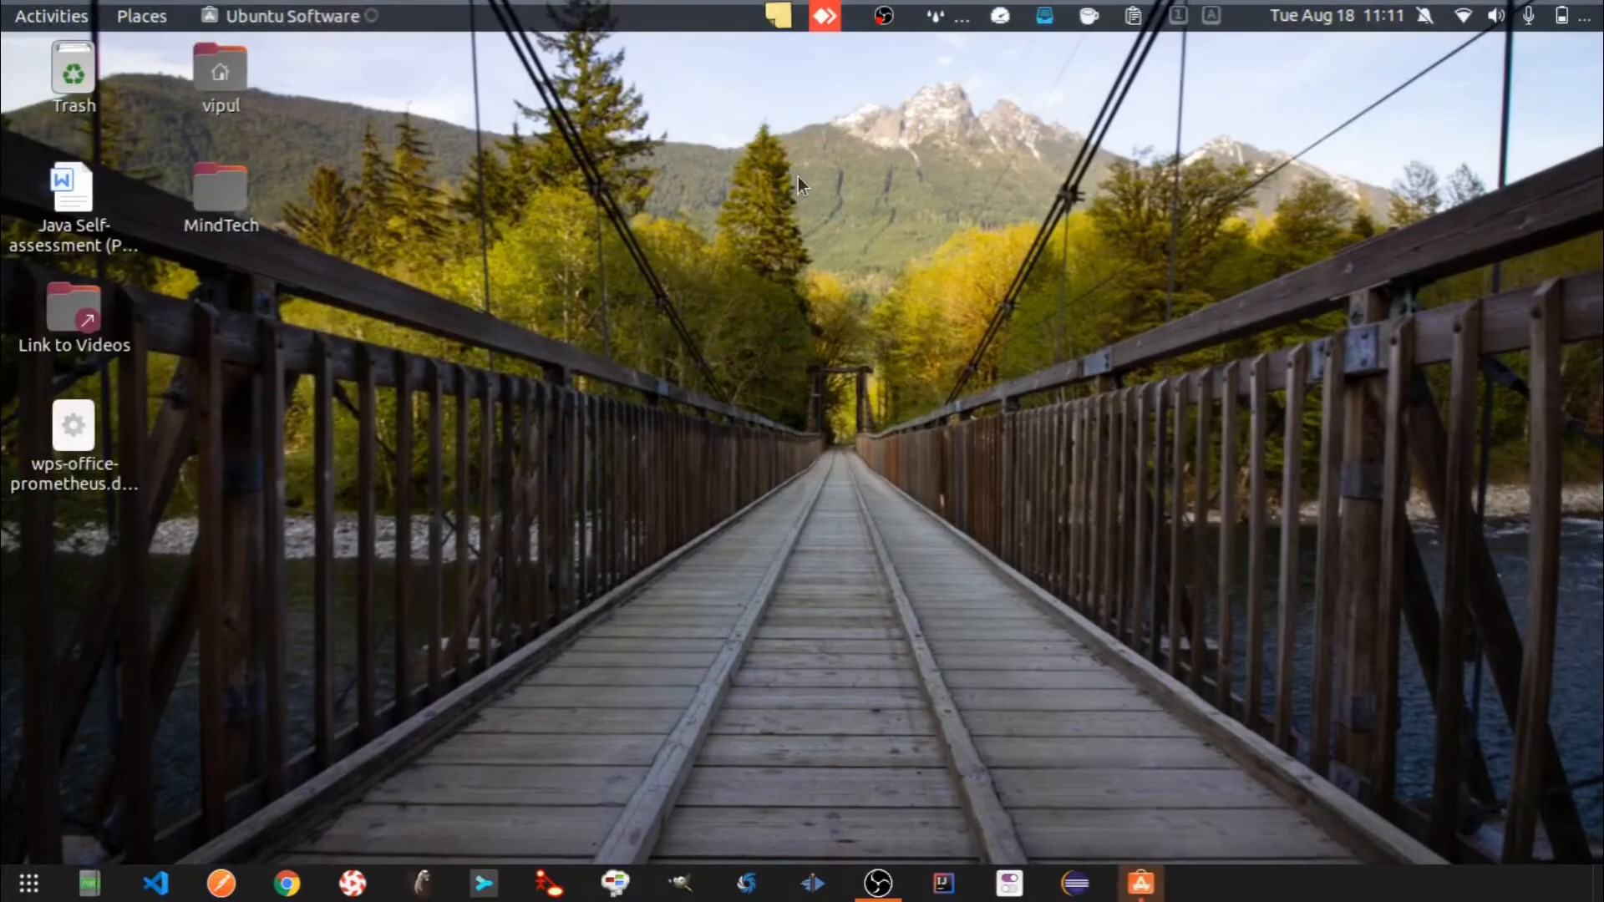
# - Find Tilix in the store, install it with password authentication, and close the store
pyautogui.click(1138, 882)
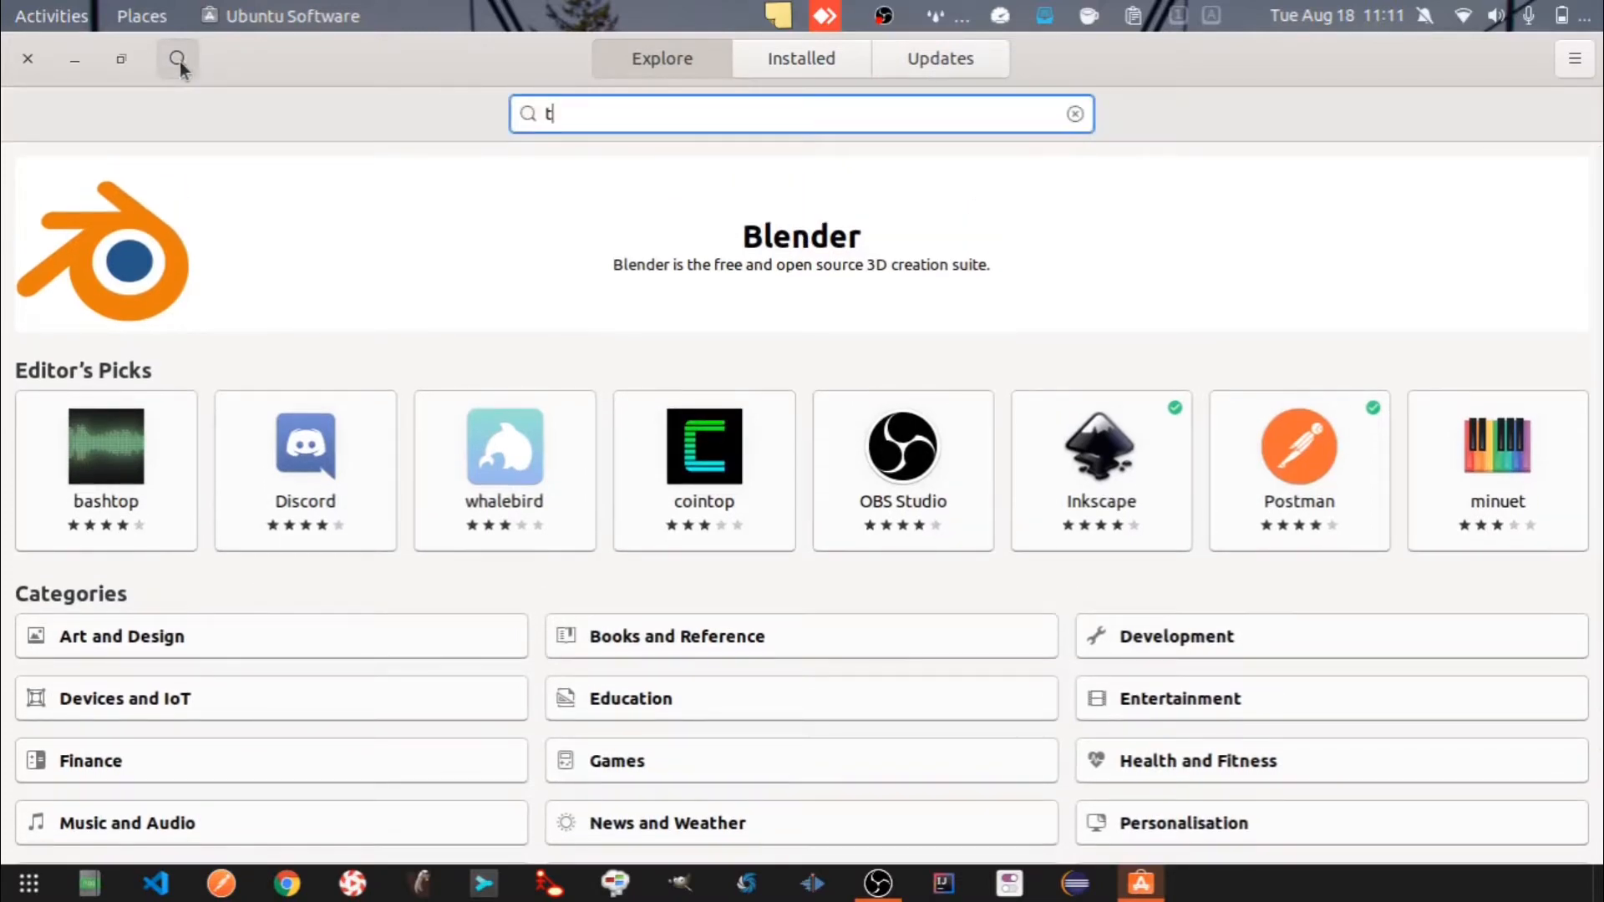
pyautogui.write('ilix')
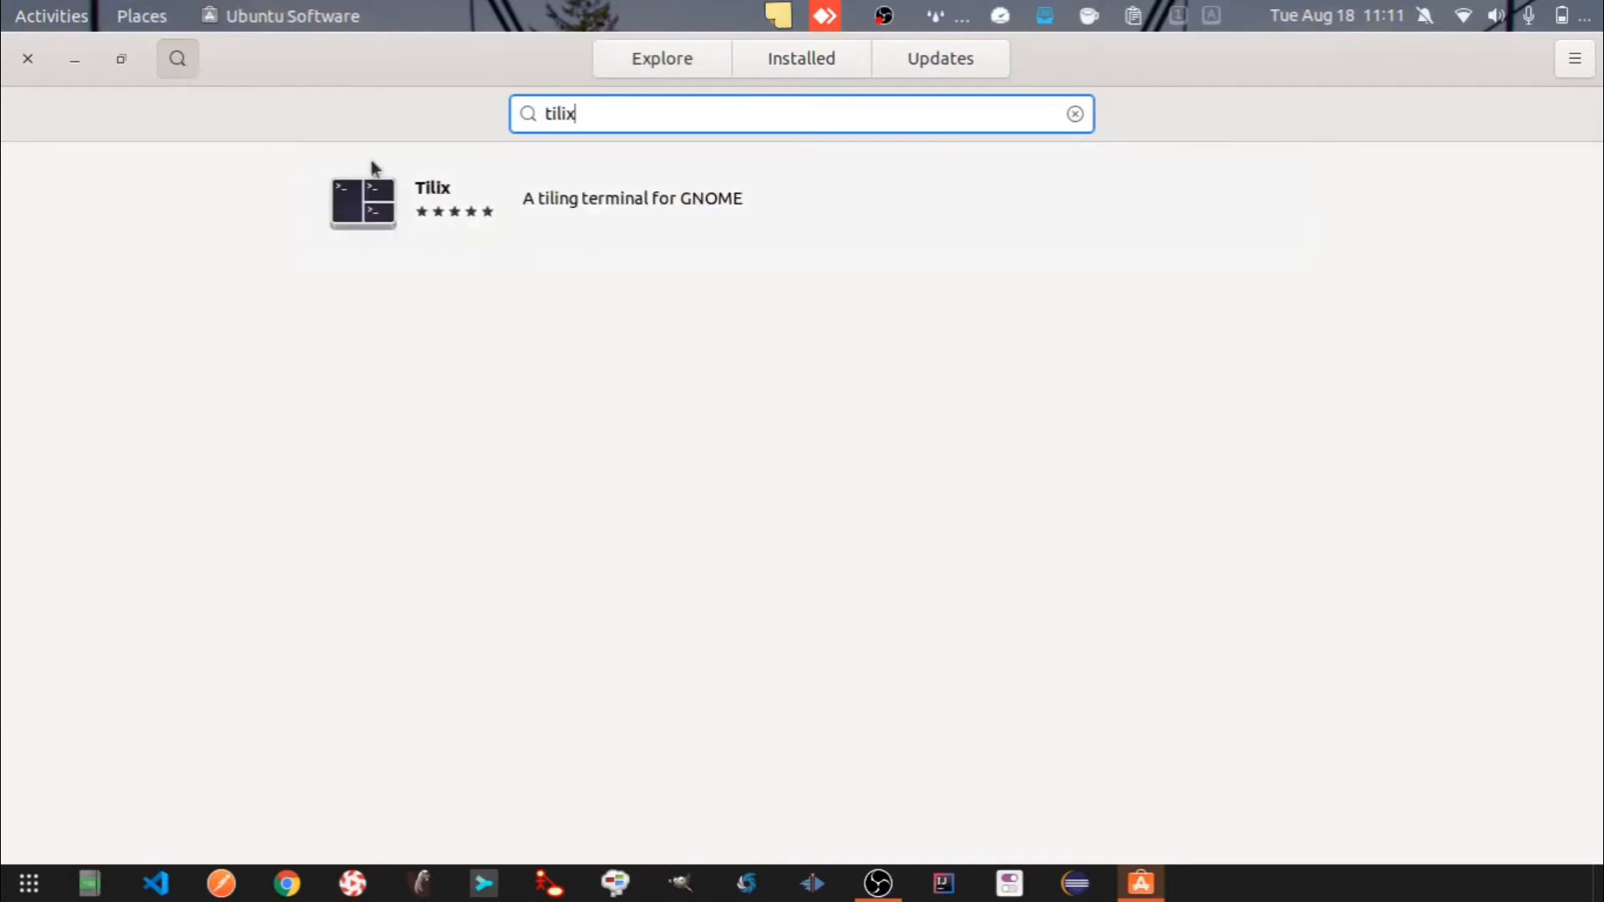
pyautogui.click(432, 197)
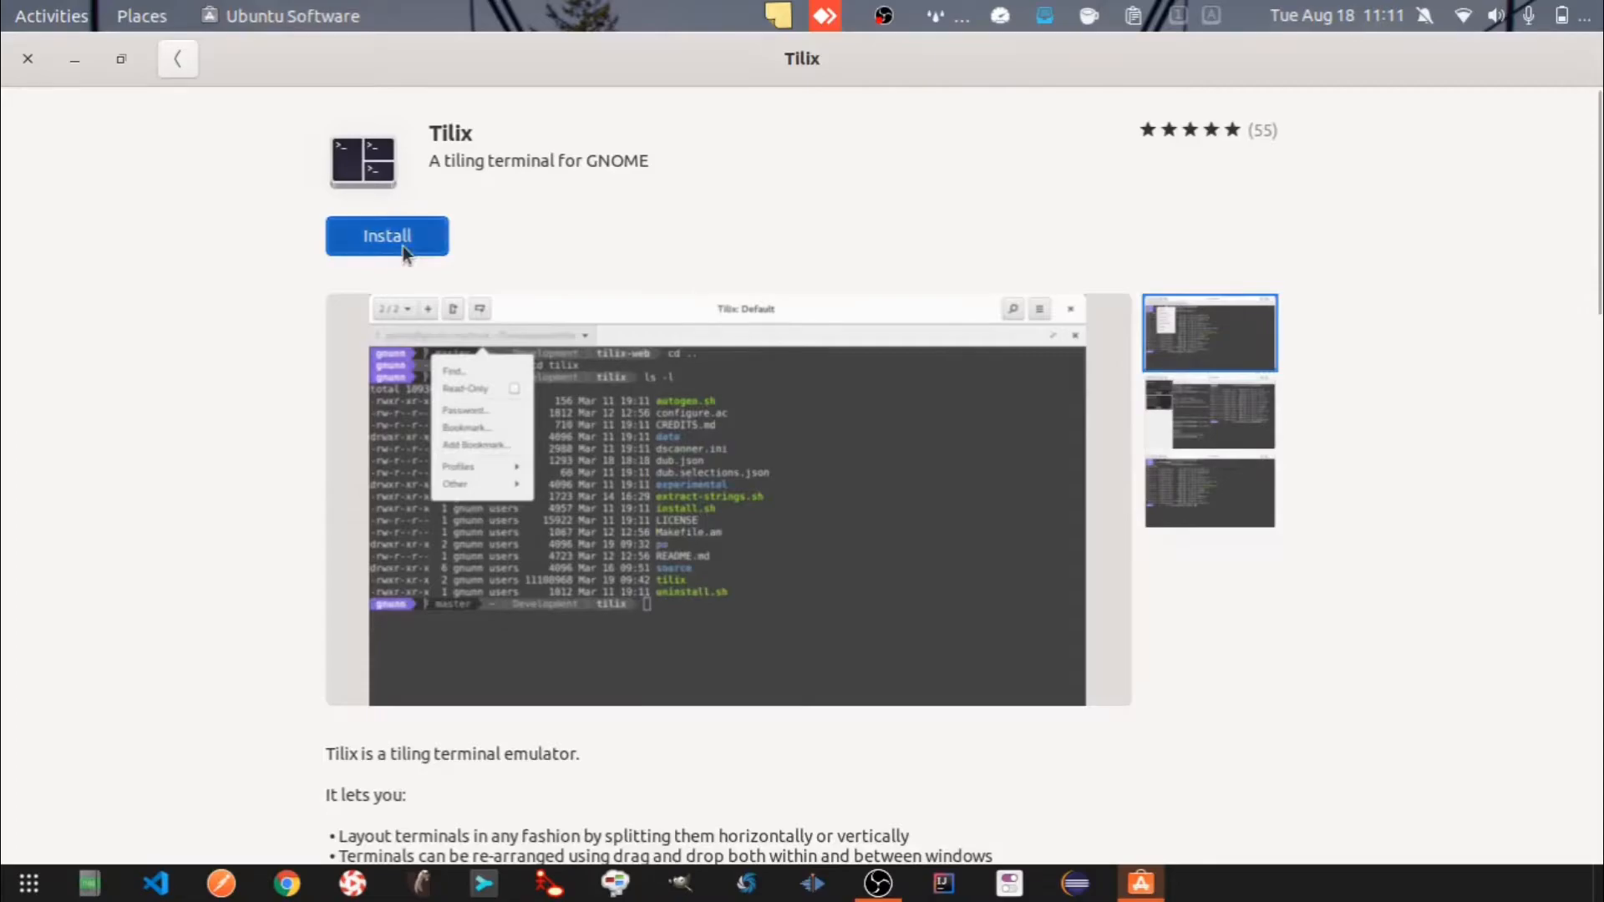
pyautogui.click(386, 236)
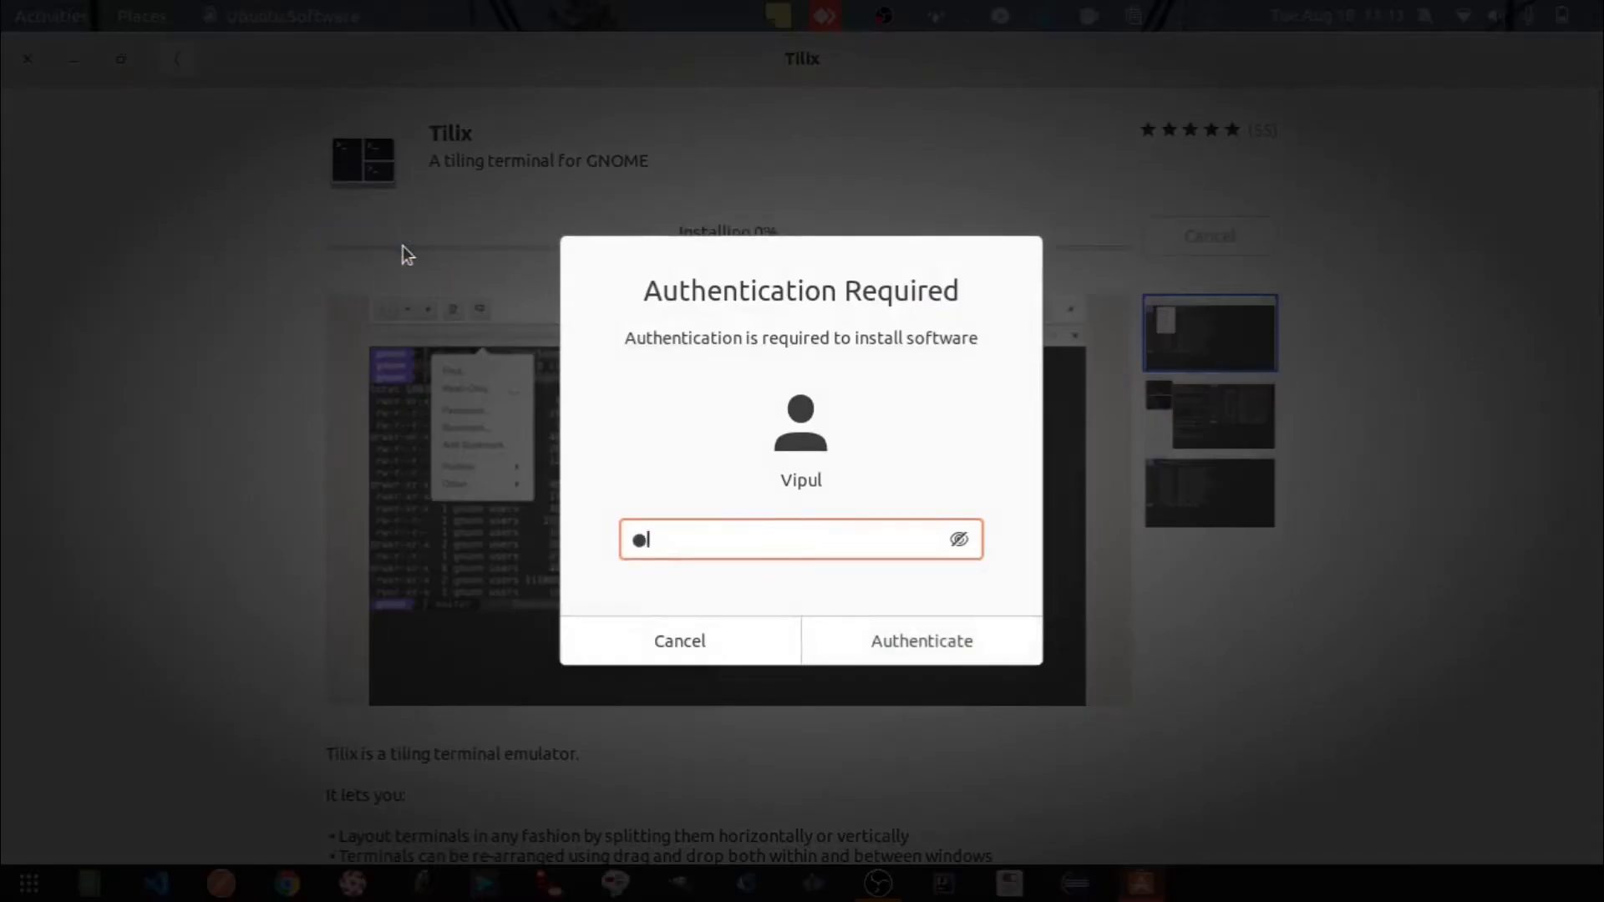
pyautogui.write('password')
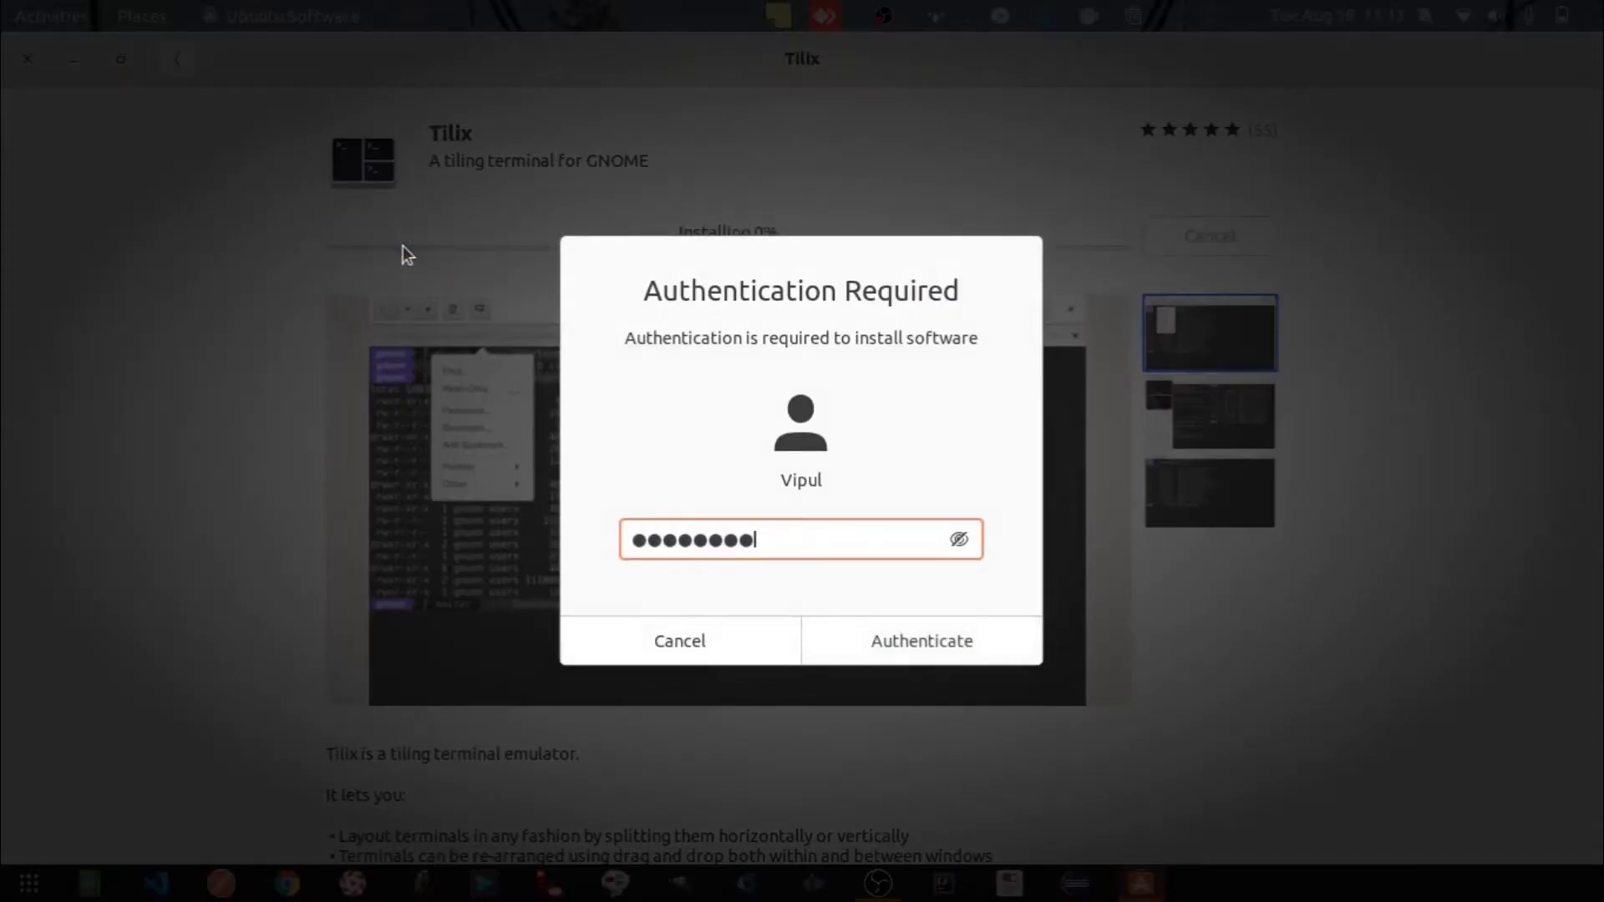
pyautogui.click(919, 641)
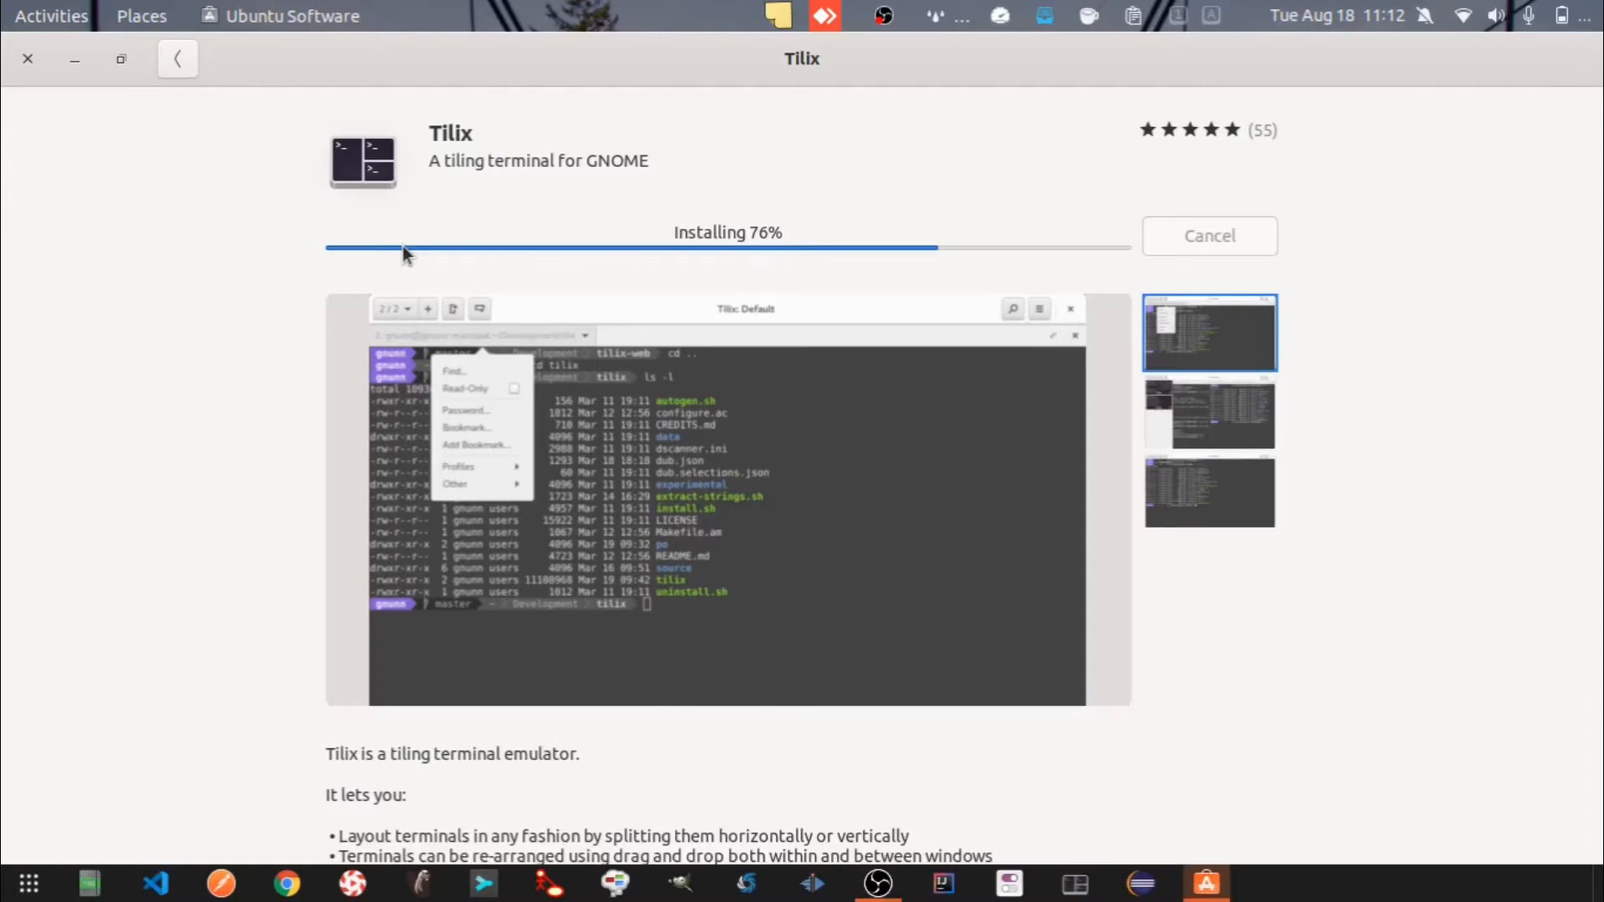
pyautogui.click(74, 59)
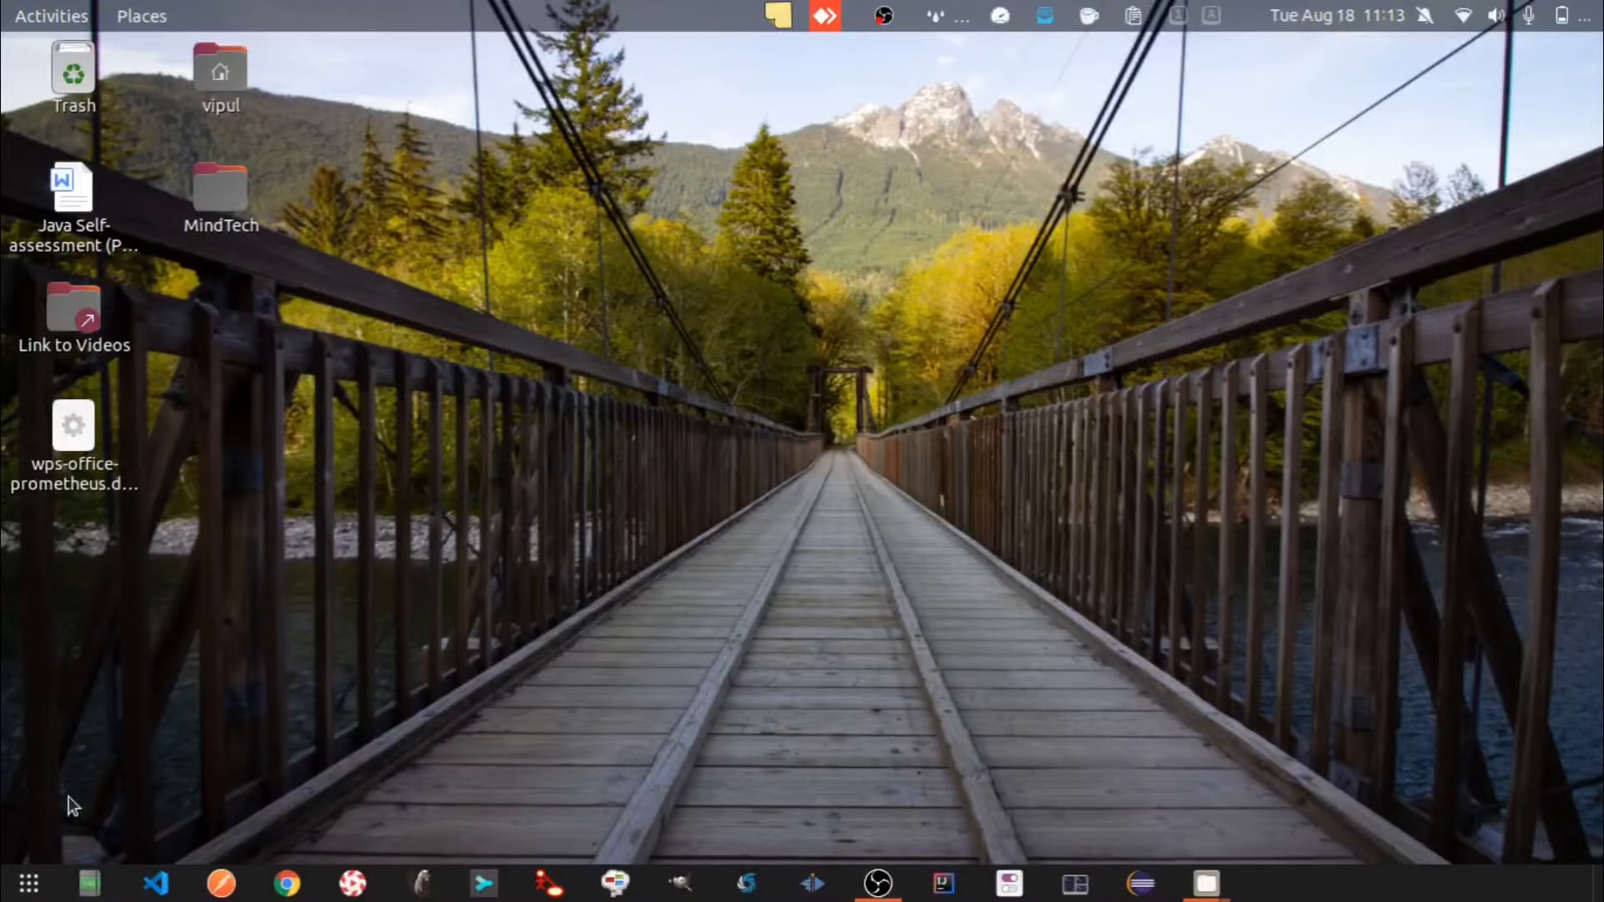
pyautogui.moveTo(28, 884)
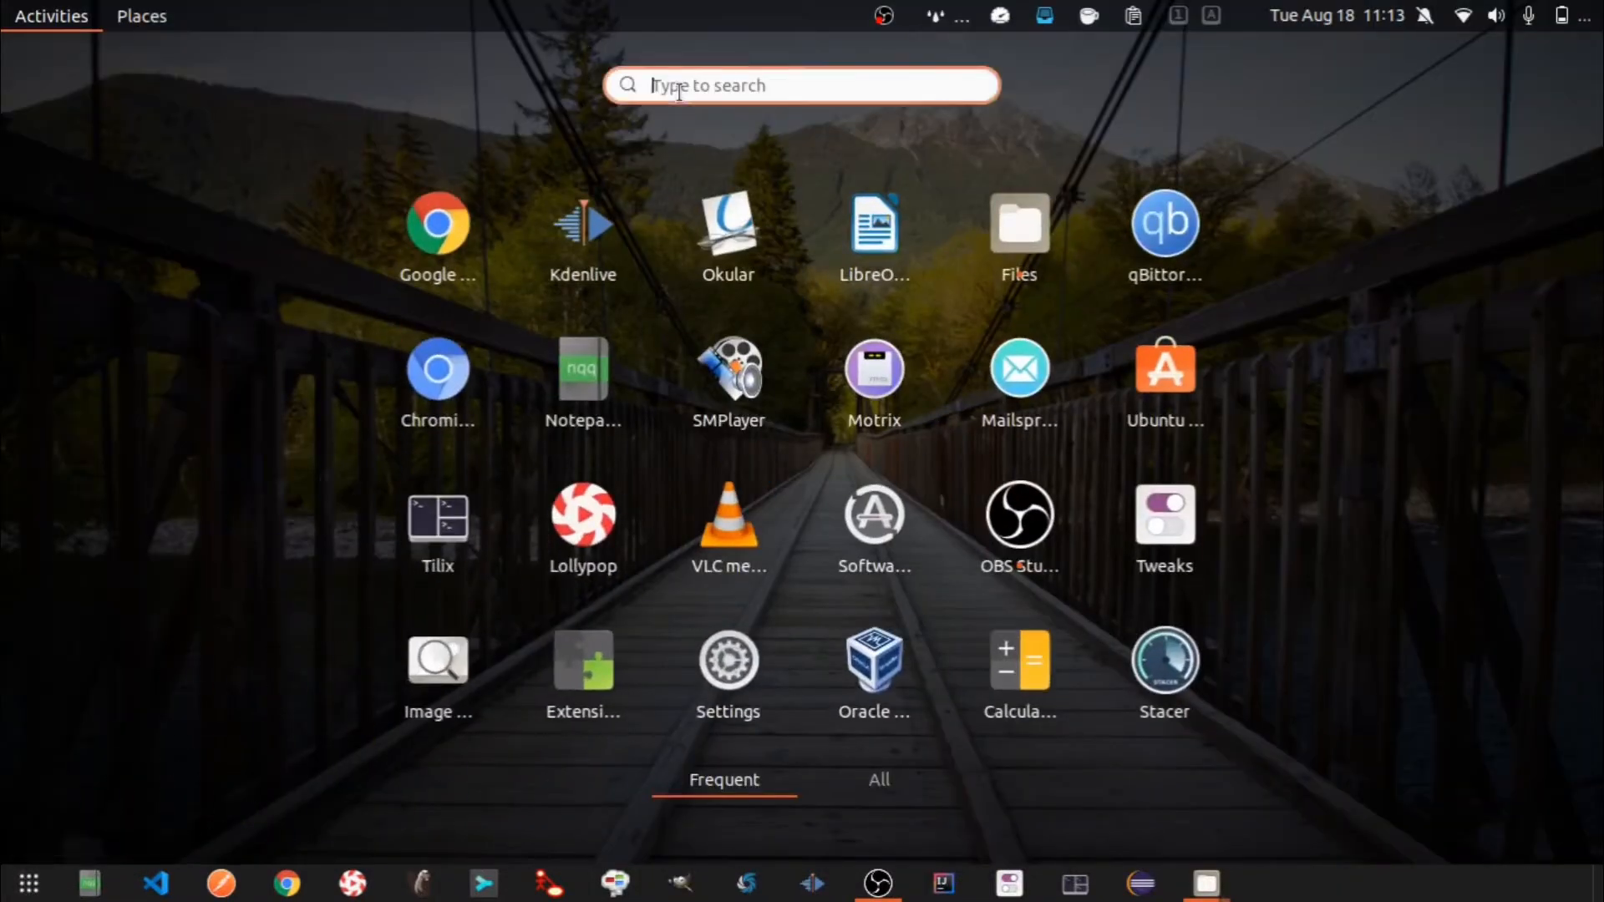
# - Launch Tilix via a 'til' search and close its window again
pyautogui.write('tilix')
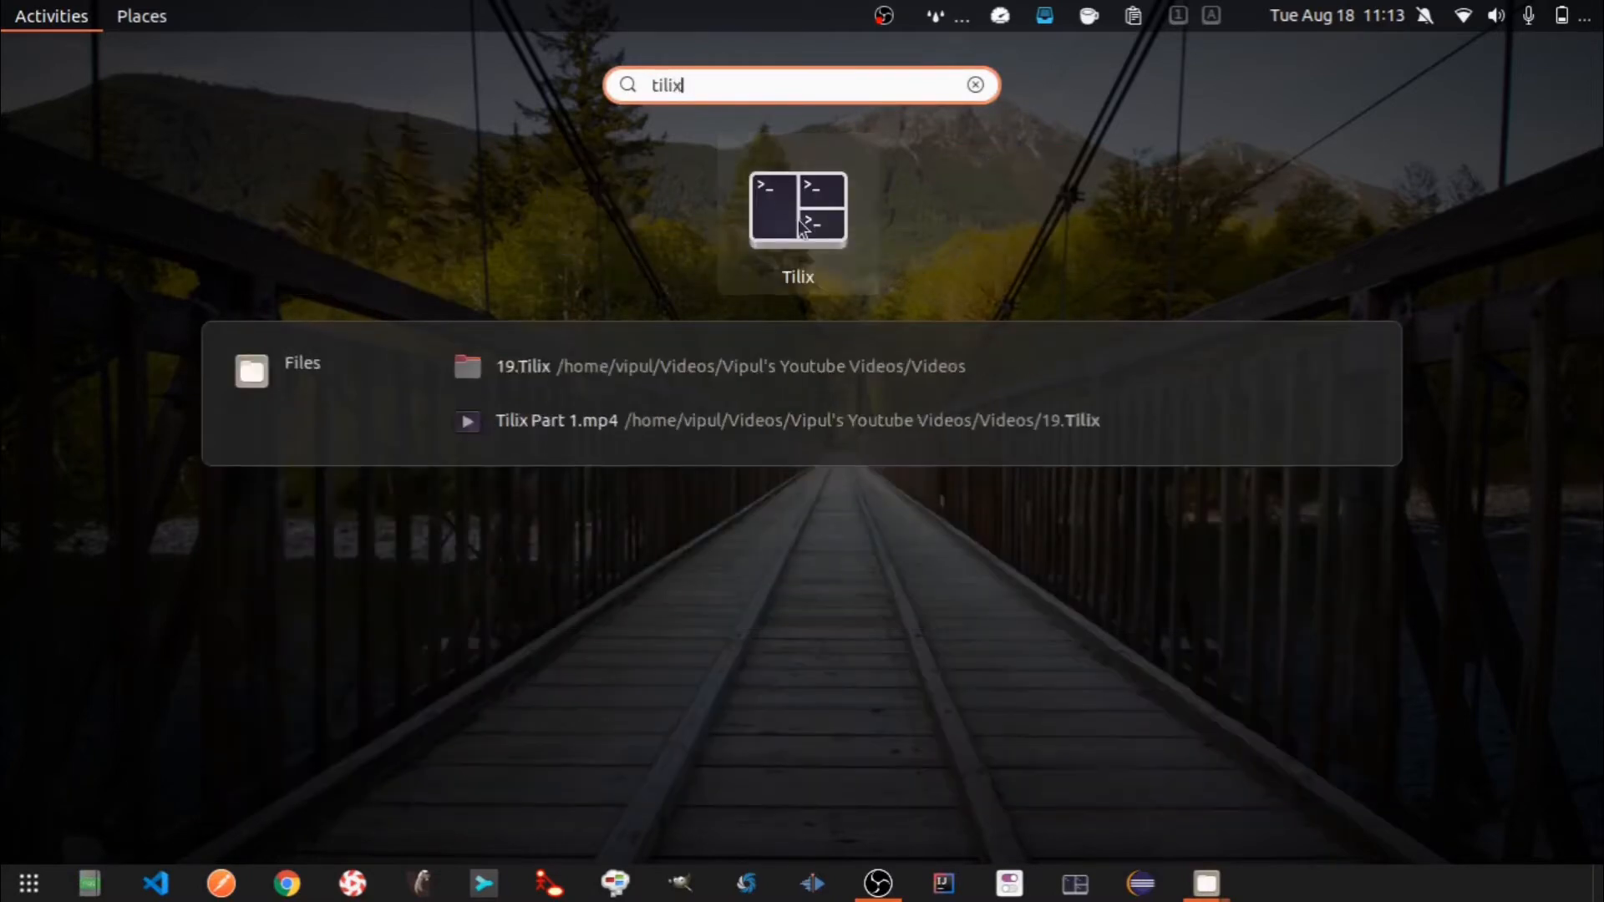
pyautogui.click(797, 209)
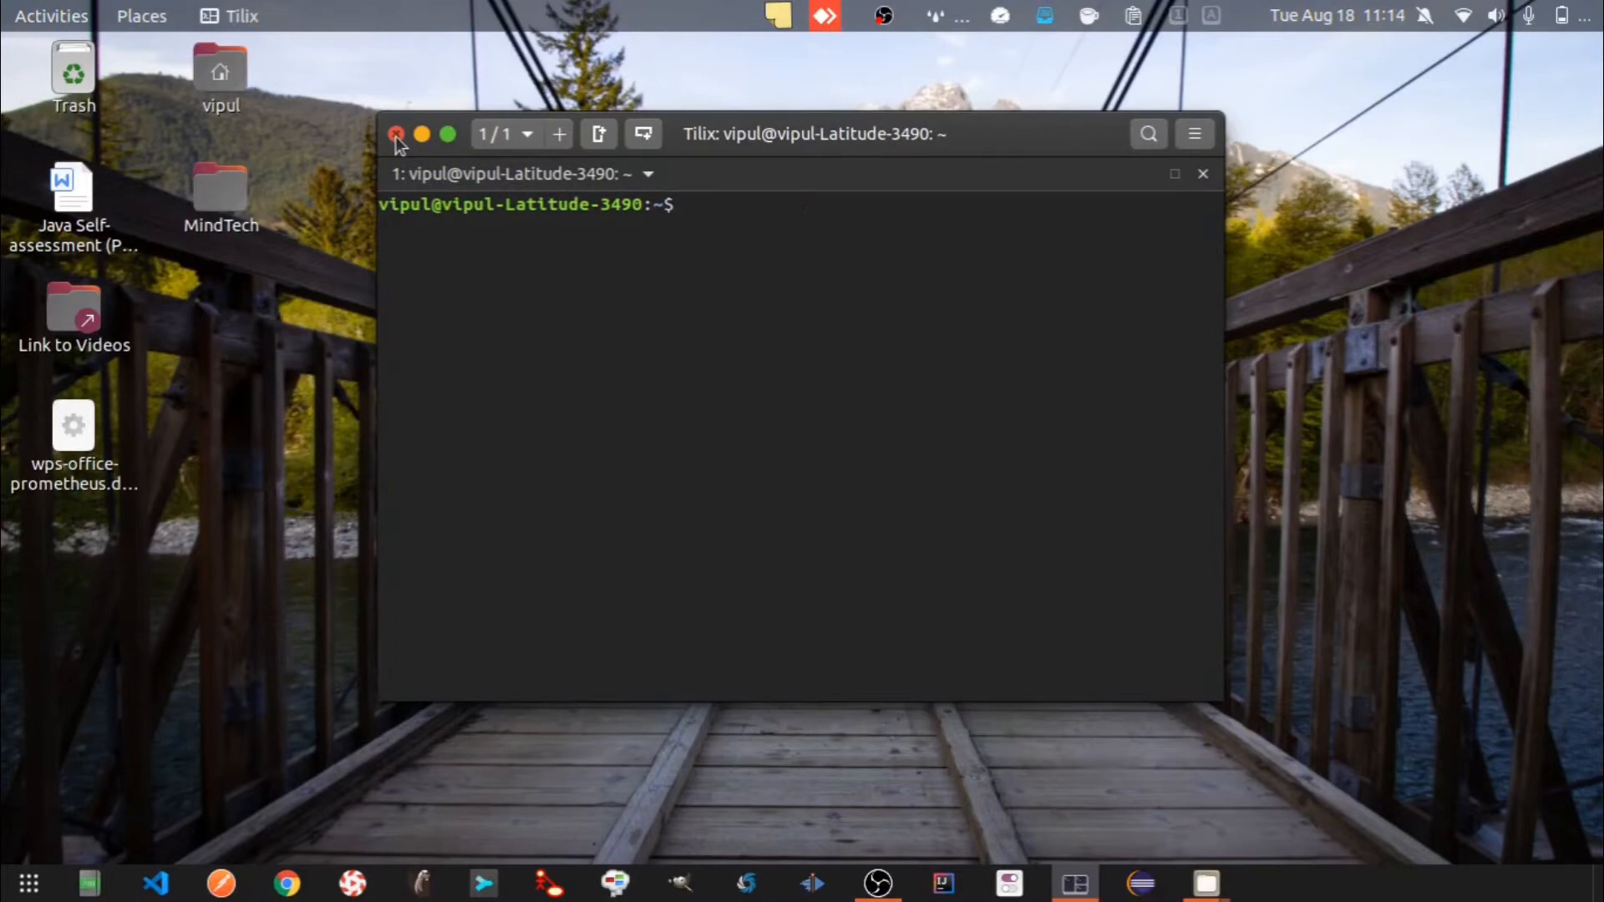
pyautogui.click(141, 17)
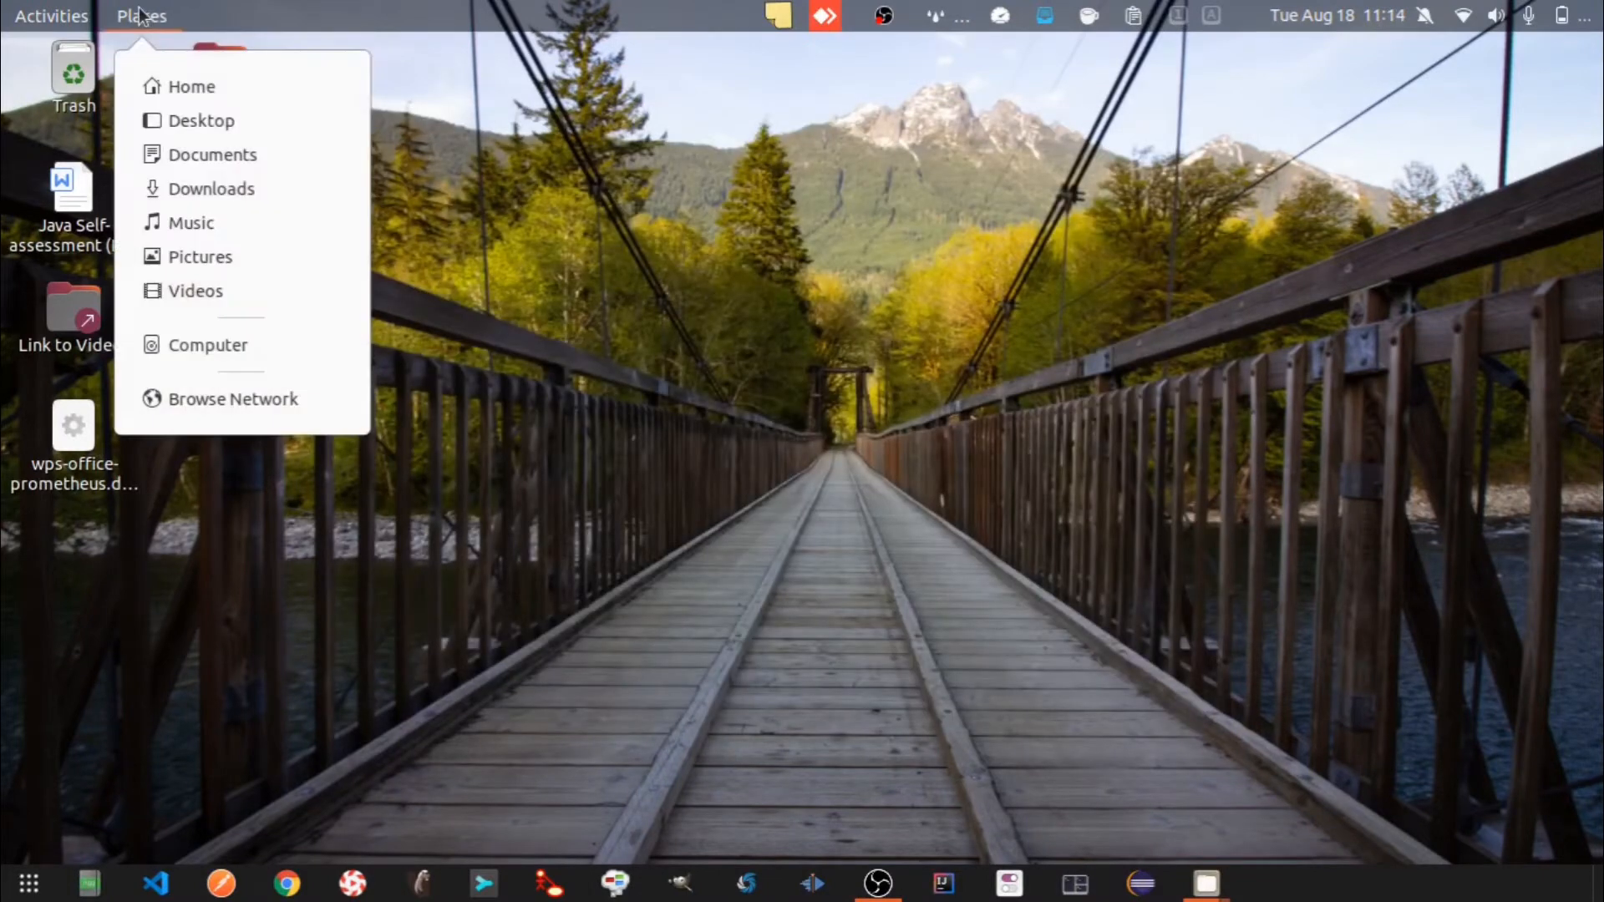
# - Open Home from Places and use the folder's context menu to open Tilix there
pyautogui.click(190, 86)
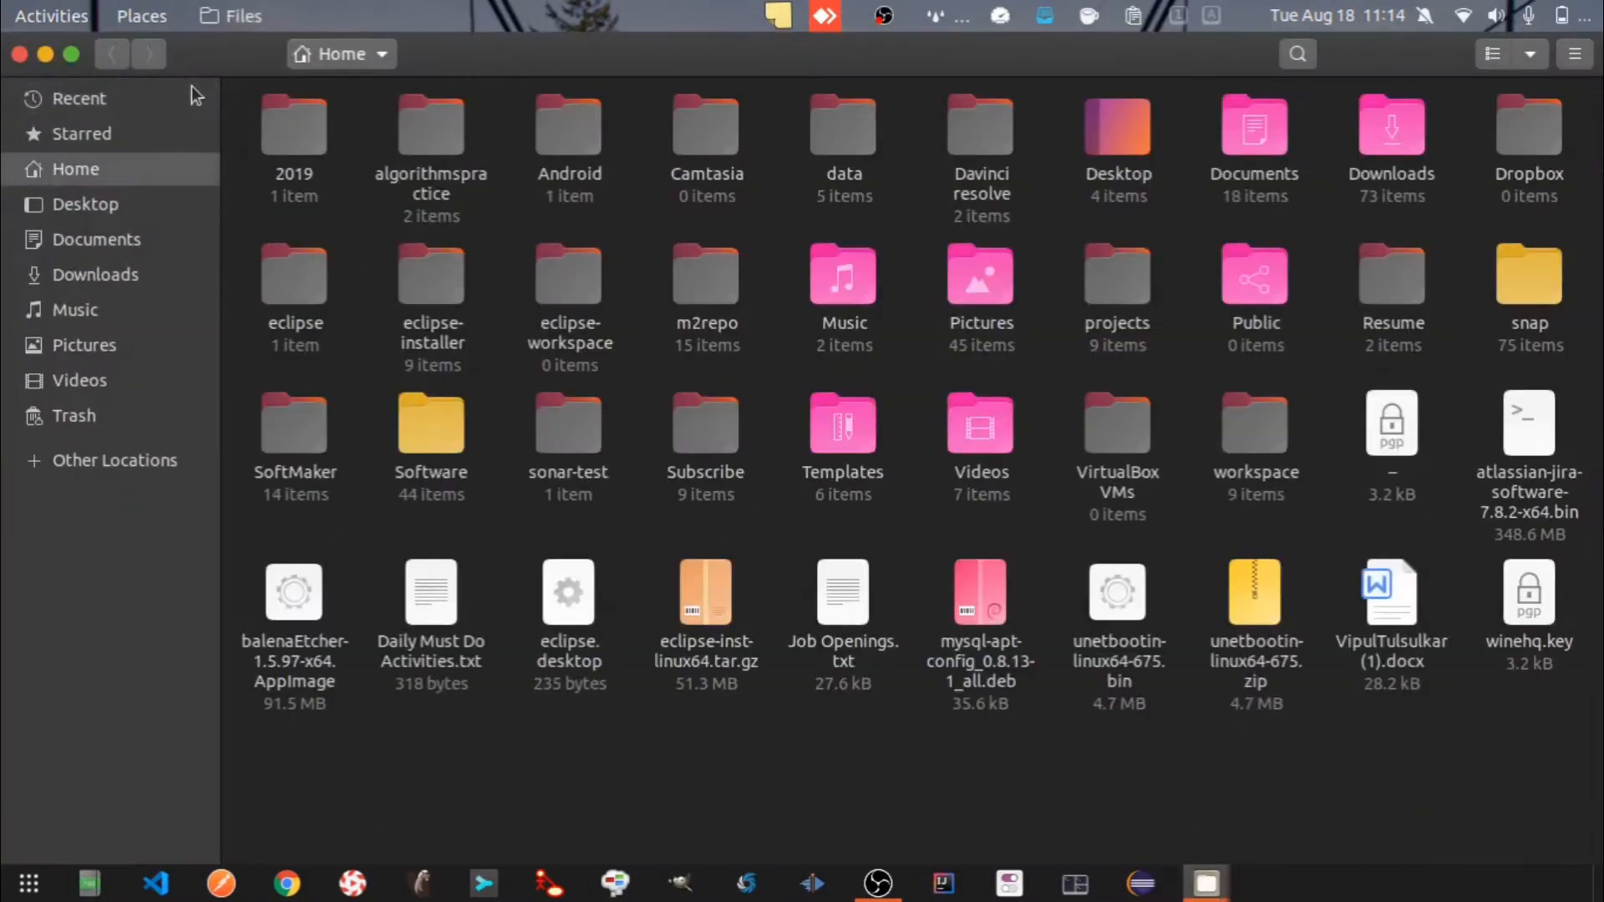
pyautogui.moveTo(826, 811)
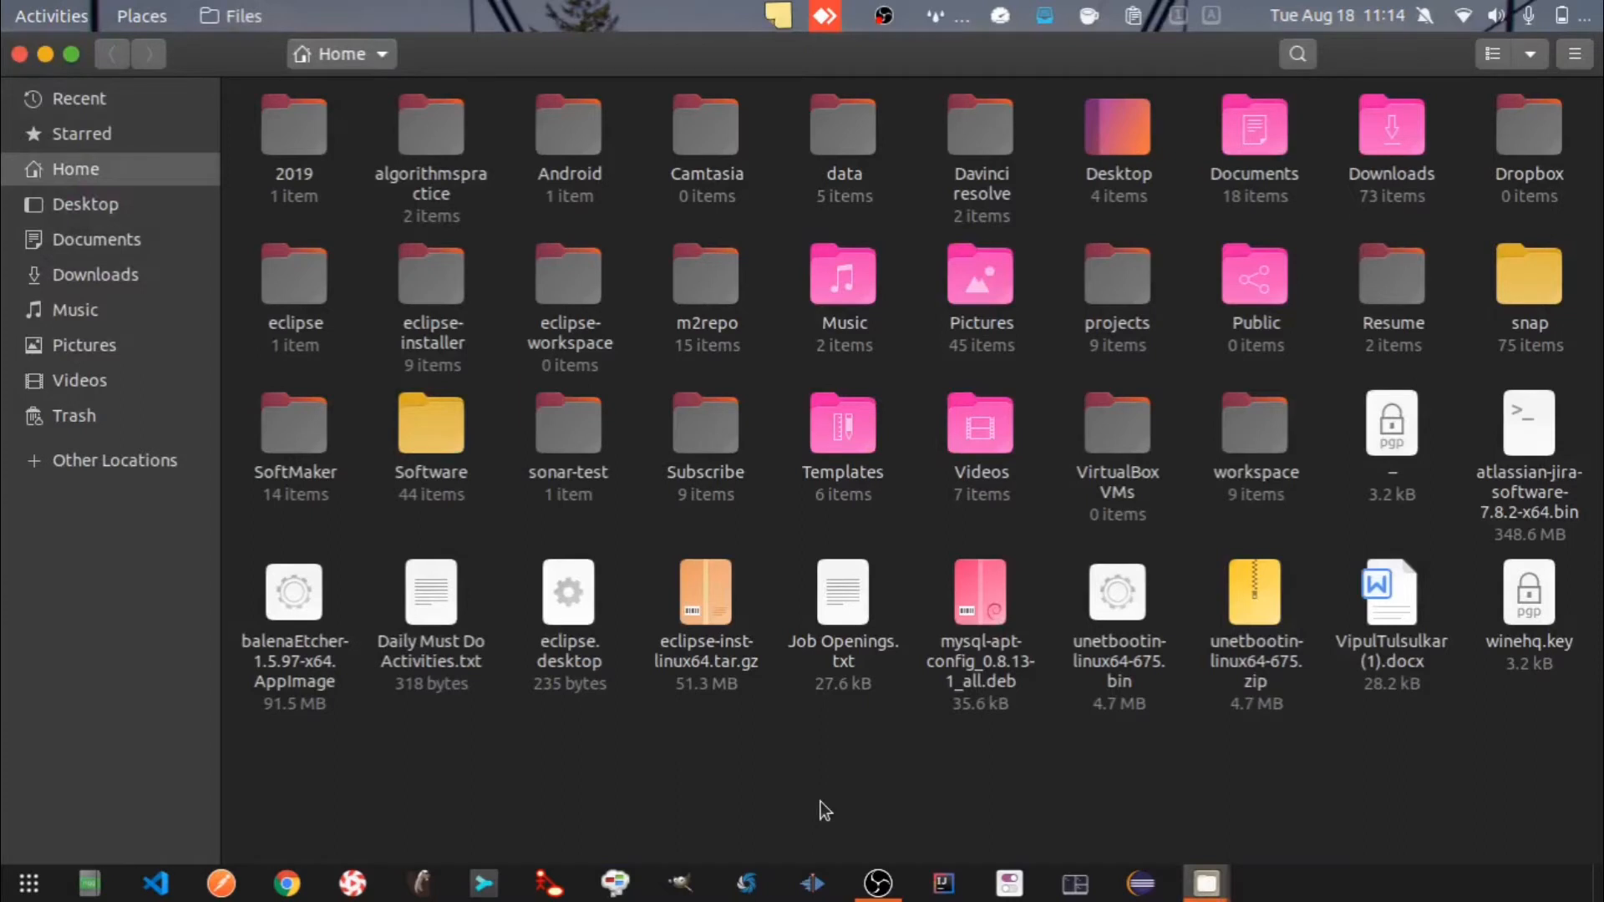
pyautogui.rightClick(825, 810)
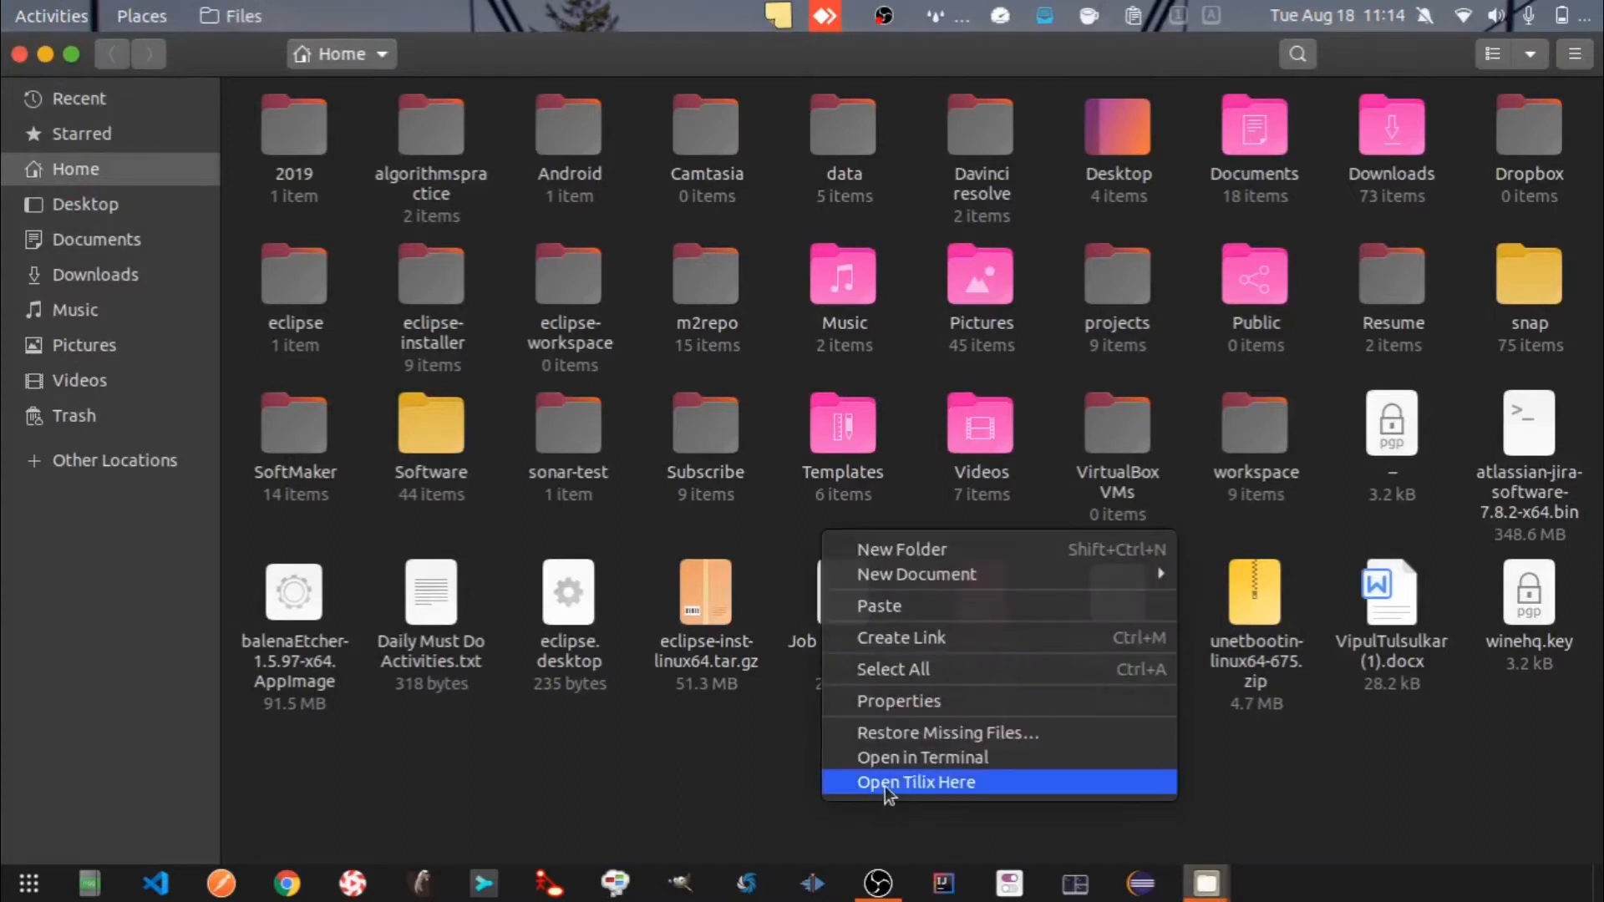
pyautogui.click(915, 782)
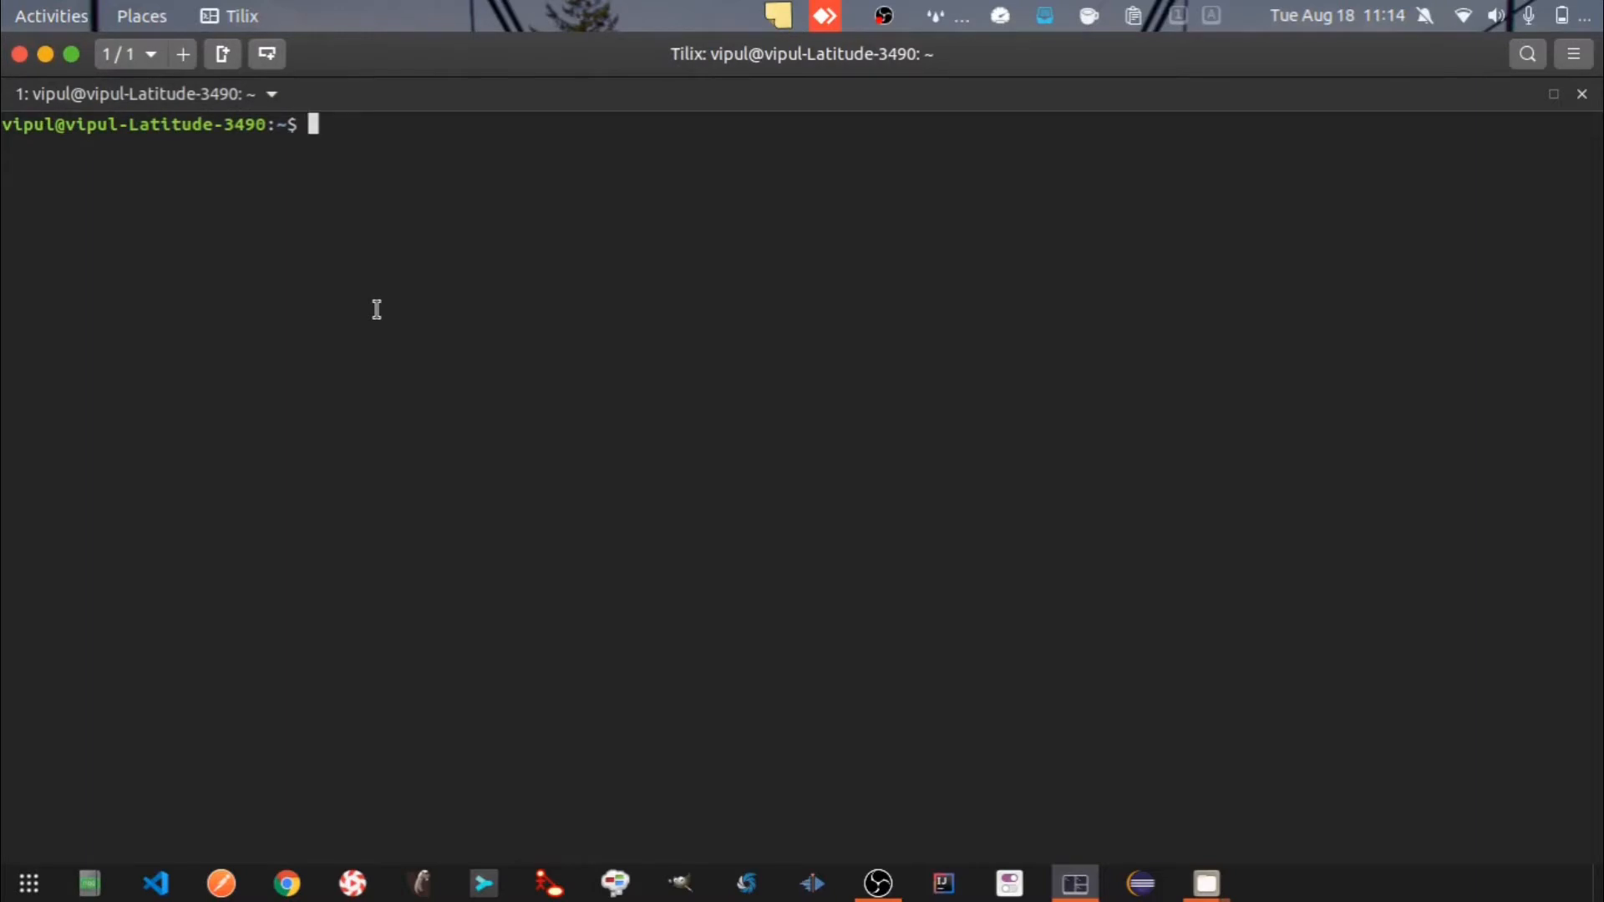
# - Add and remove a session, then add a terminal pane to the right
pyautogui.click(182, 54)
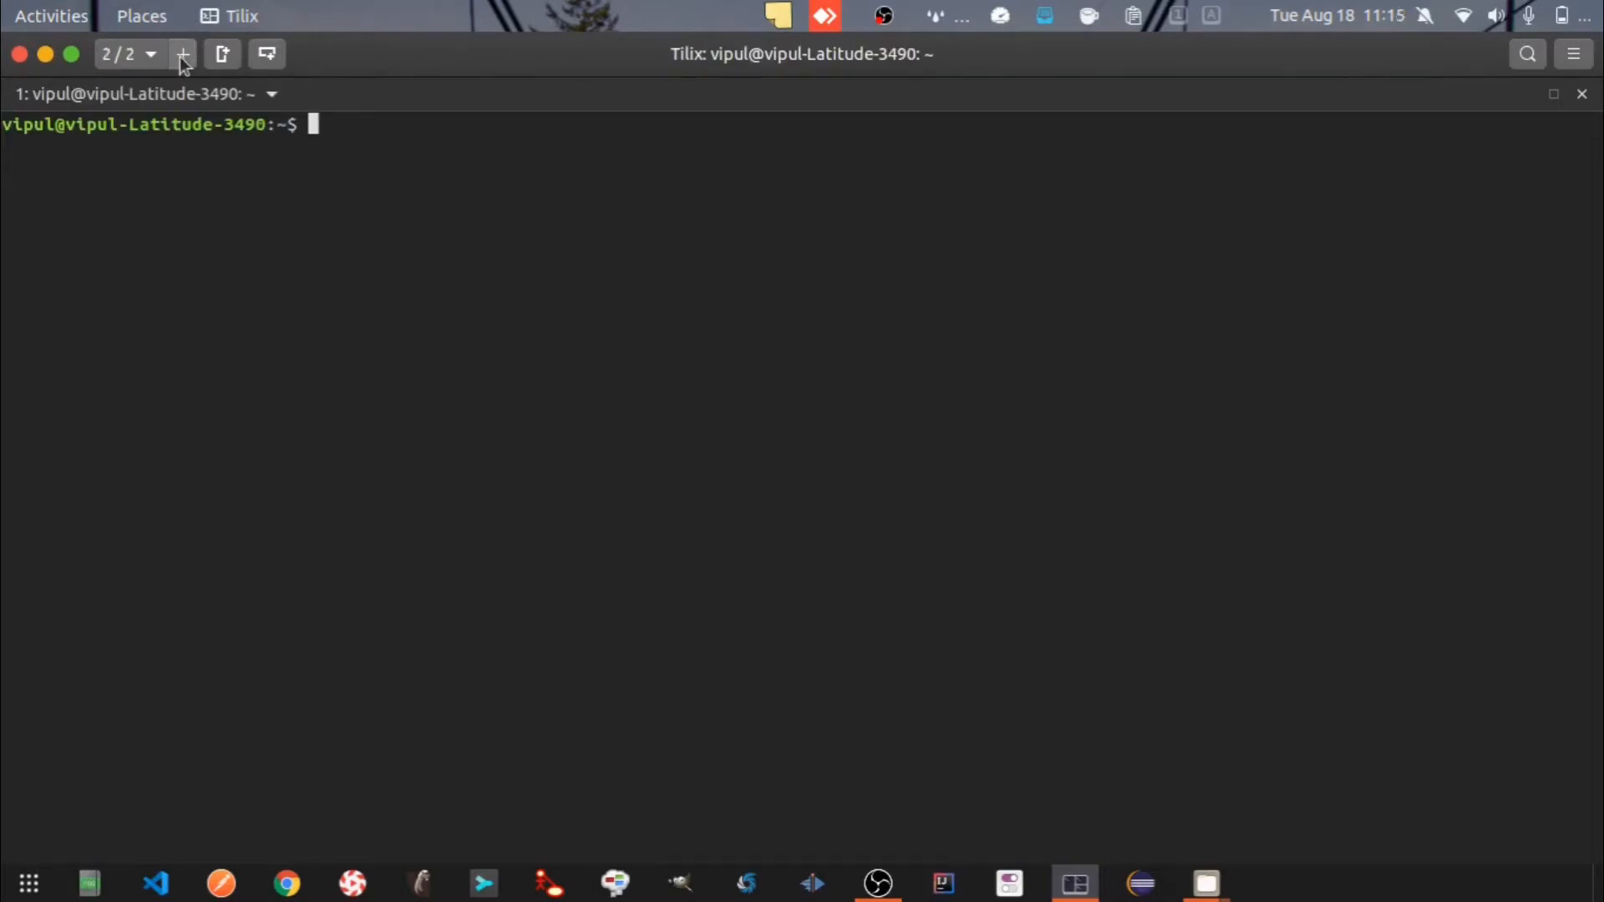
pyautogui.click(150, 54)
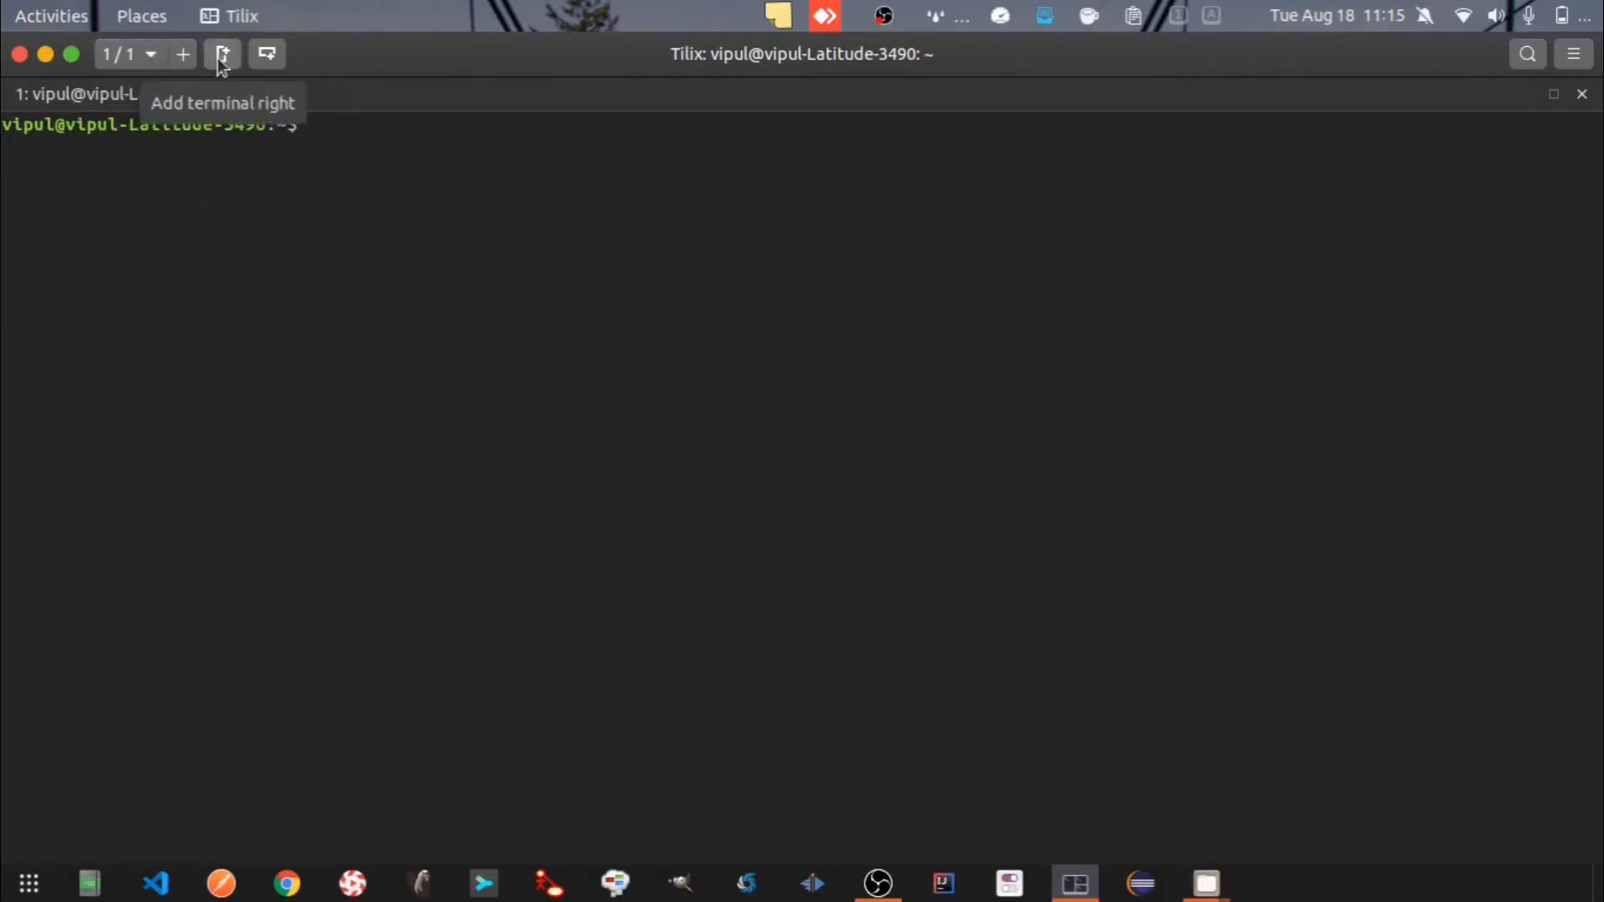
pyautogui.click(223, 54)
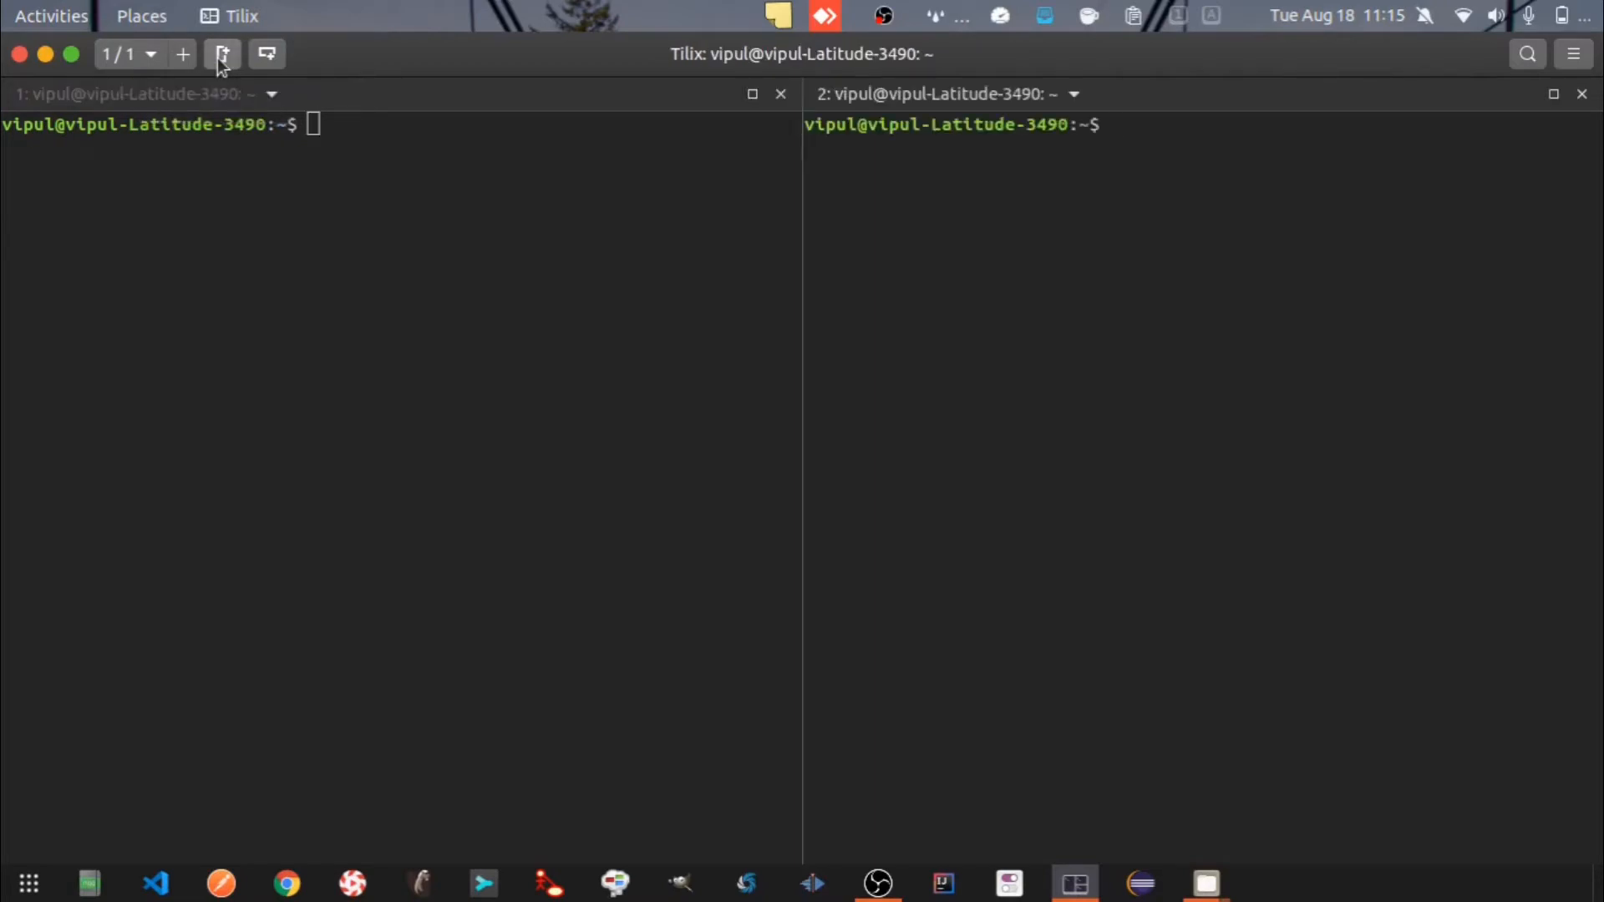
pyautogui.moveTo(265, 55)
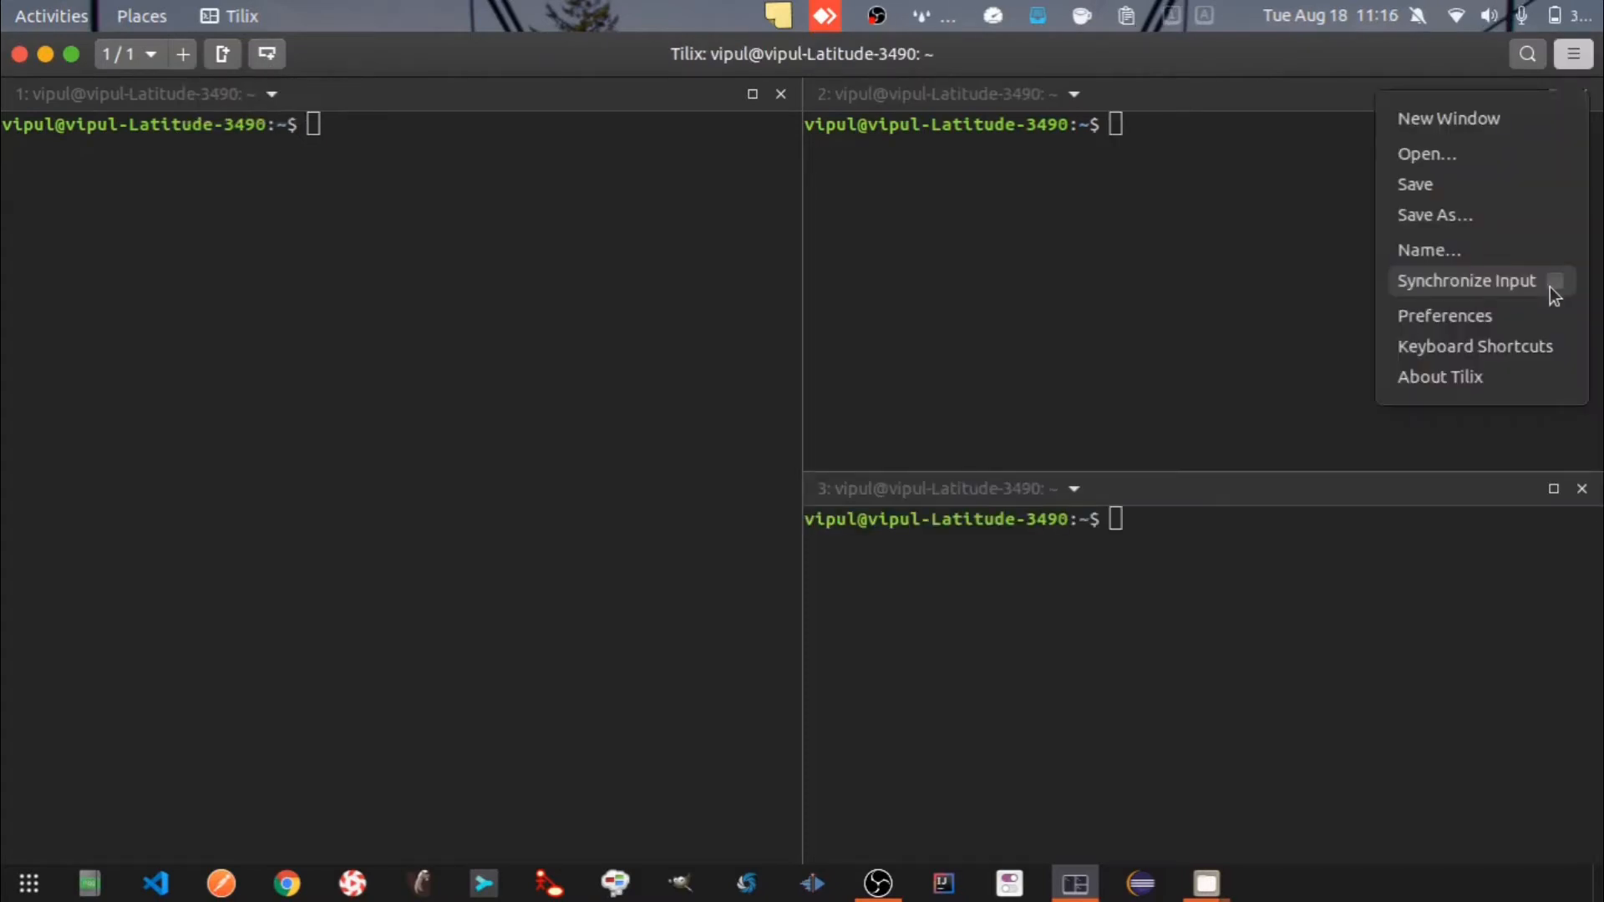
# - Turn on Synchronize Input across the three terminal panes
pyautogui.click(1464, 281)
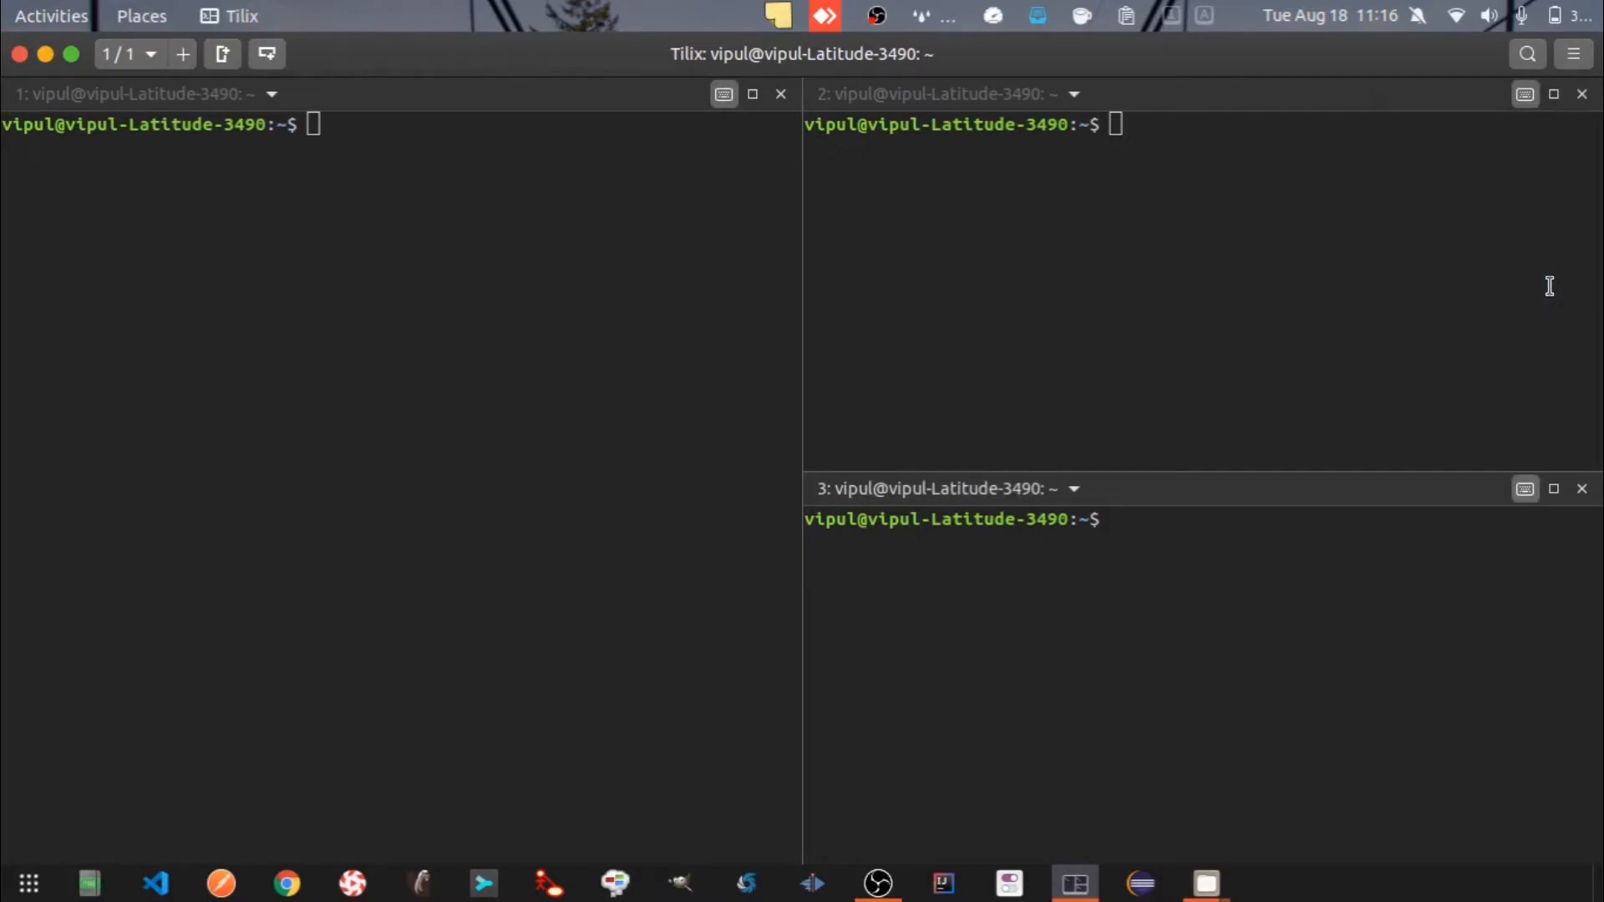
pyautogui.moveTo(538, 127)
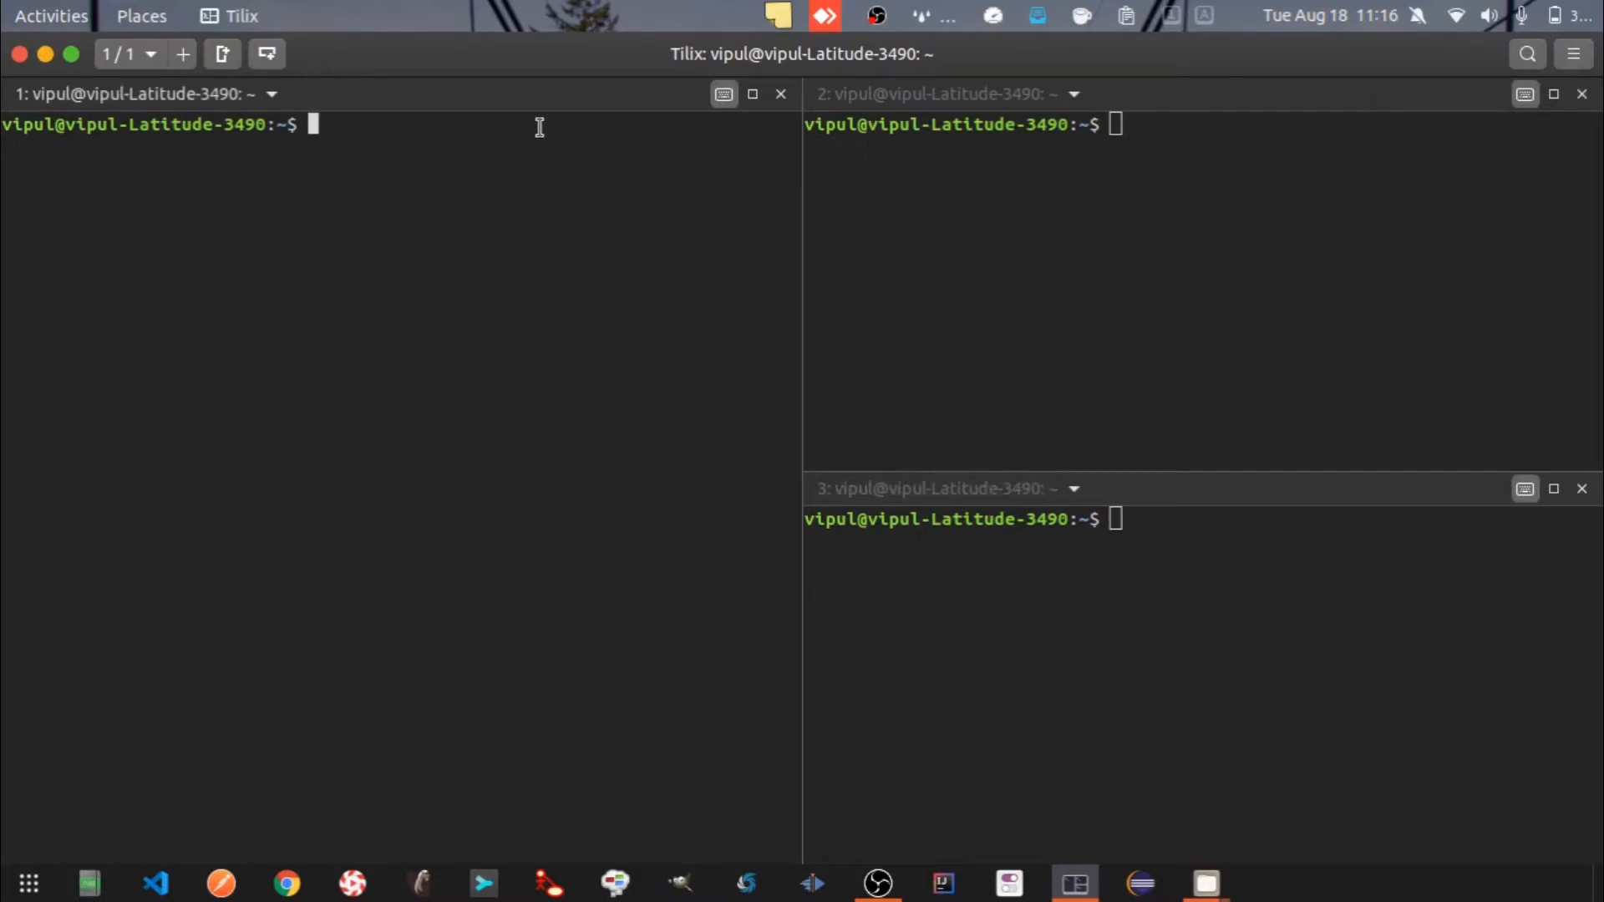
# - Type 'ls -lrt' once into all synchronized panes
pyautogui.write('ls')
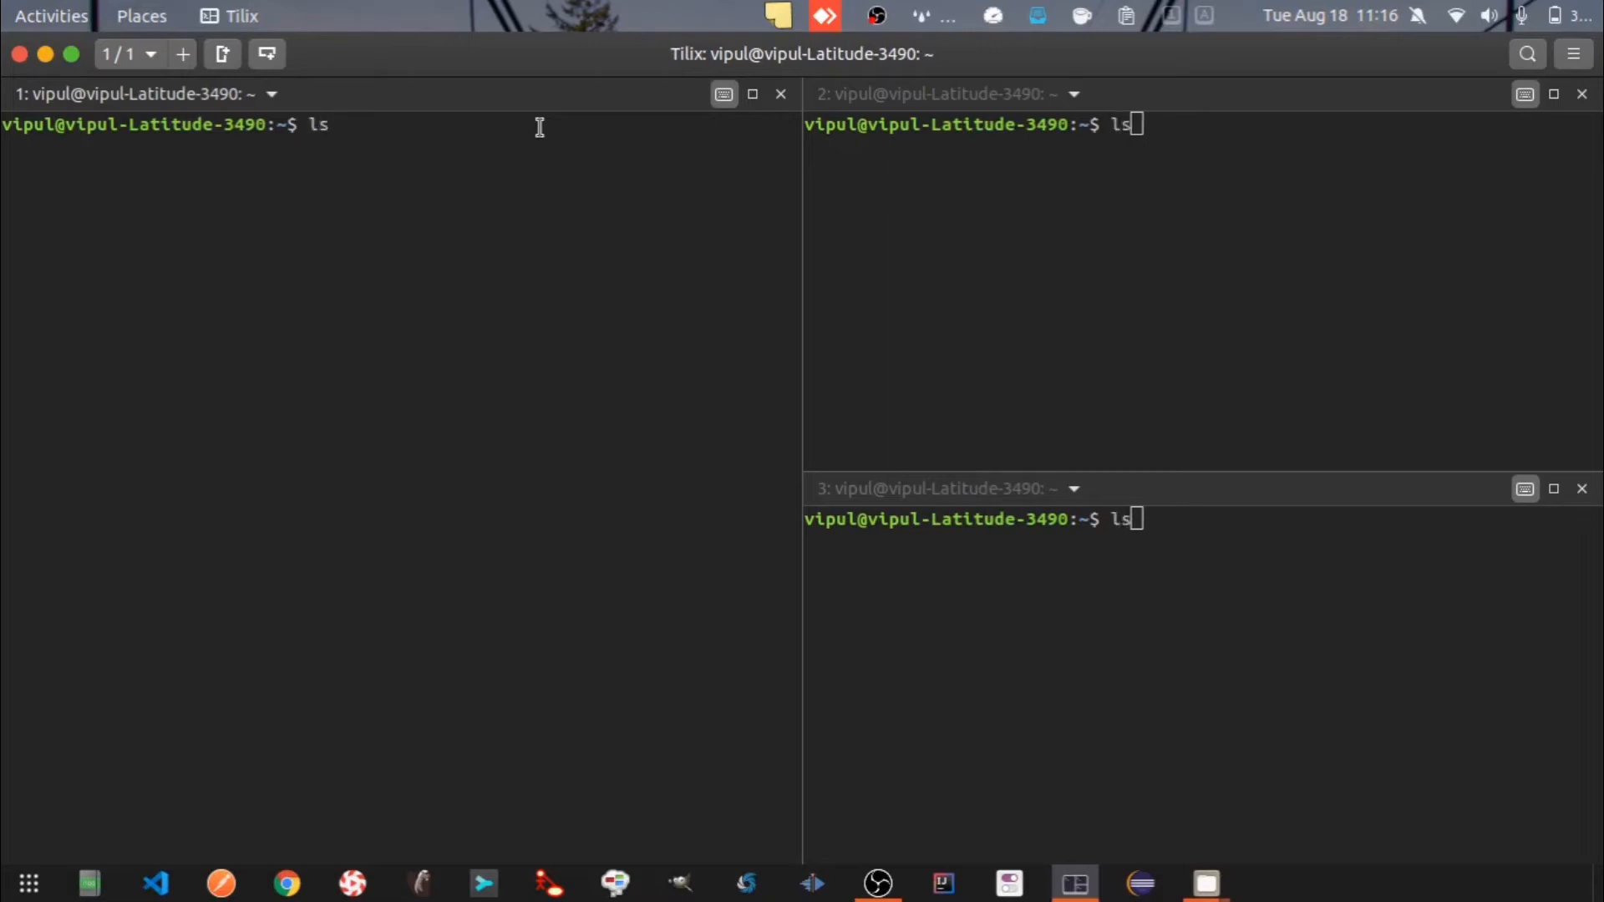
pyautogui.write('-lr')
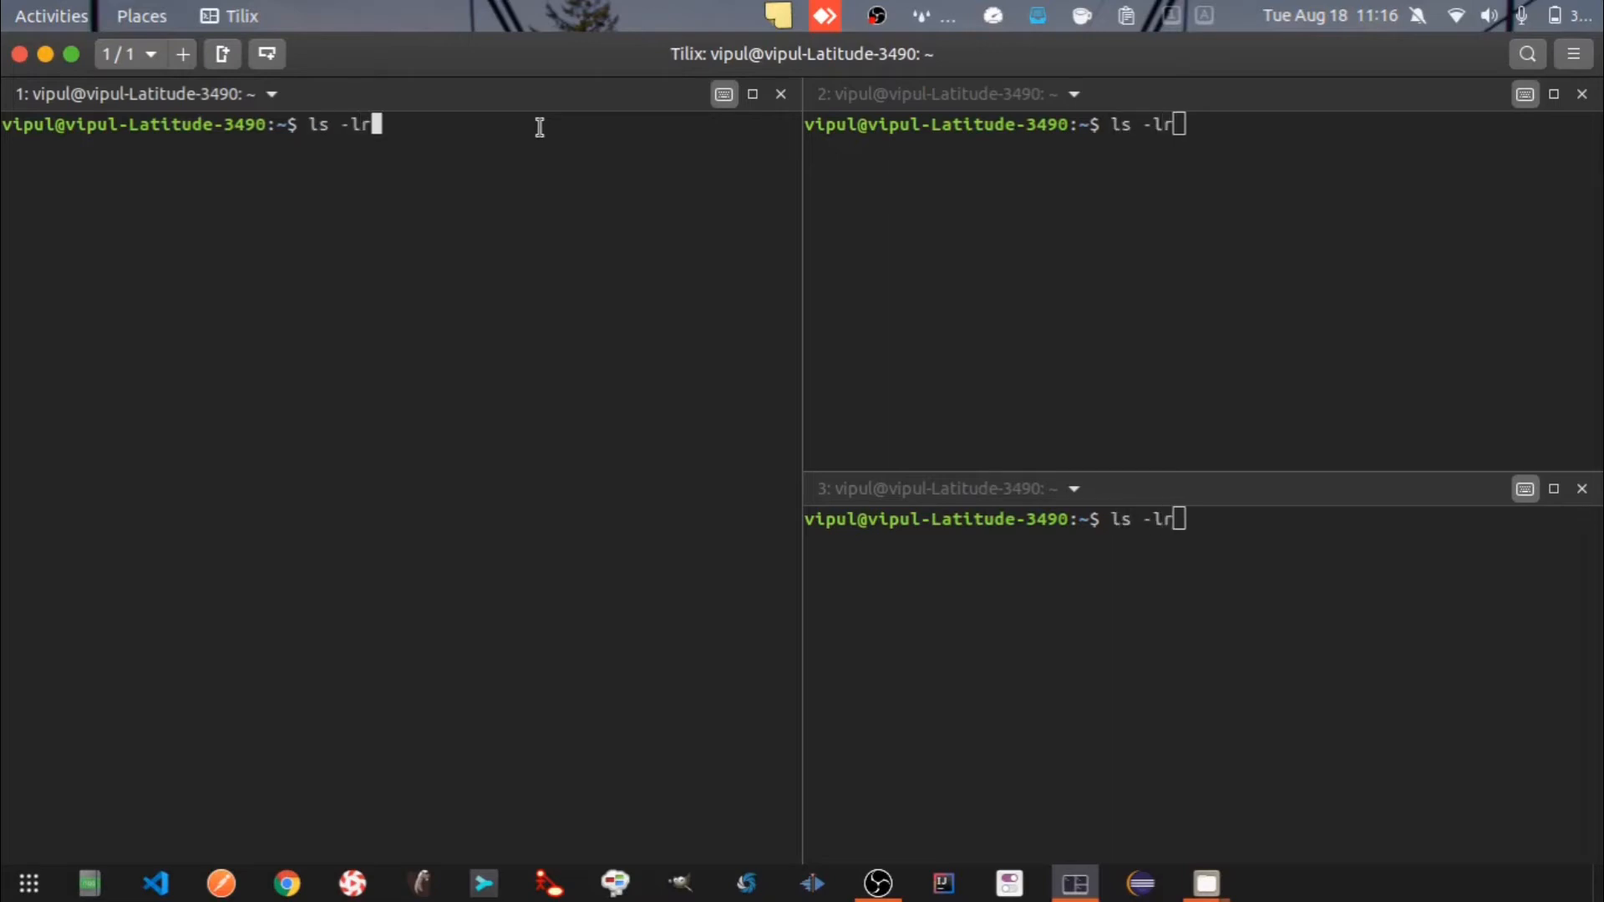
pyautogui.write('t')
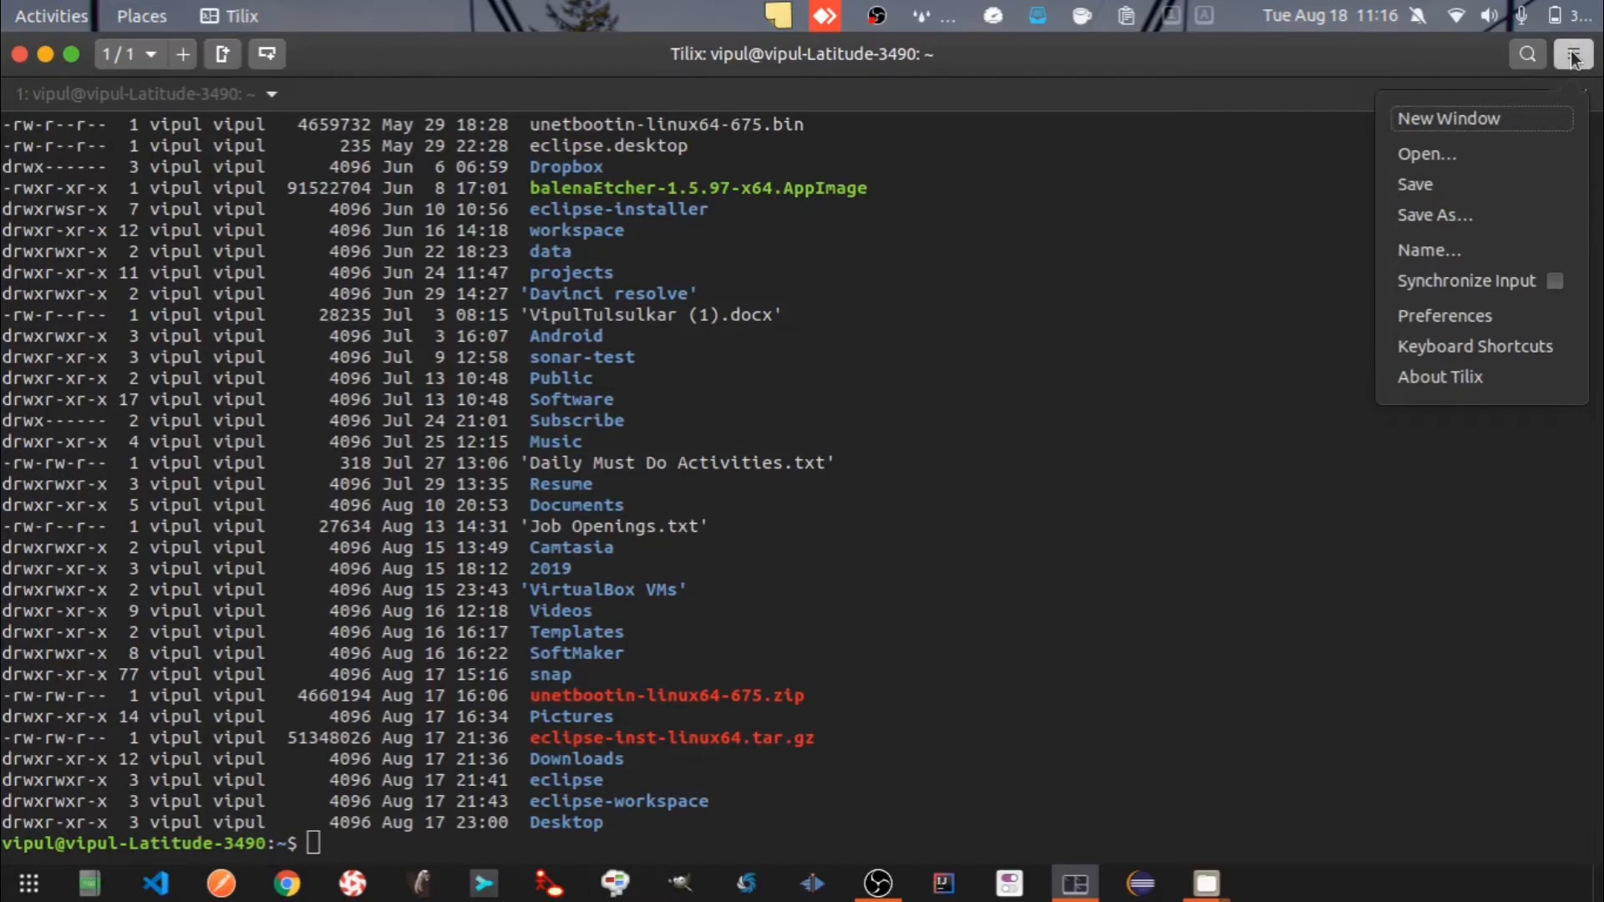
pyautogui.moveTo(1494, 256)
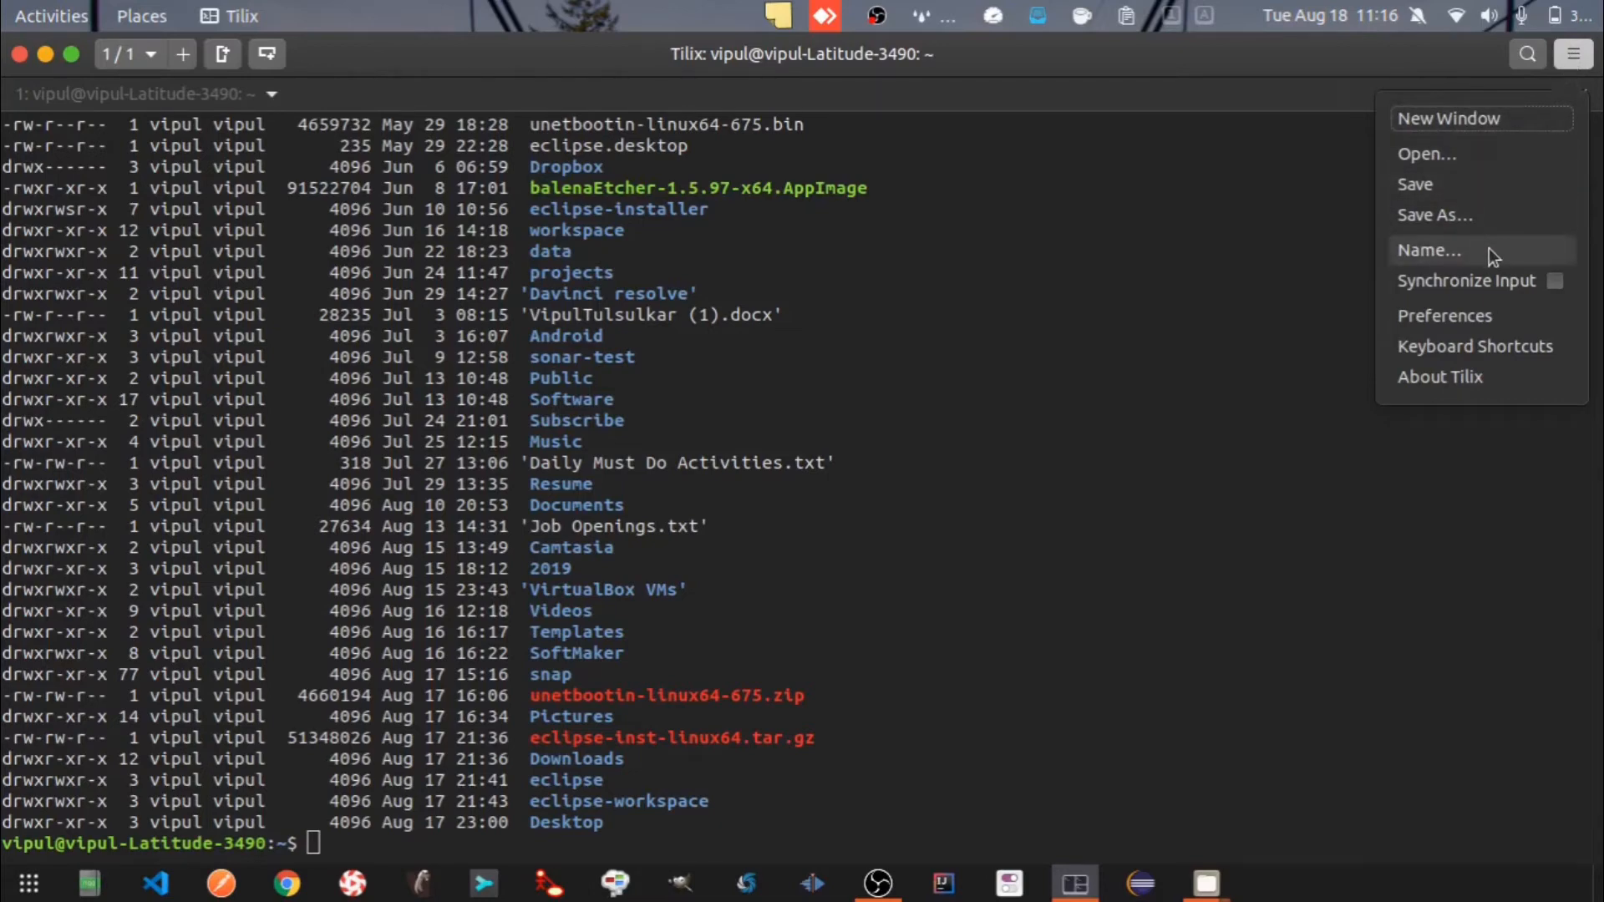
# - Browse the window menu, toggle the terminal search bar, and clear the terminal
pyautogui.click(1429, 250)
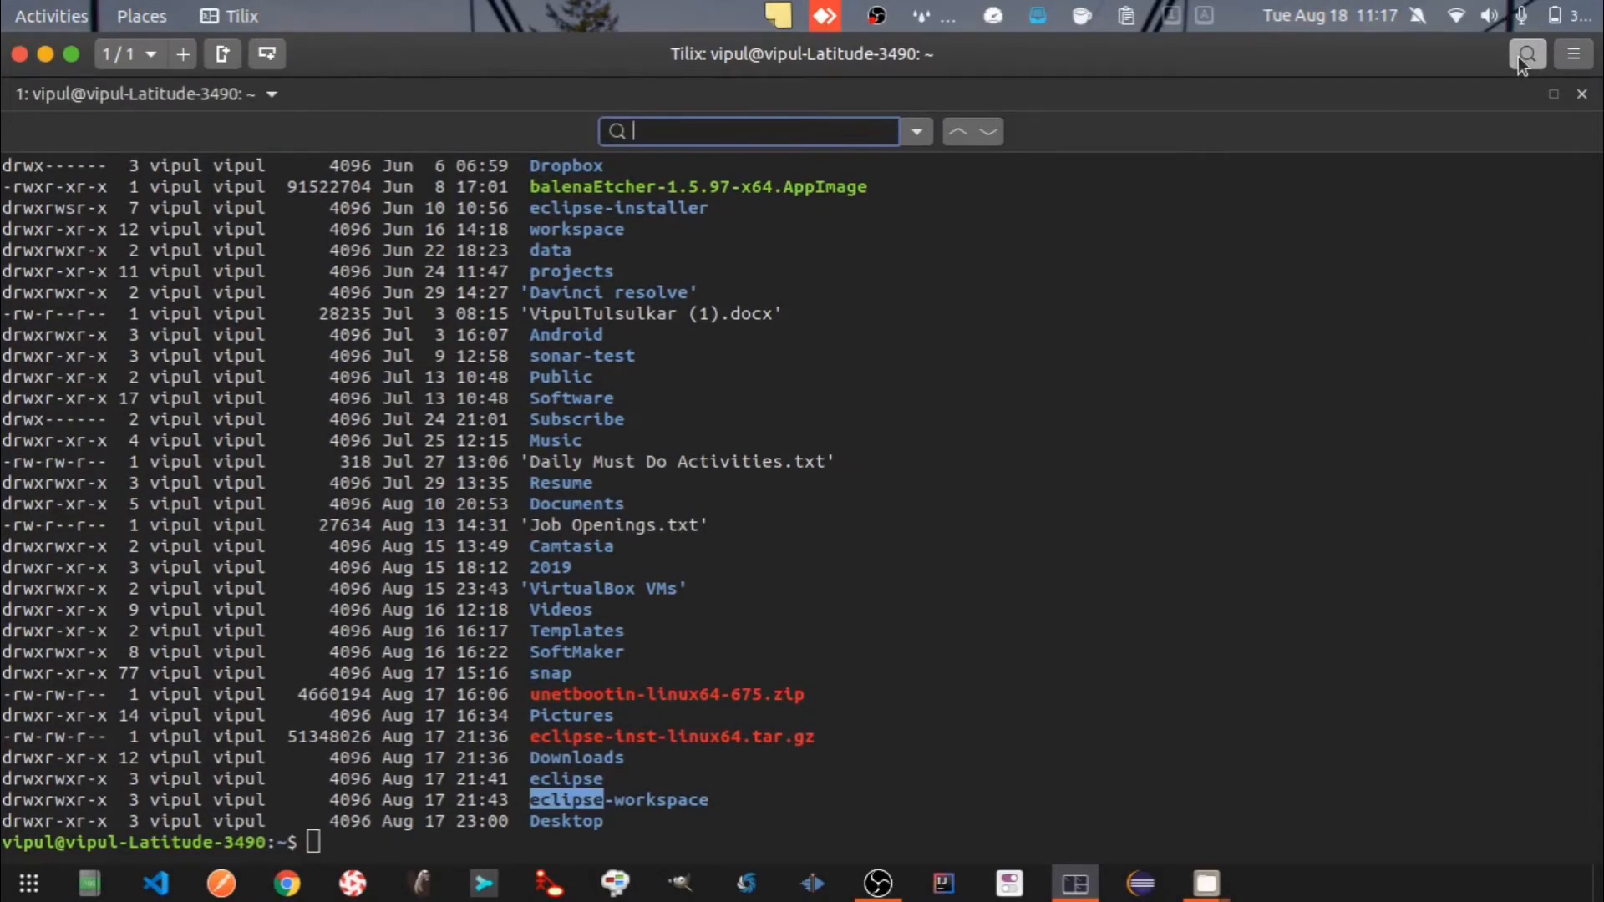
pyautogui.click(1573, 54)
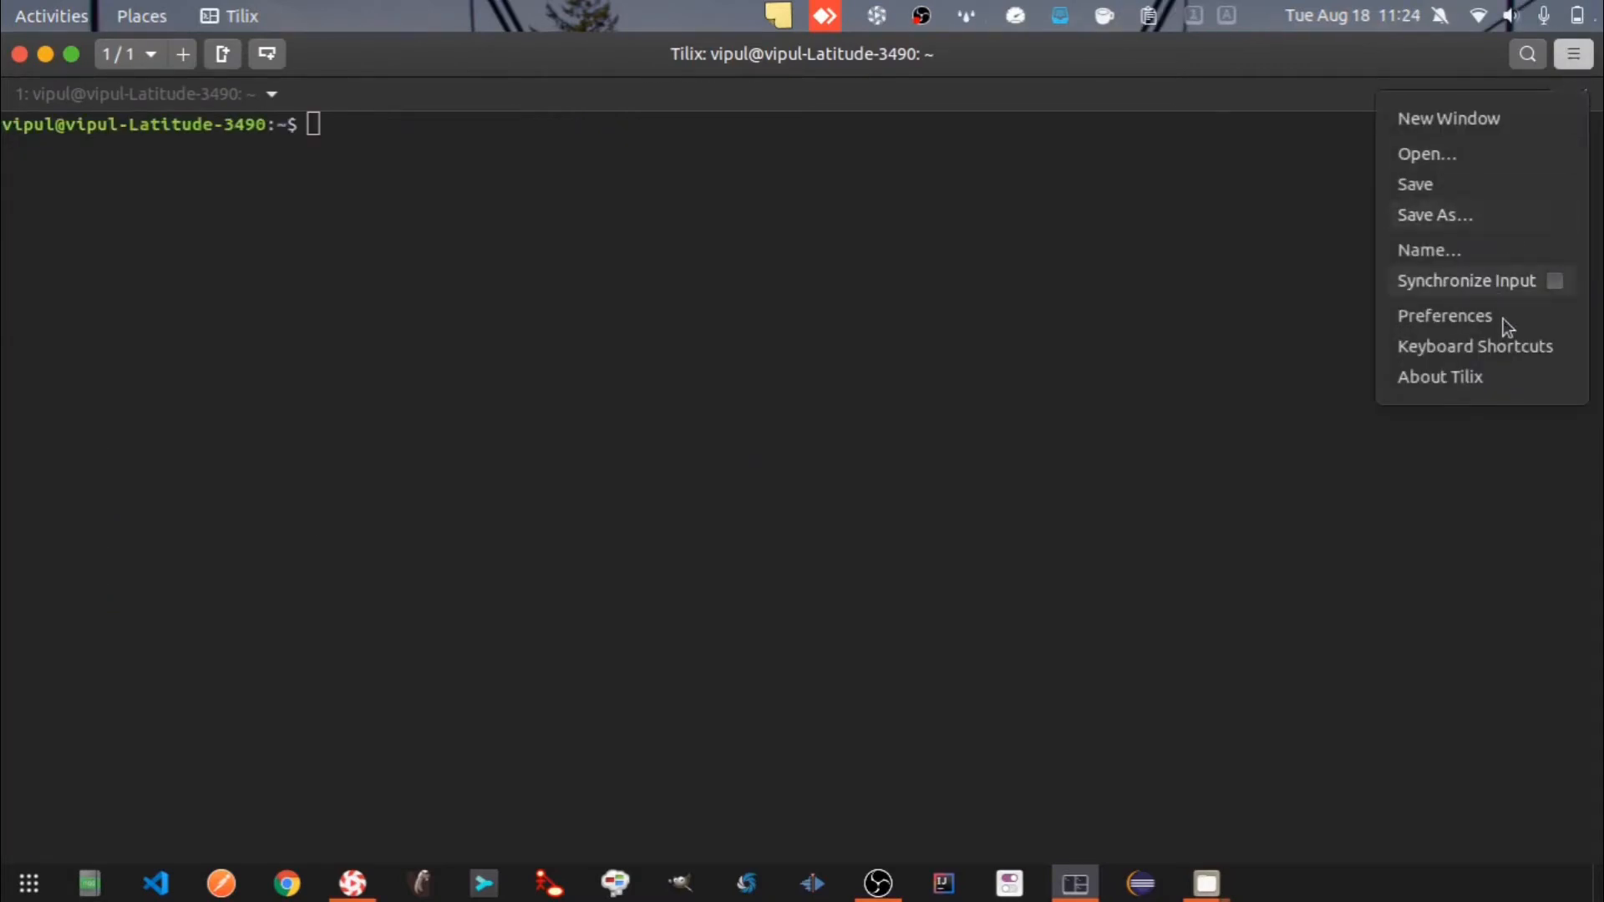
pyautogui.click(1473, 346)
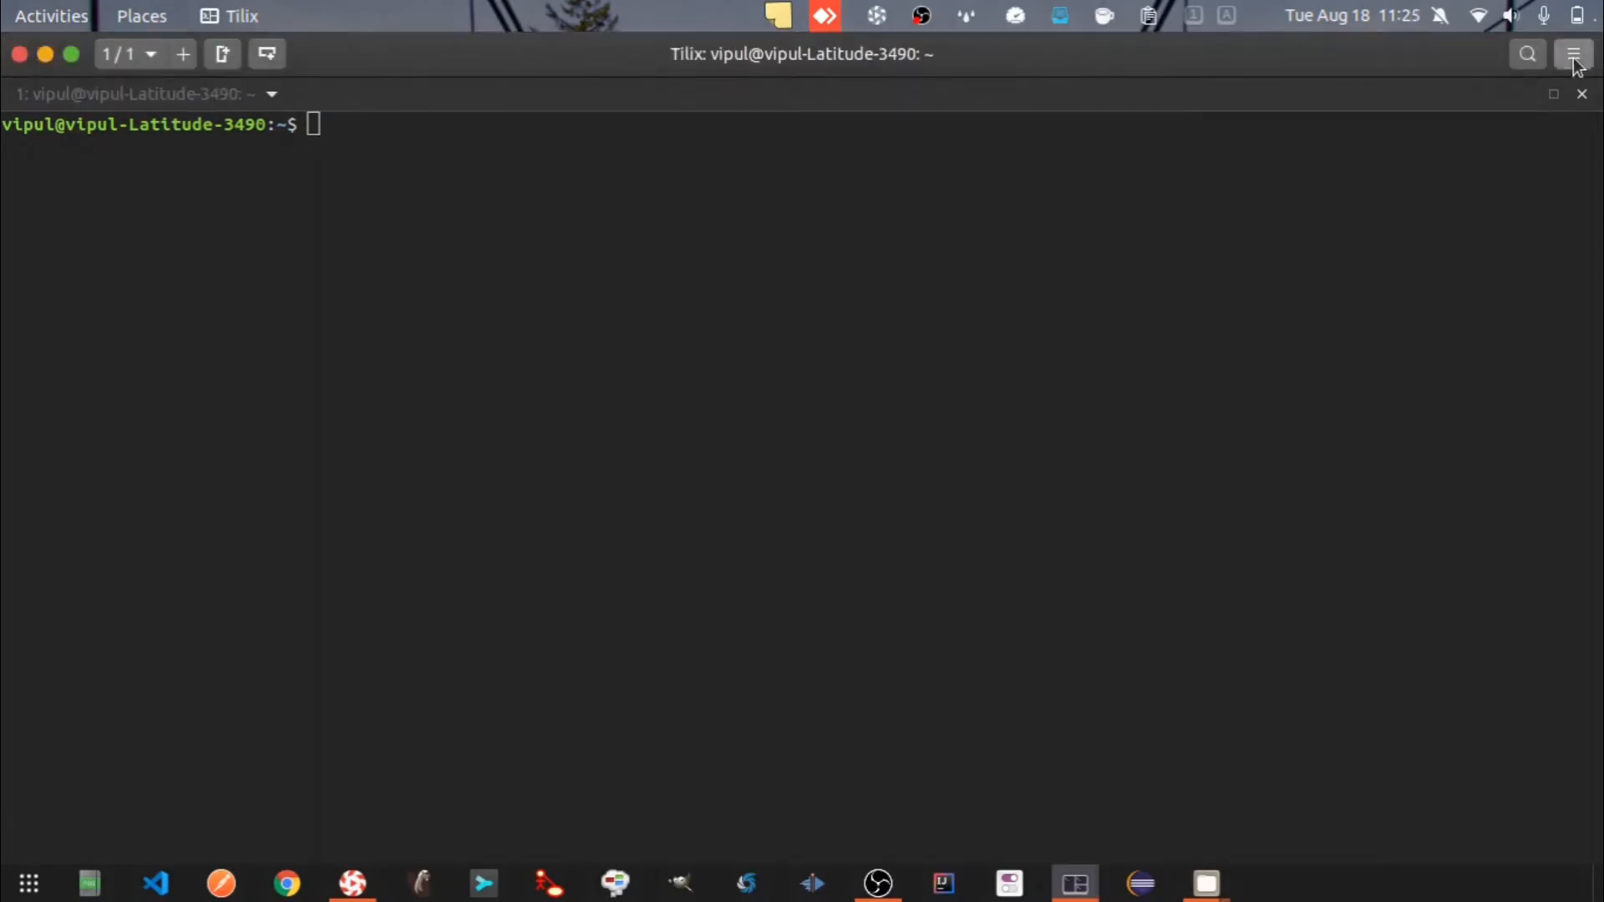
# - Open Preferences from the Tilix window menu
pyautogui.click(1573, 55)
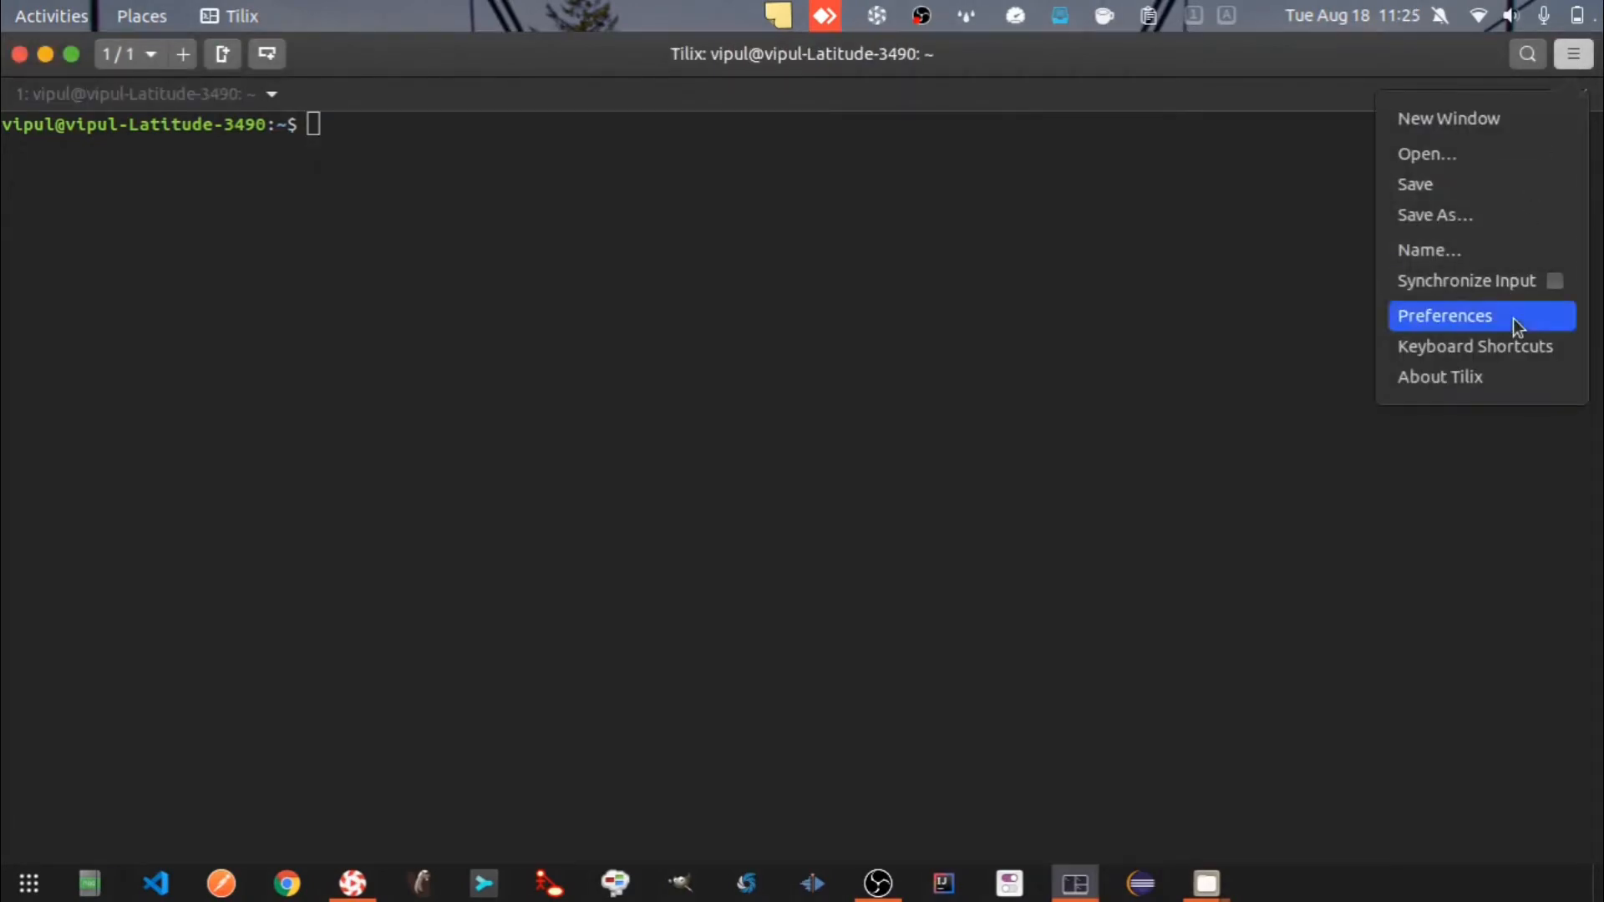
pyautogui.click(1443, 315)
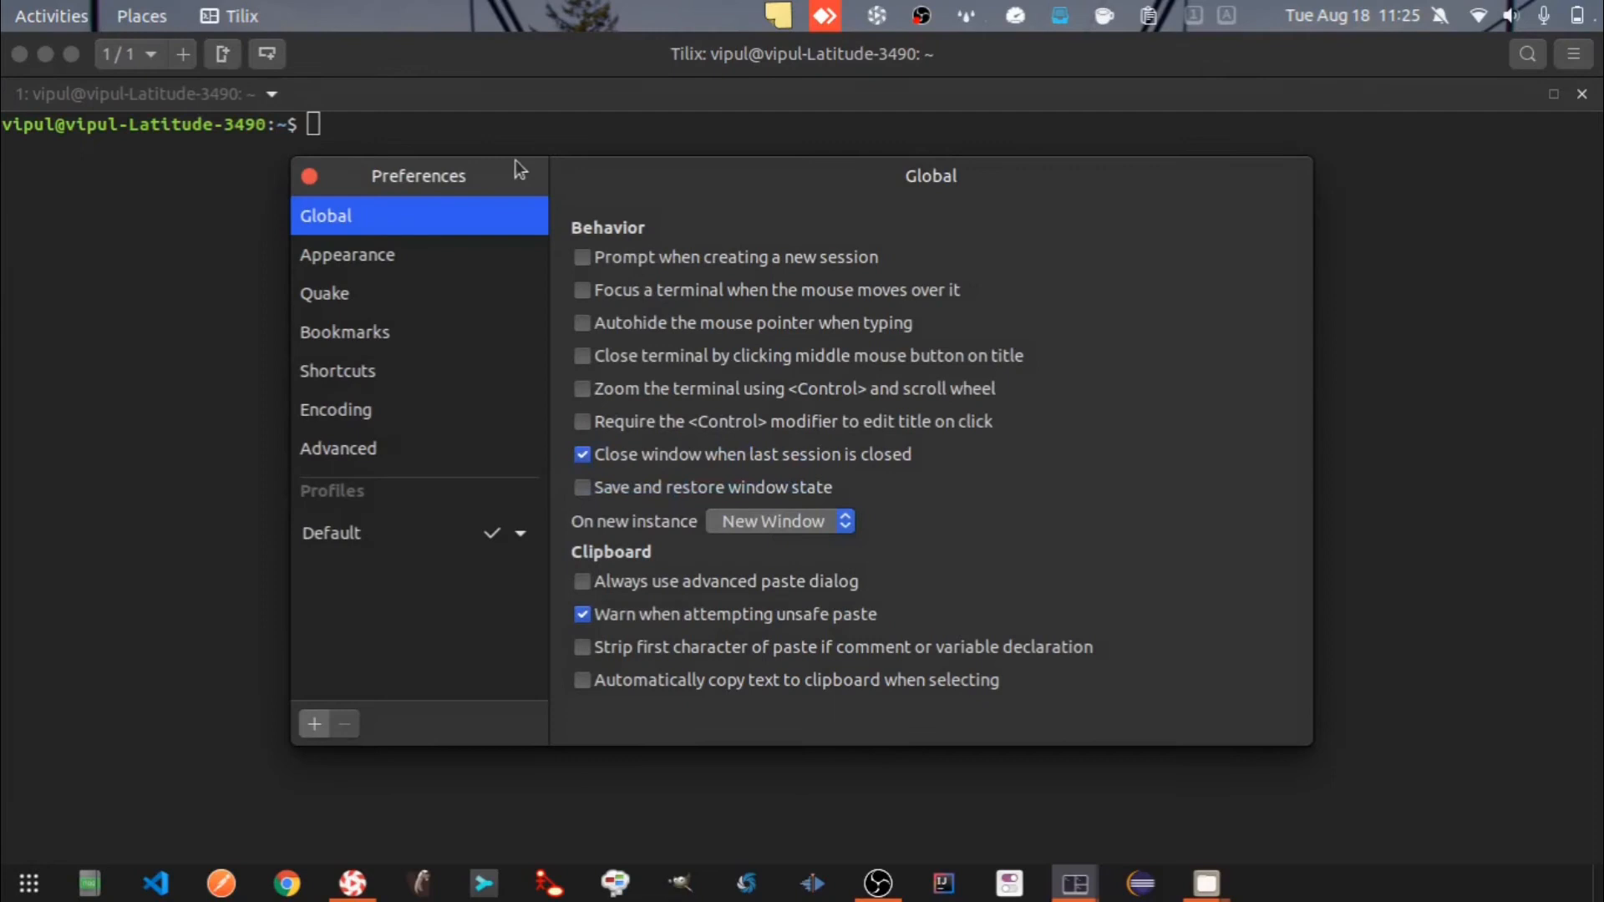
pyautogui.moveTo(1313, 744)
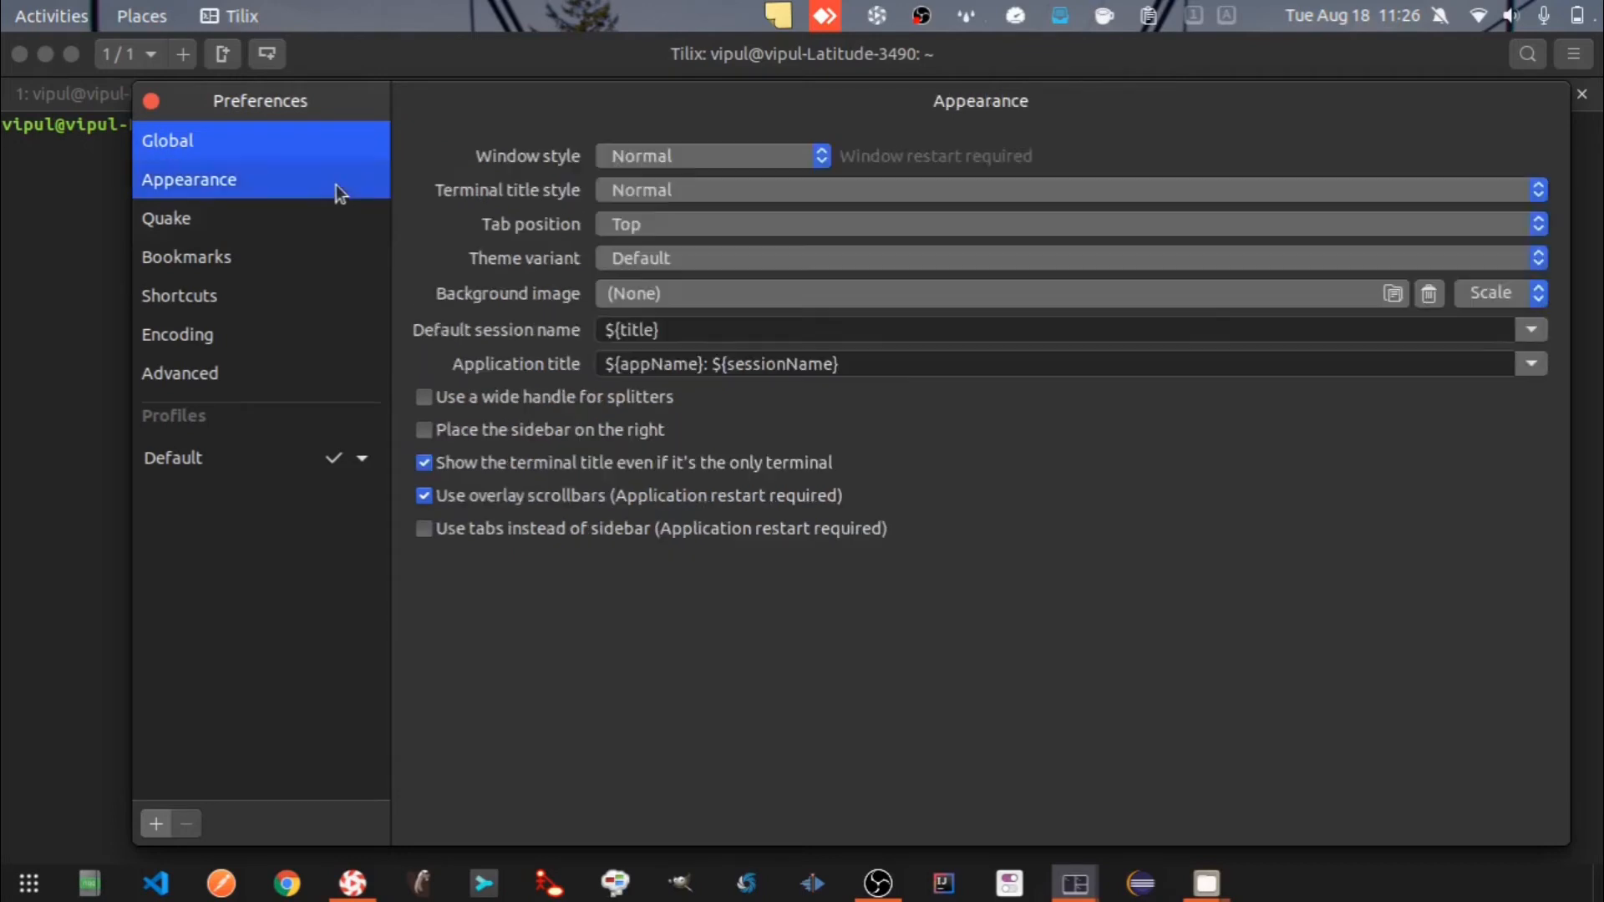
# - View the Appearance page and inspect the Application title setting
pyautogui.click(188, 179)
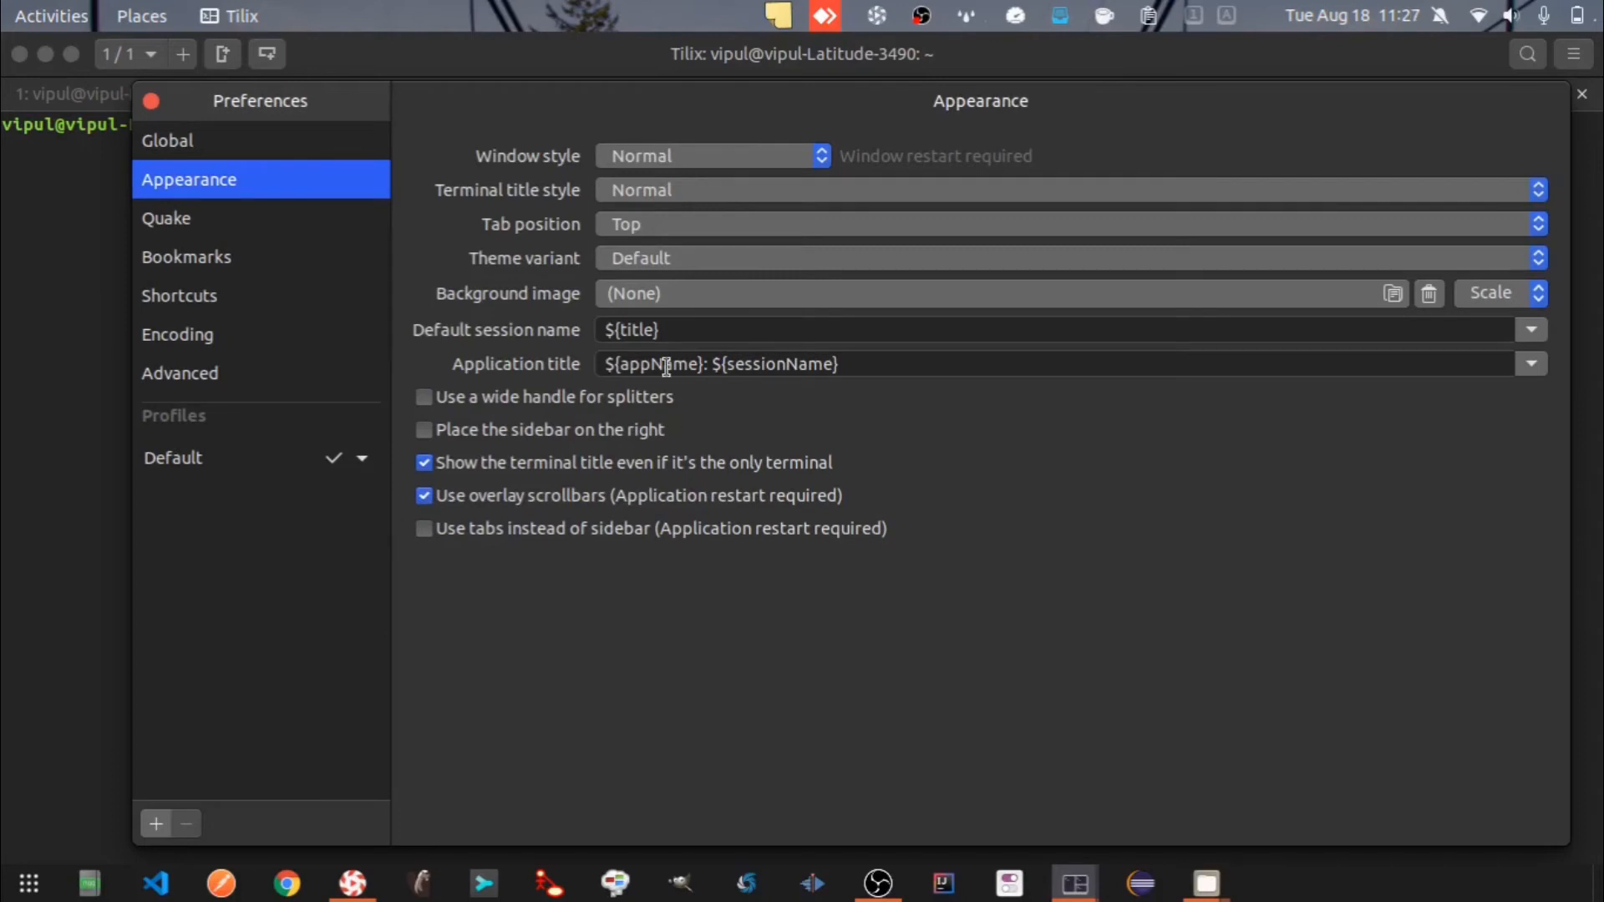
pyautogui.click(165, 218)
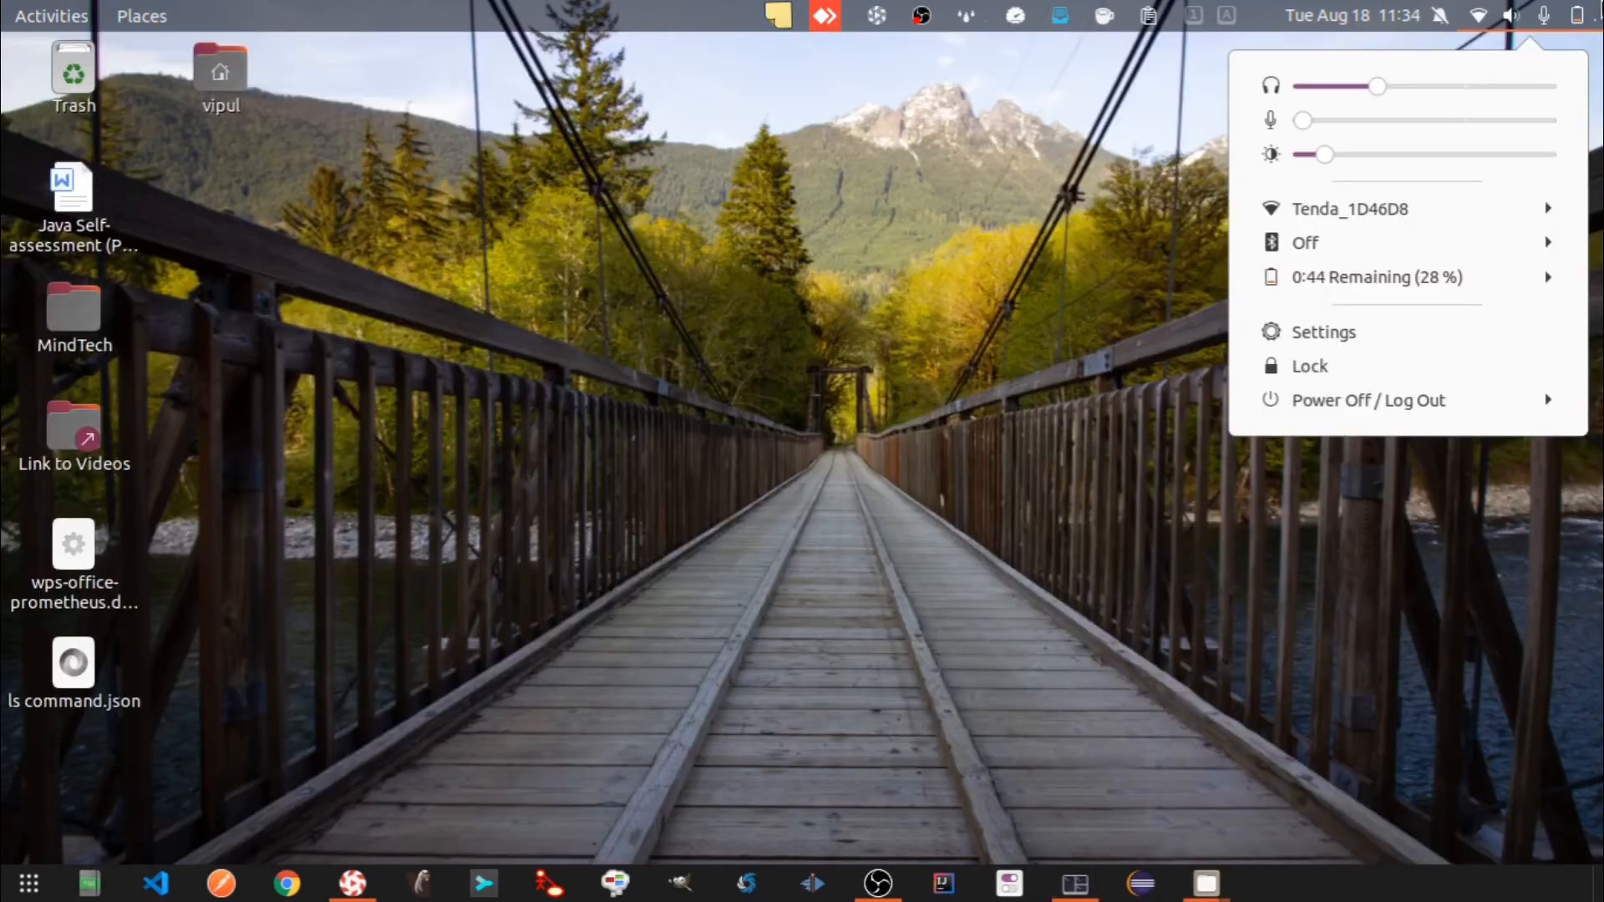
# - Open GNOME Settings and scroll Keyboard Shortcuts down to the Custom Shortcuts section
pyautogui.click(1321, 332)
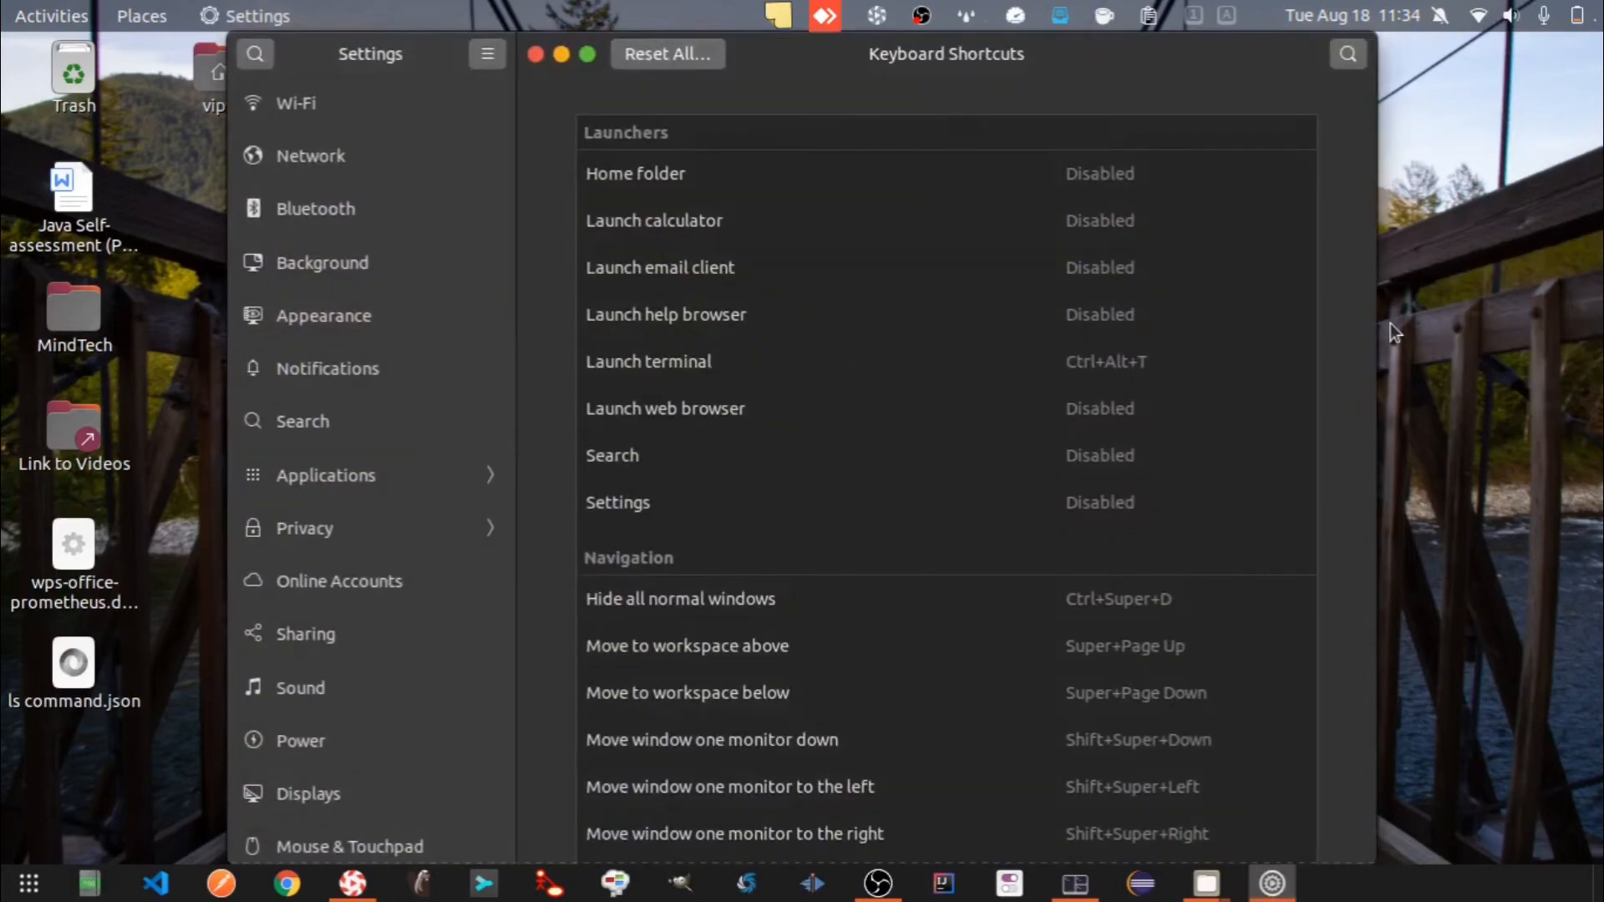
pyautogui.scroll(-3)
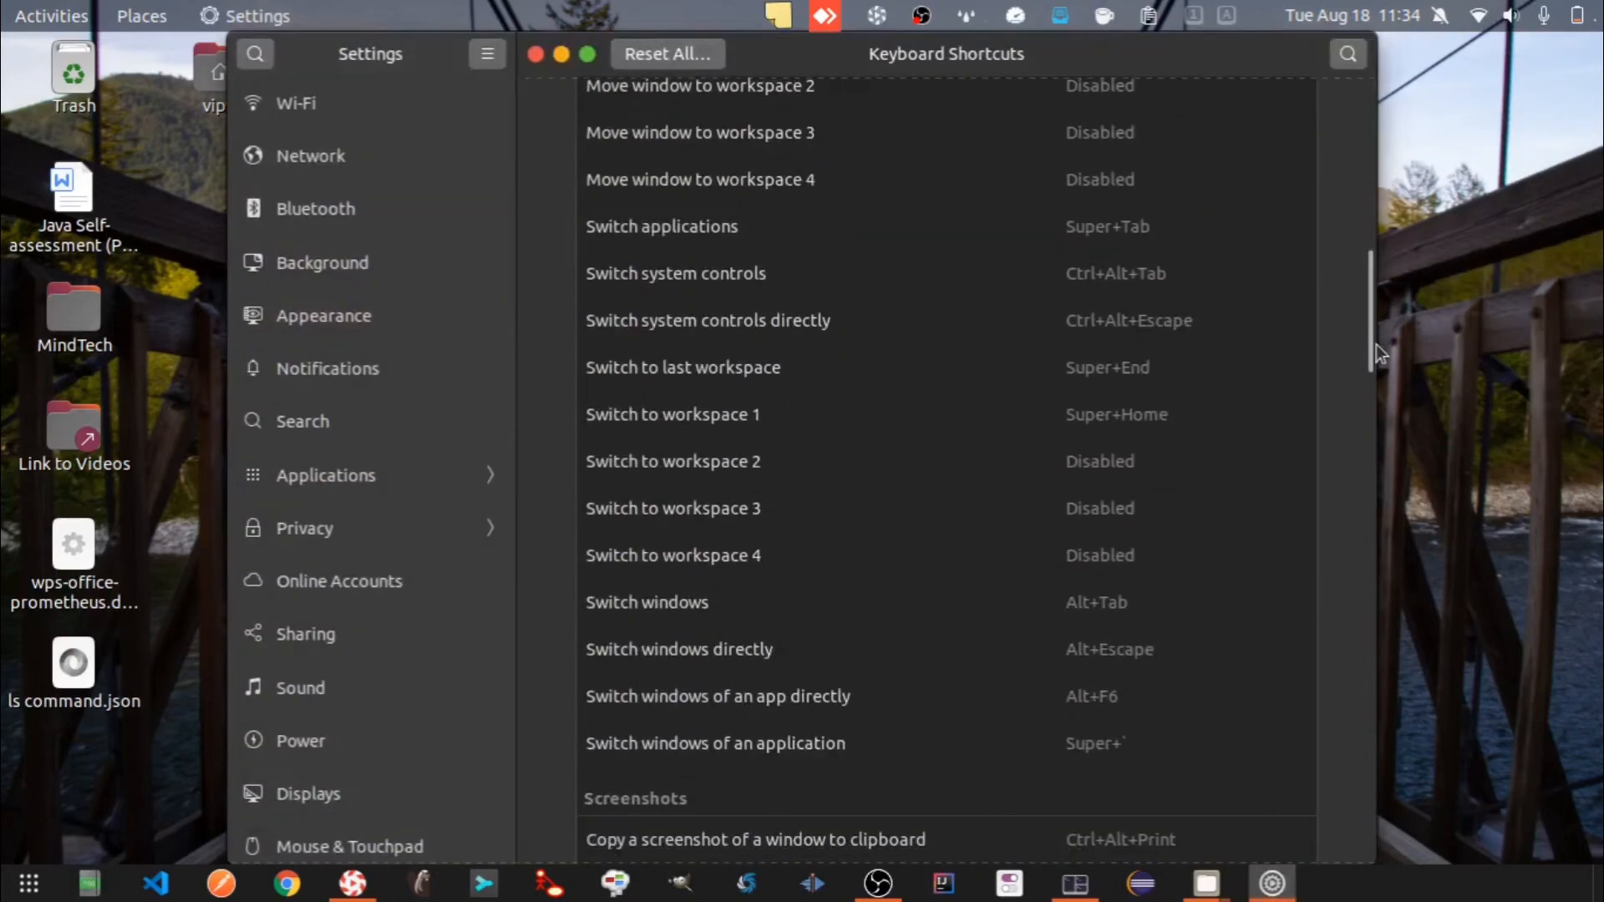
pyautogui.scroll(-3)
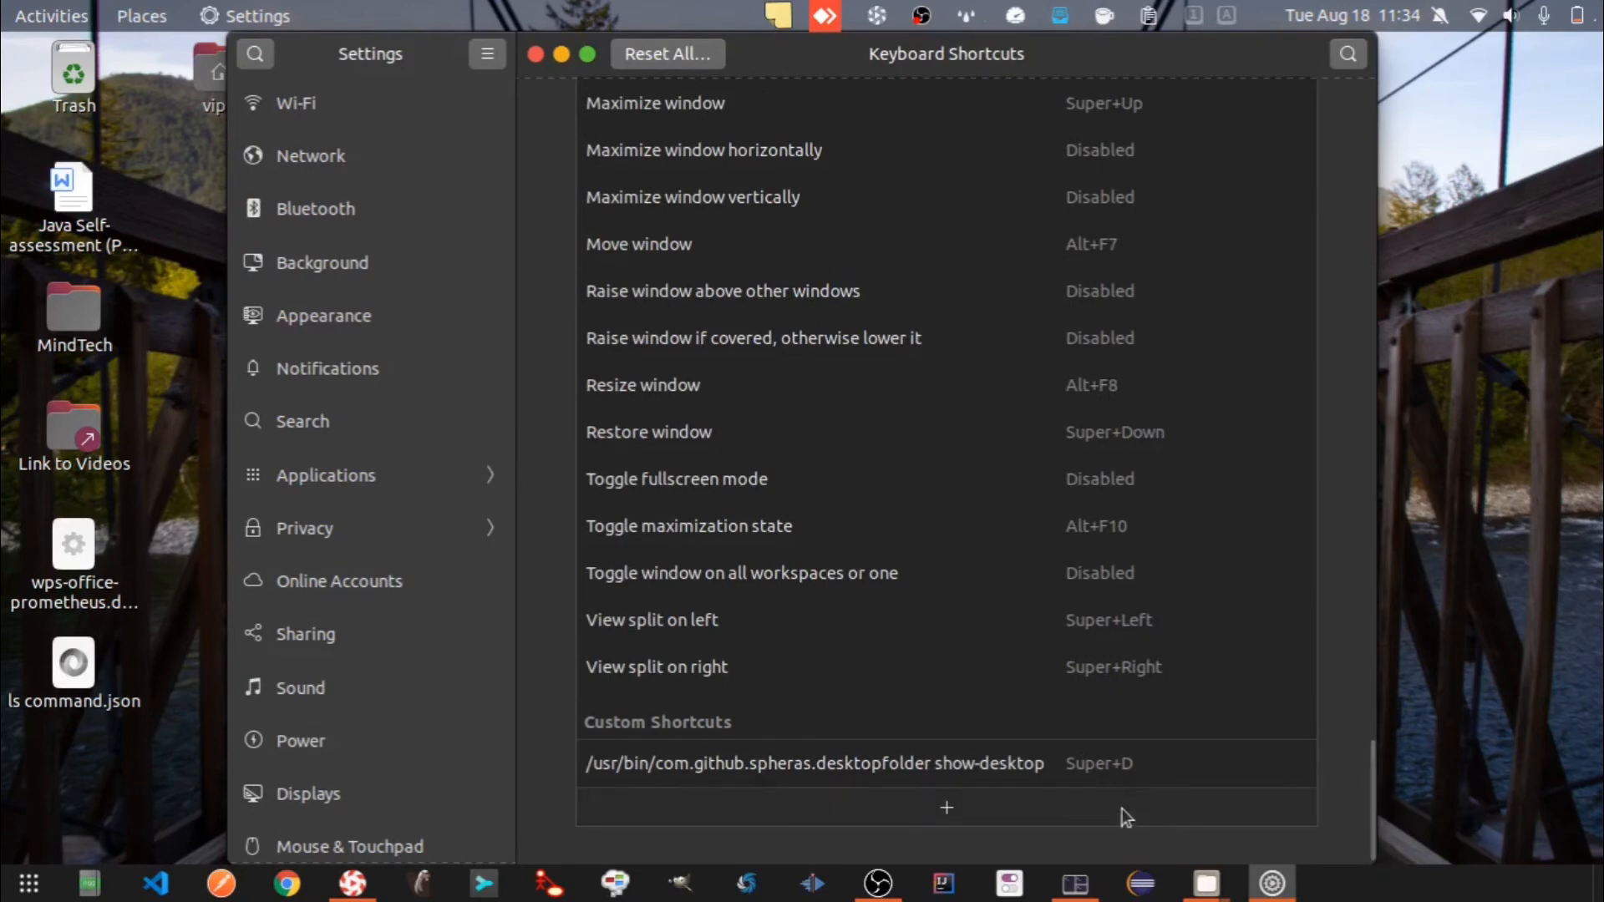
# - Add a 'tilix quake' custom shortcut running 'tilix --quake', bound to Ctrl+hyphen
pyautogui.write('tilix qu')
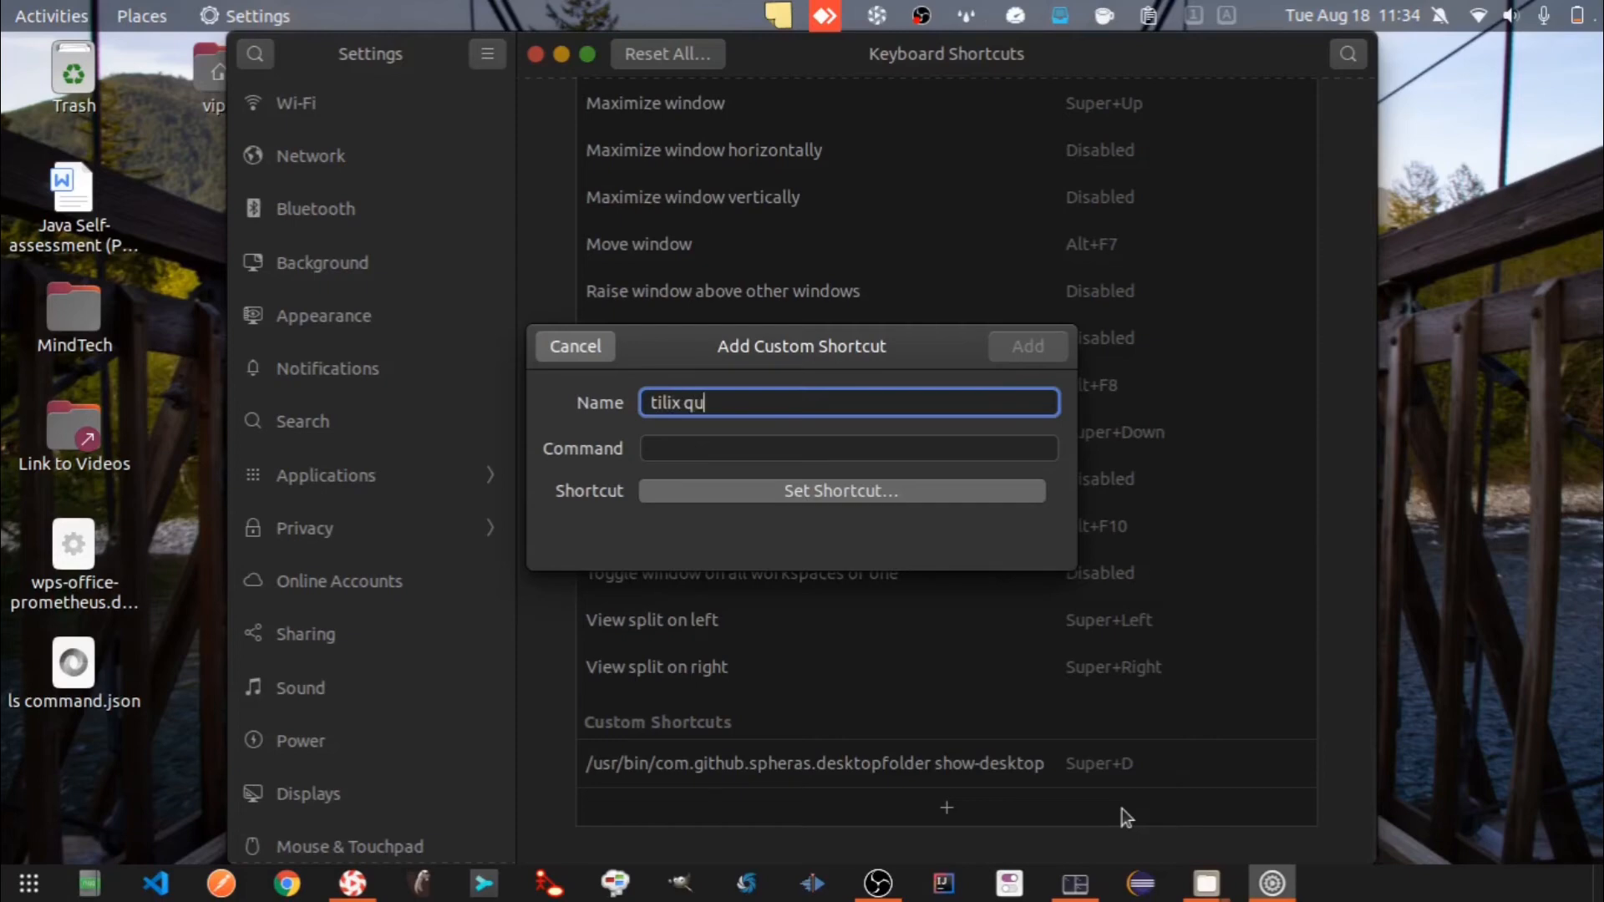
pyautogui.write('ake')
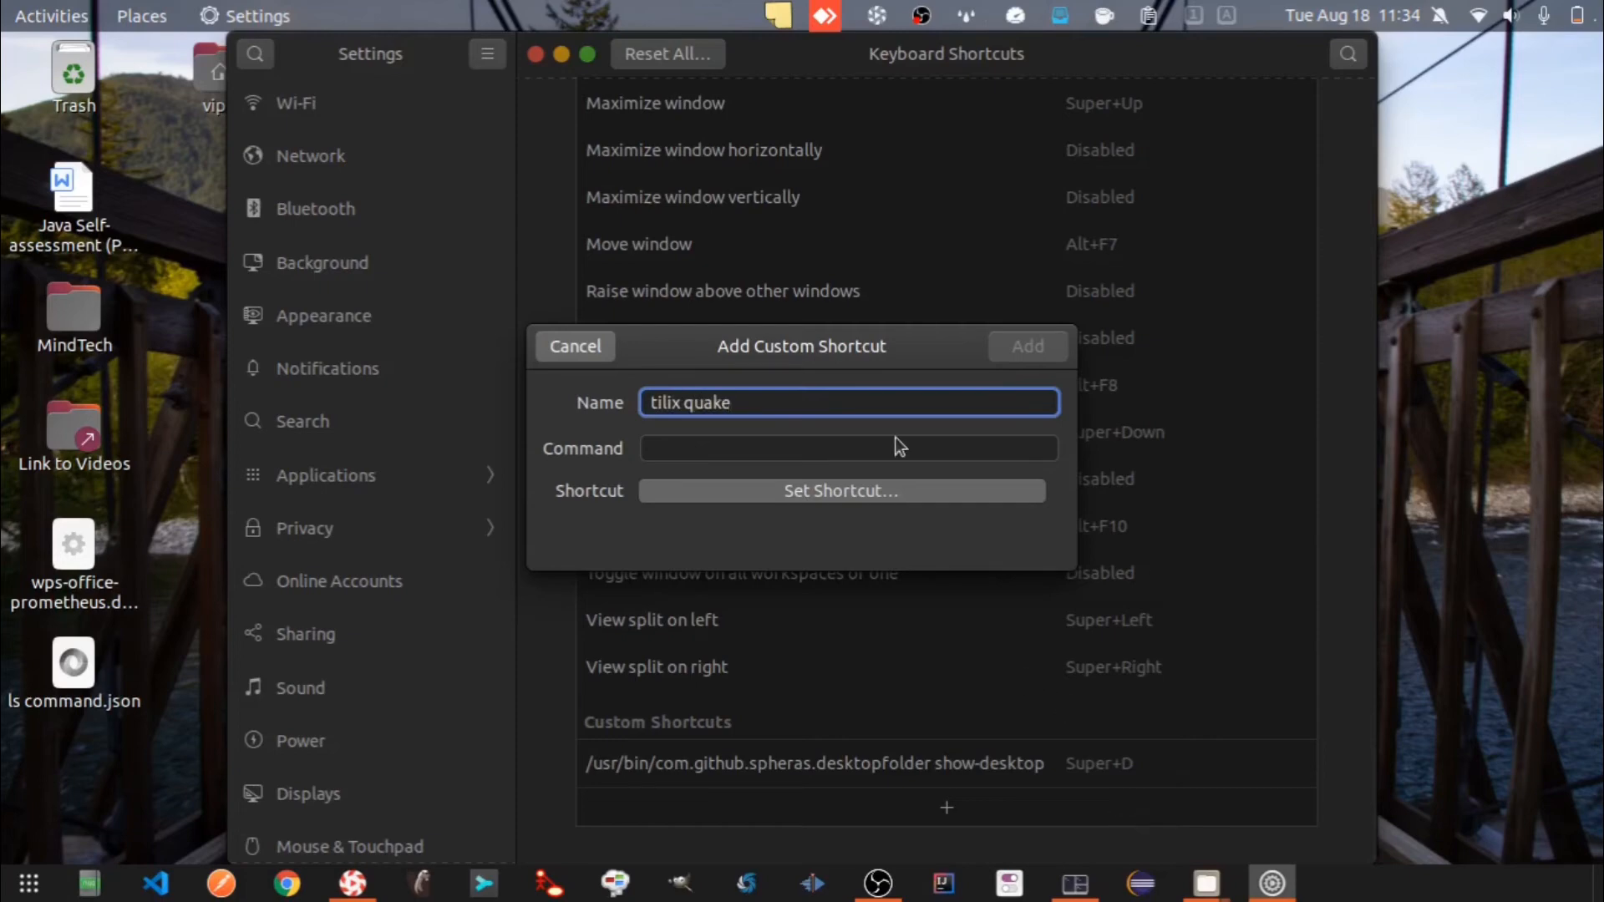
pyautogui.write('tilix --quake')
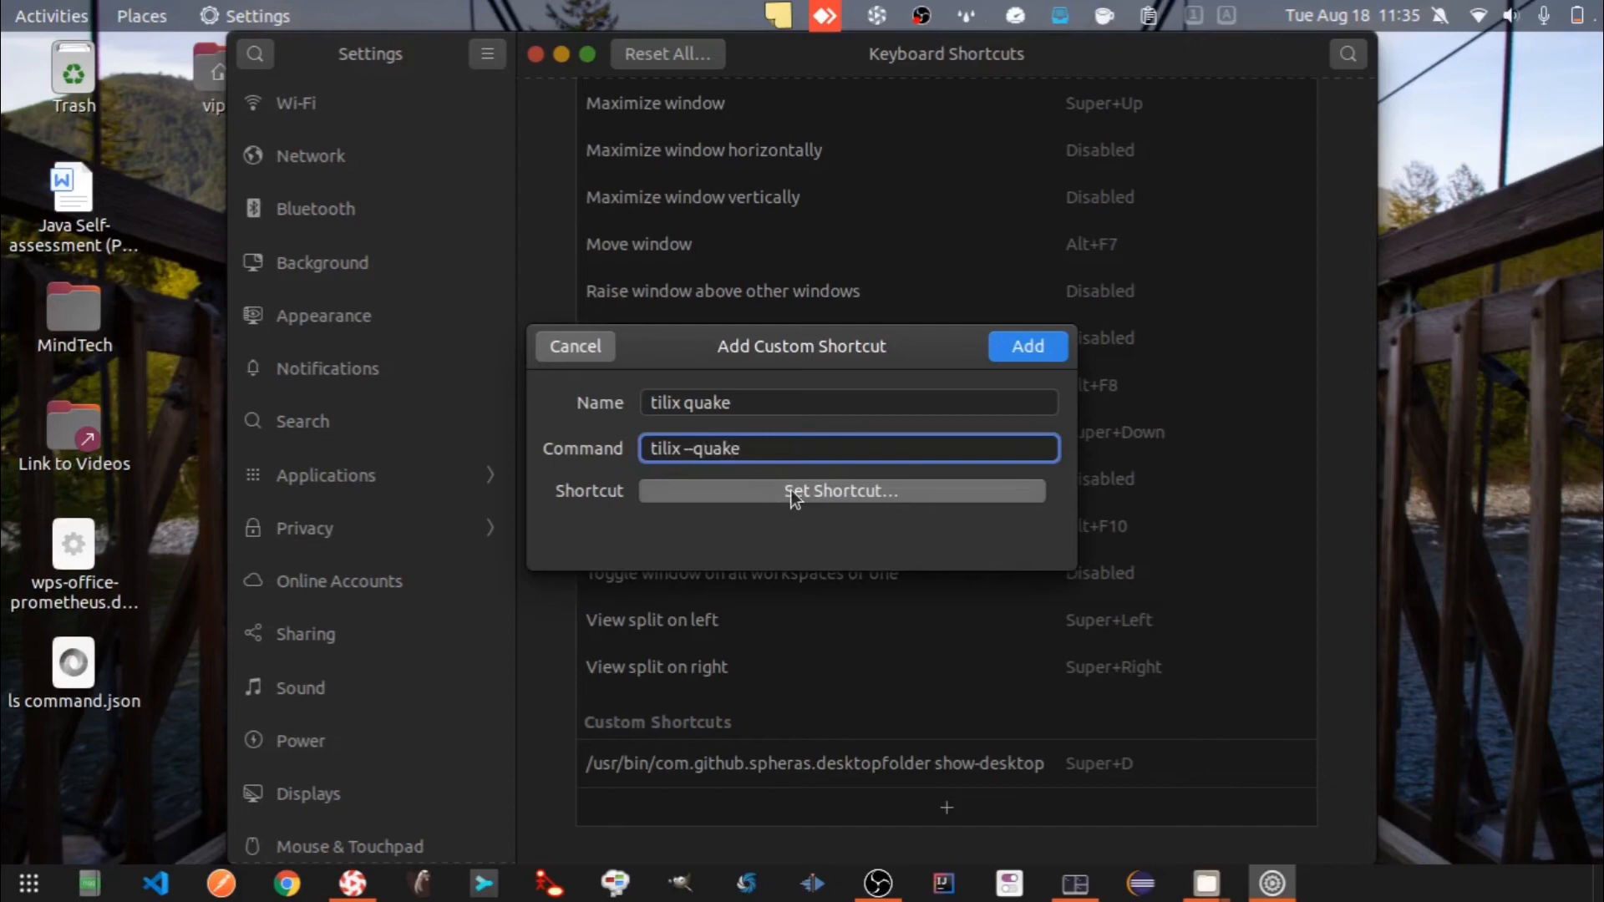
pyautogui.click(841, 491)
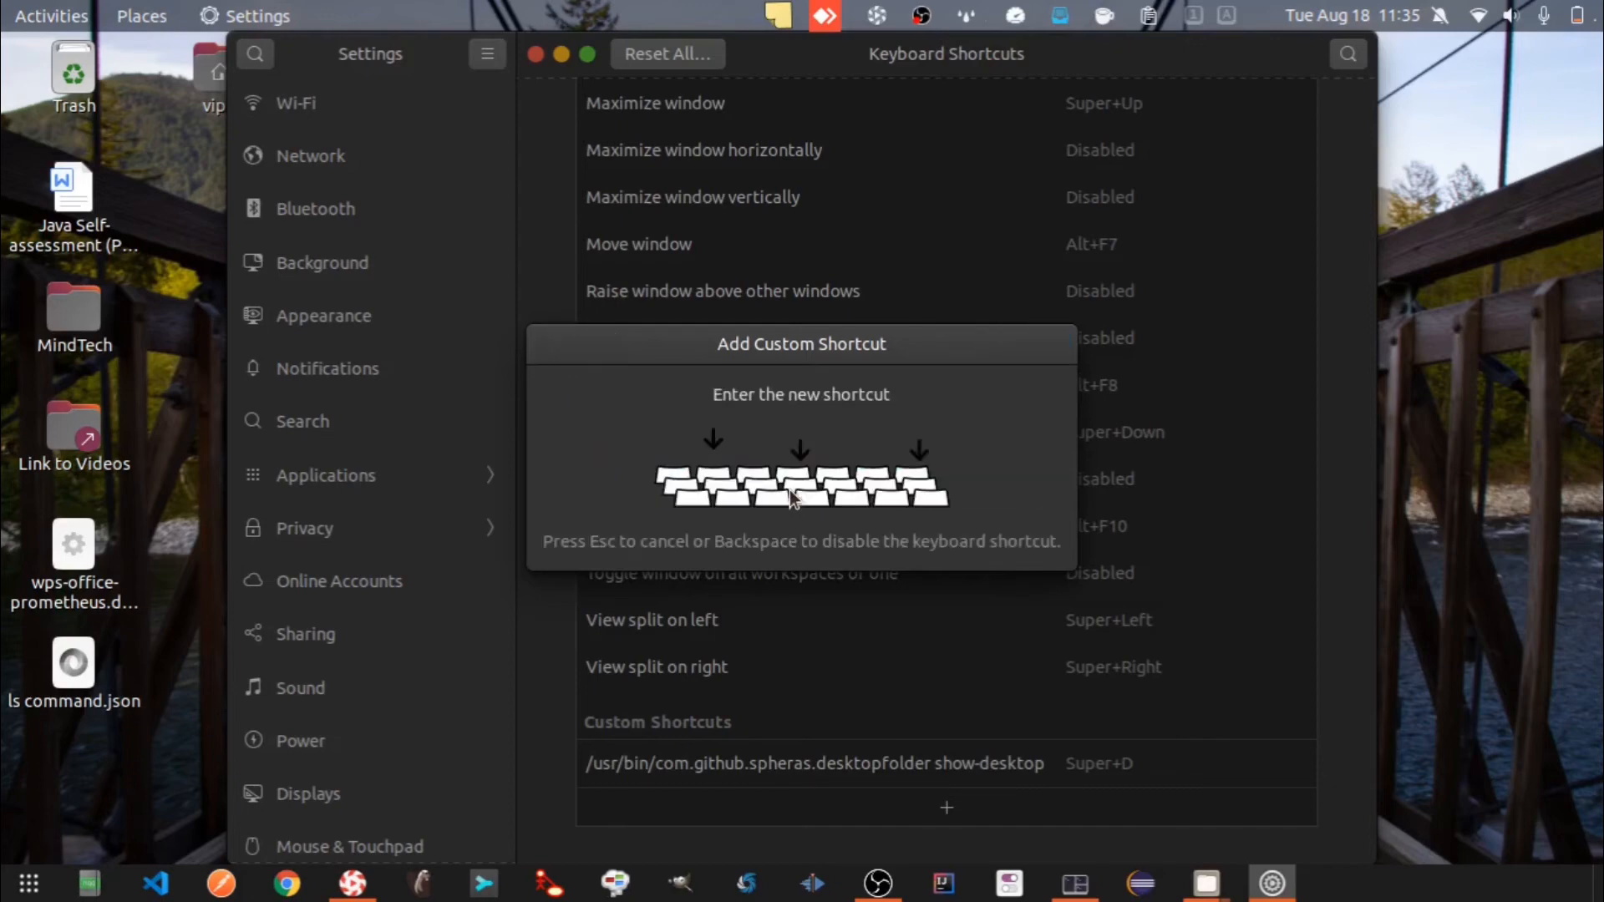
pyautogui.press('ctrl+grave')
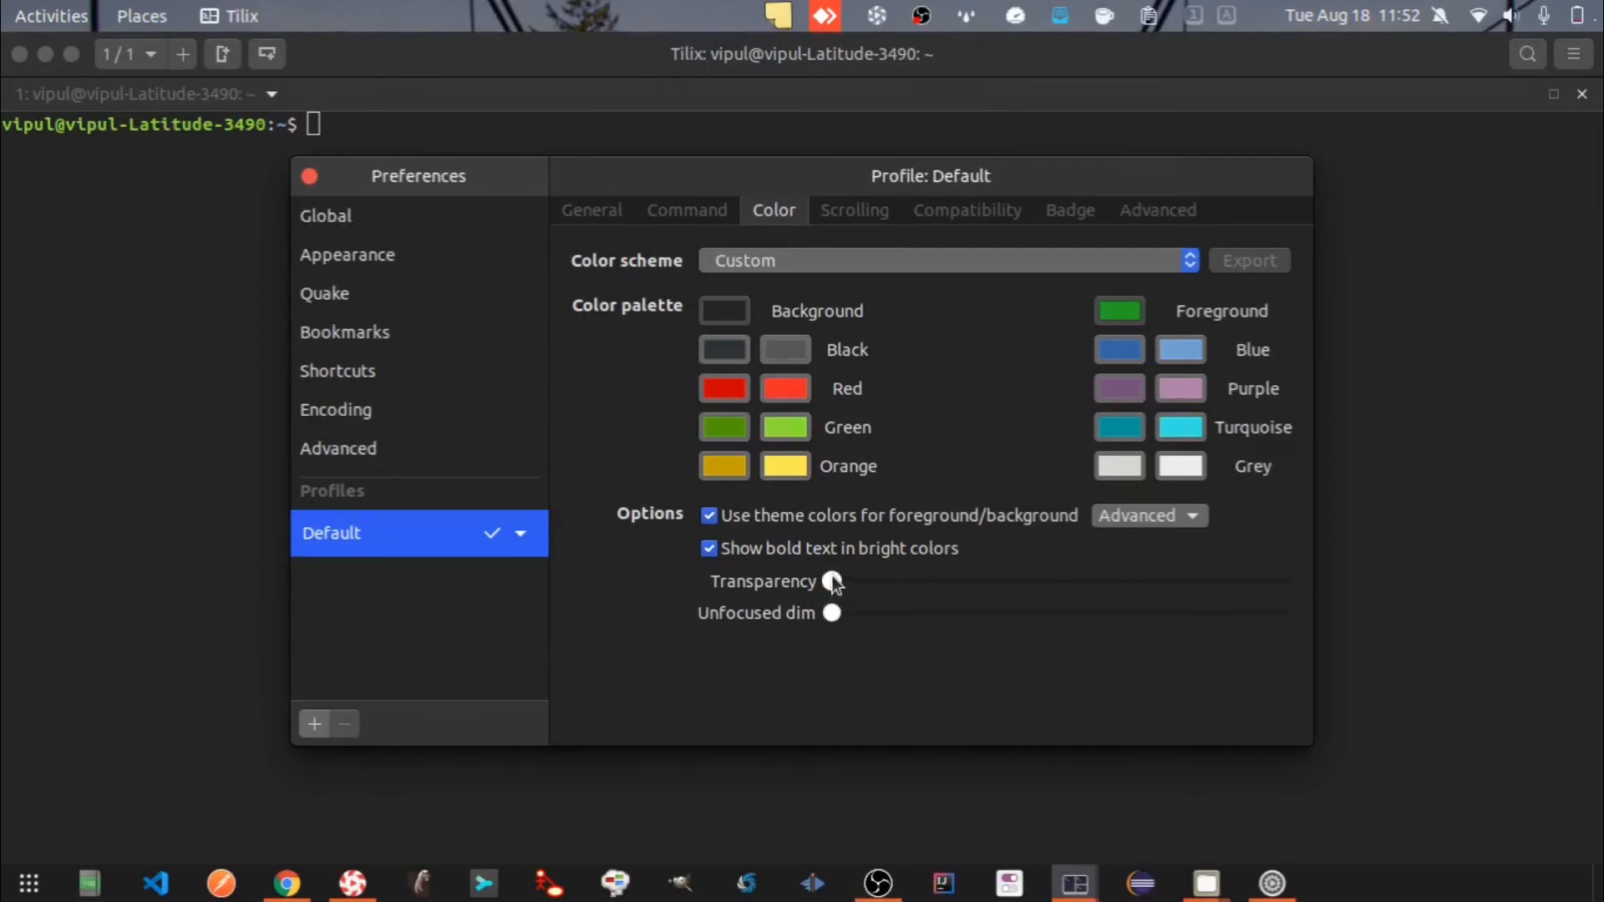
# - Raise the Default profile's Transparency slider in steps, then return it to zero
pyautogui.moveTo(832, 582); pyautogui.dragTo(939, 581)
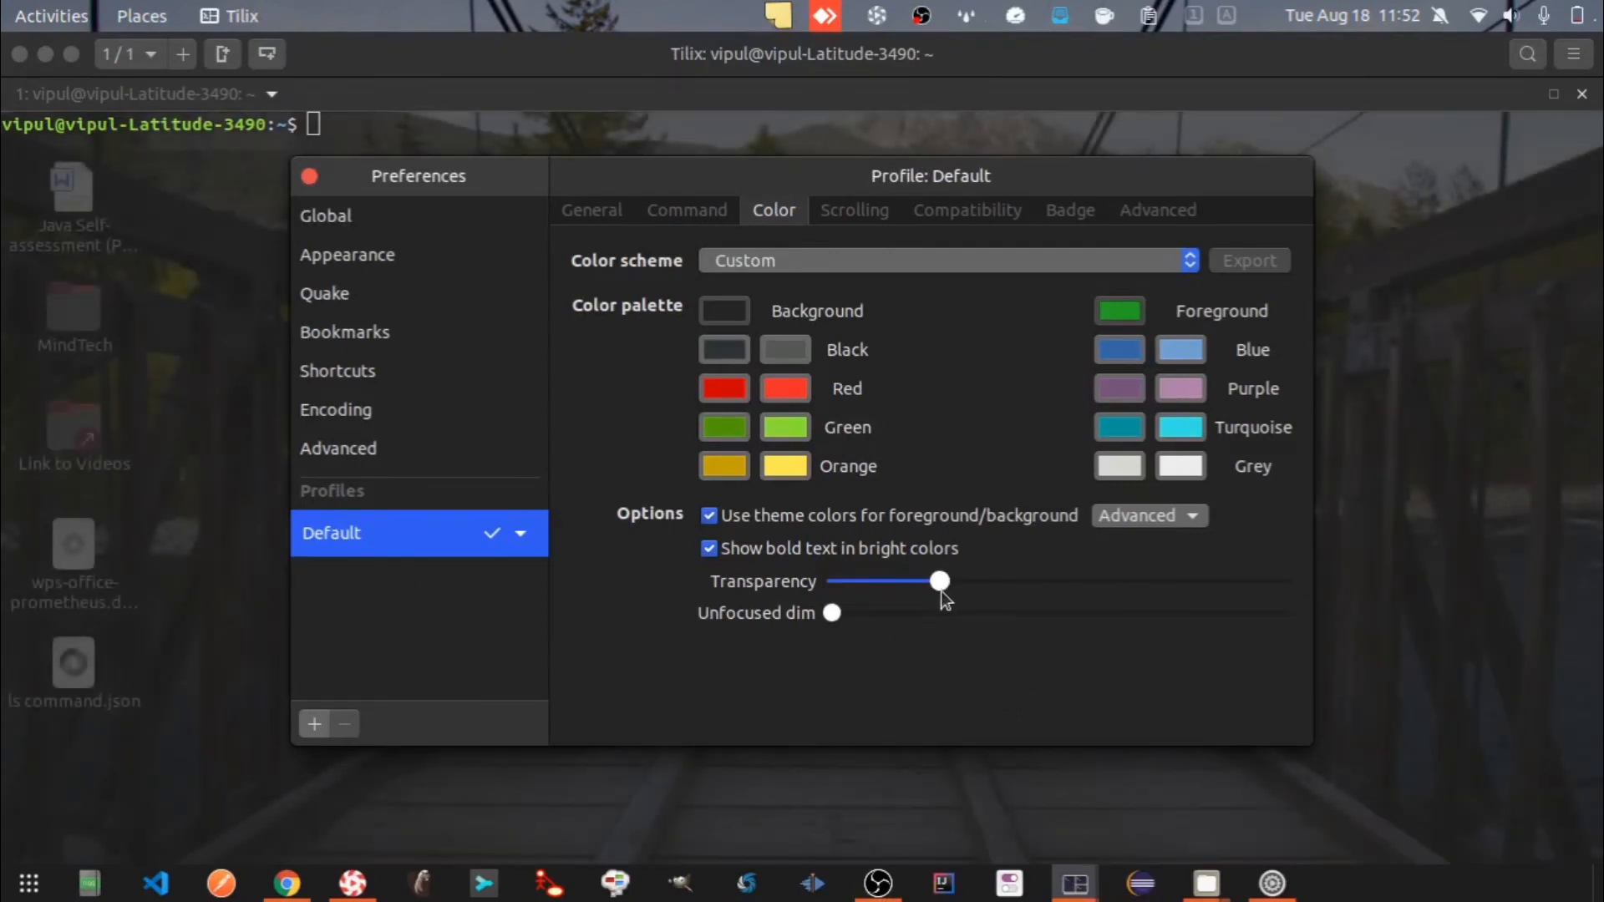
pyautogui.moveTo(939, 581); pyautogui.dragTo(1061, 581)
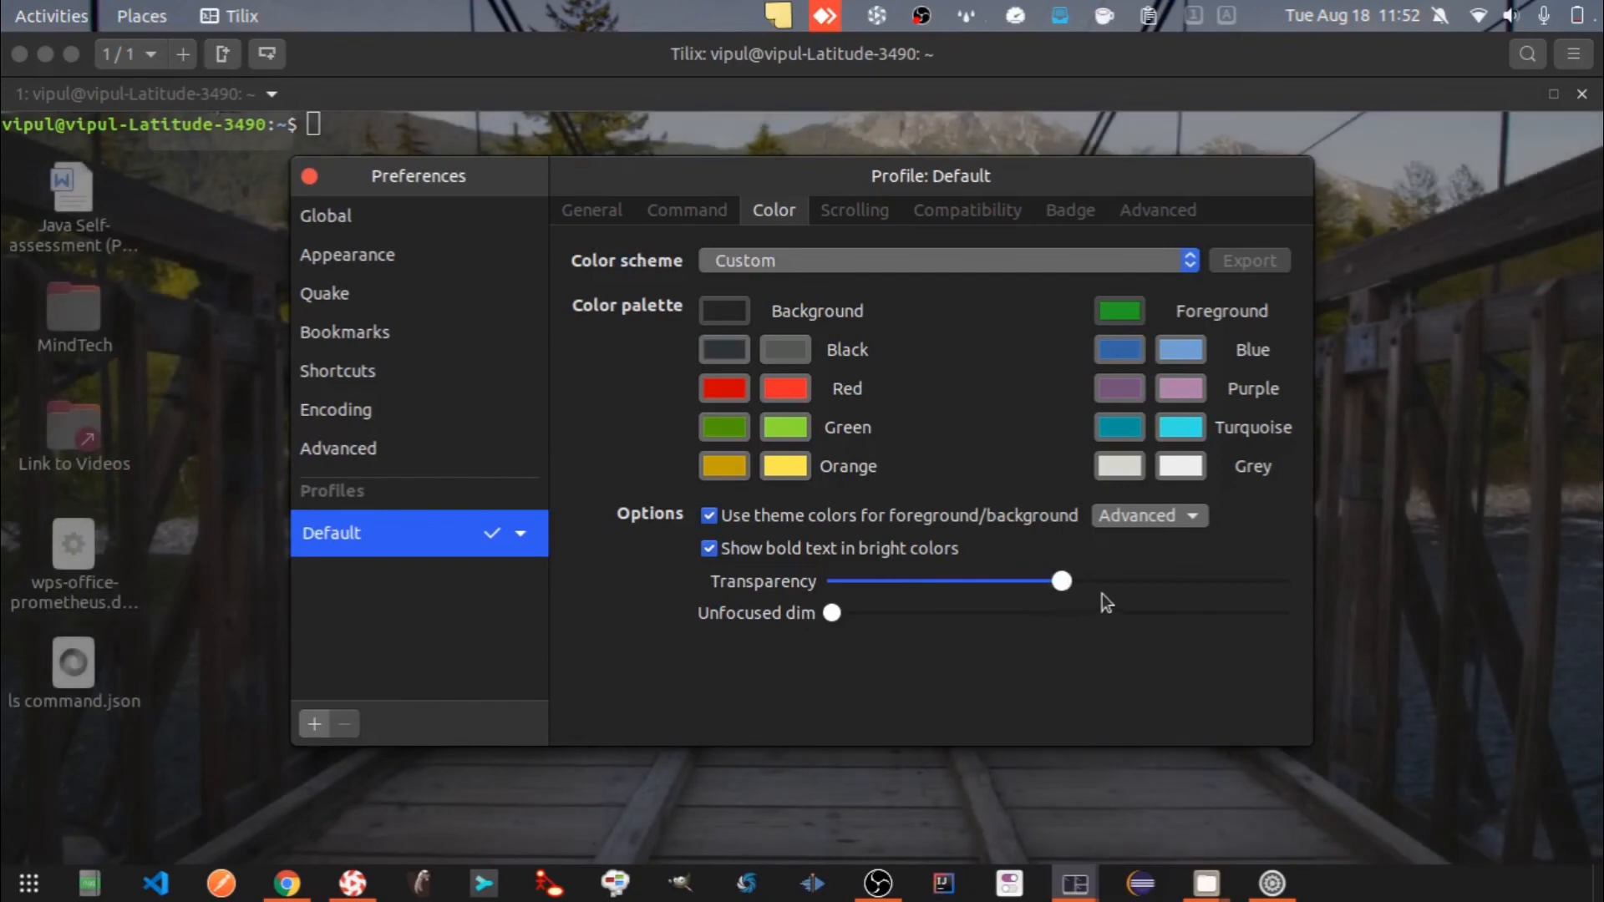
pyautogui.moveTo(1060, 581); pyautogui.dragTo(830, 581)
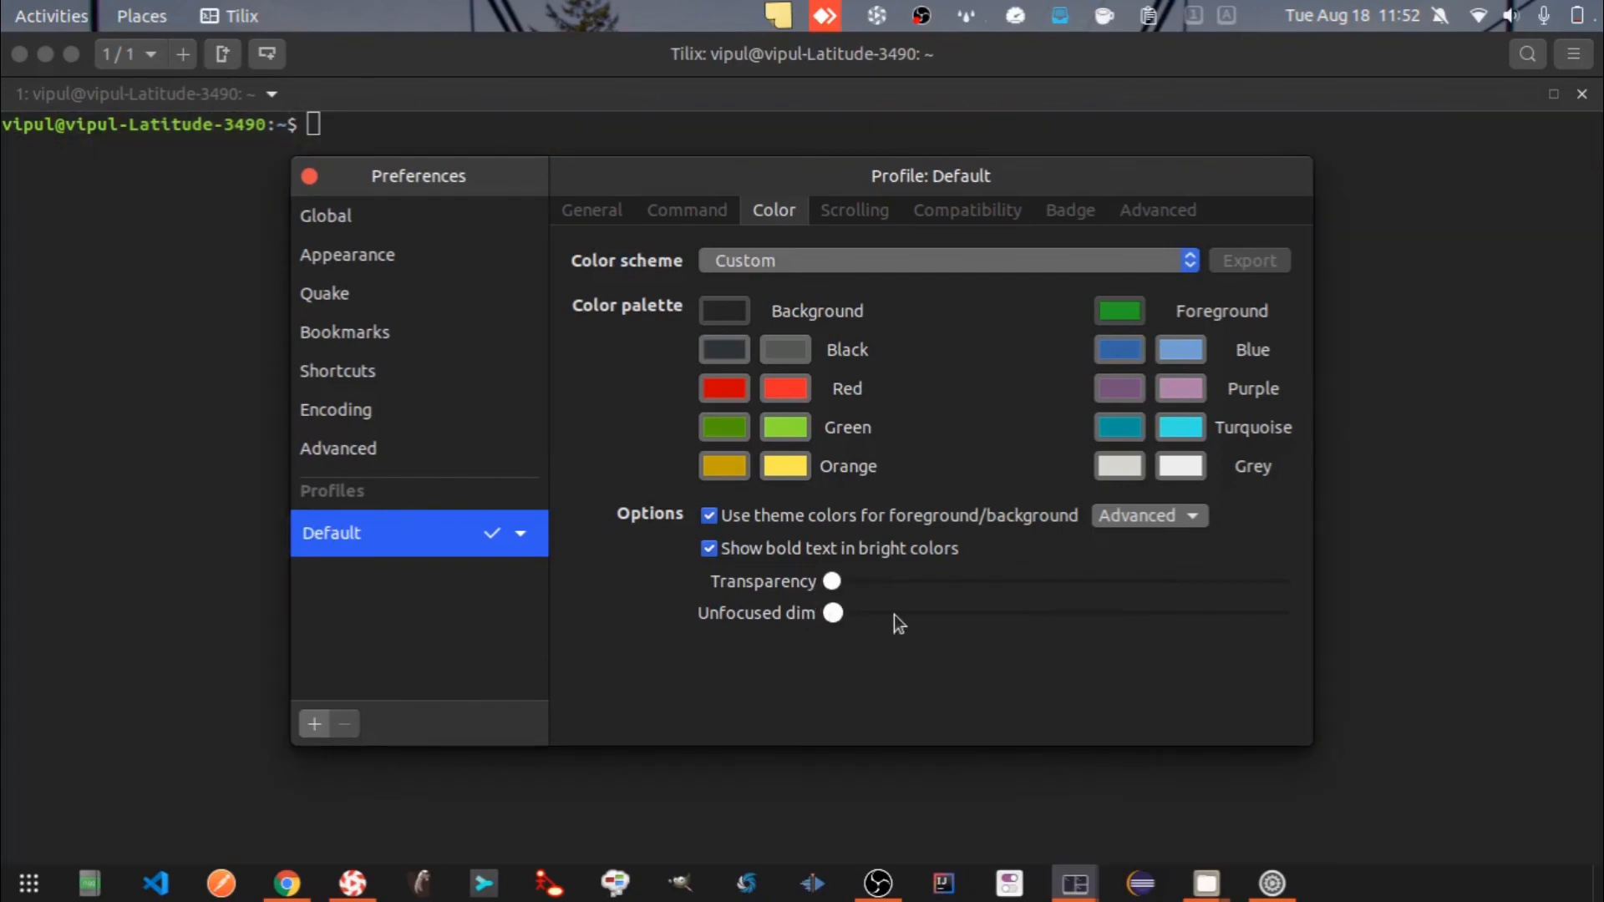
pyautogui.moveTo(833, 612); pyautogui.dragTo(1091, 613)
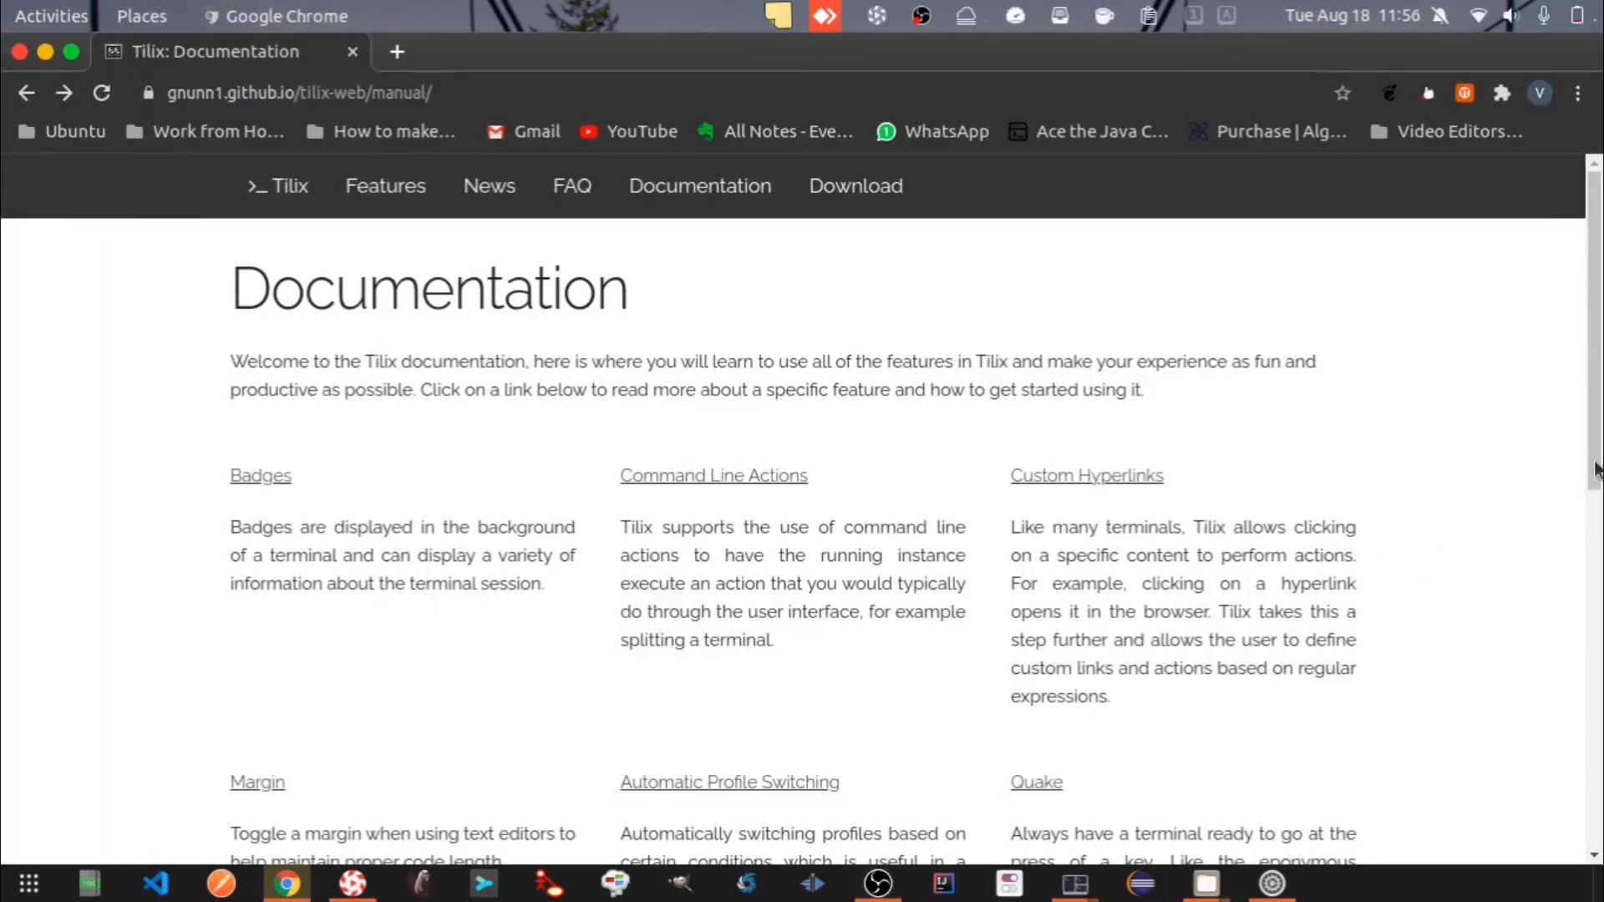
# - Scroll the Tilix docs to the Themes, Titles, Triggers and VTE Configuration topics
pyautogui.scroll(-3)
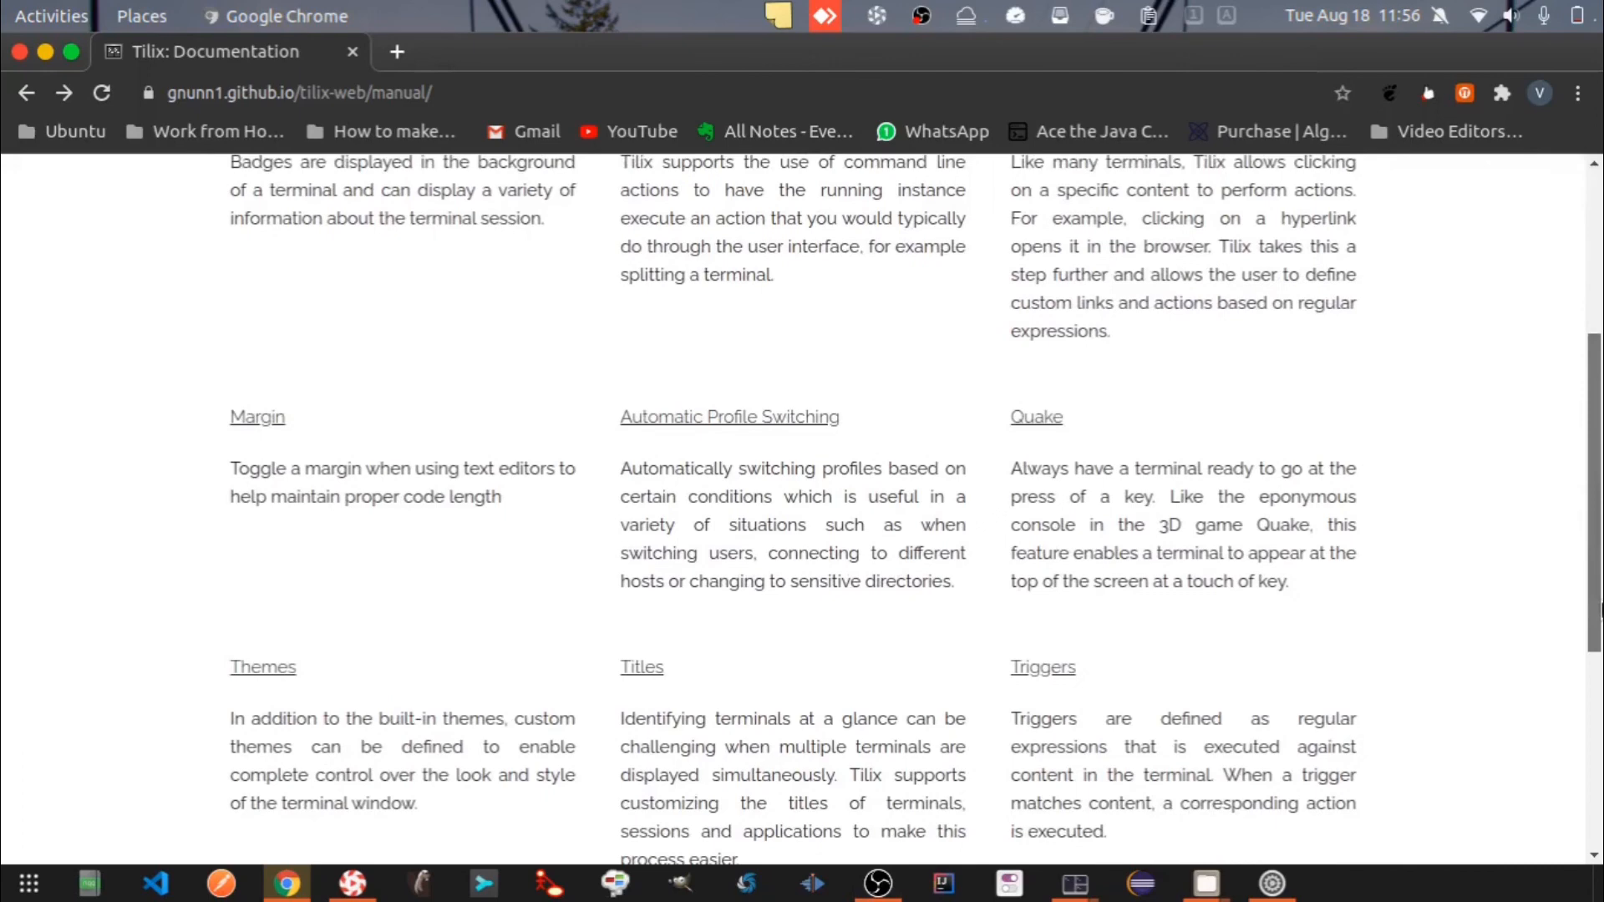
pyautogui.scroll(-3)
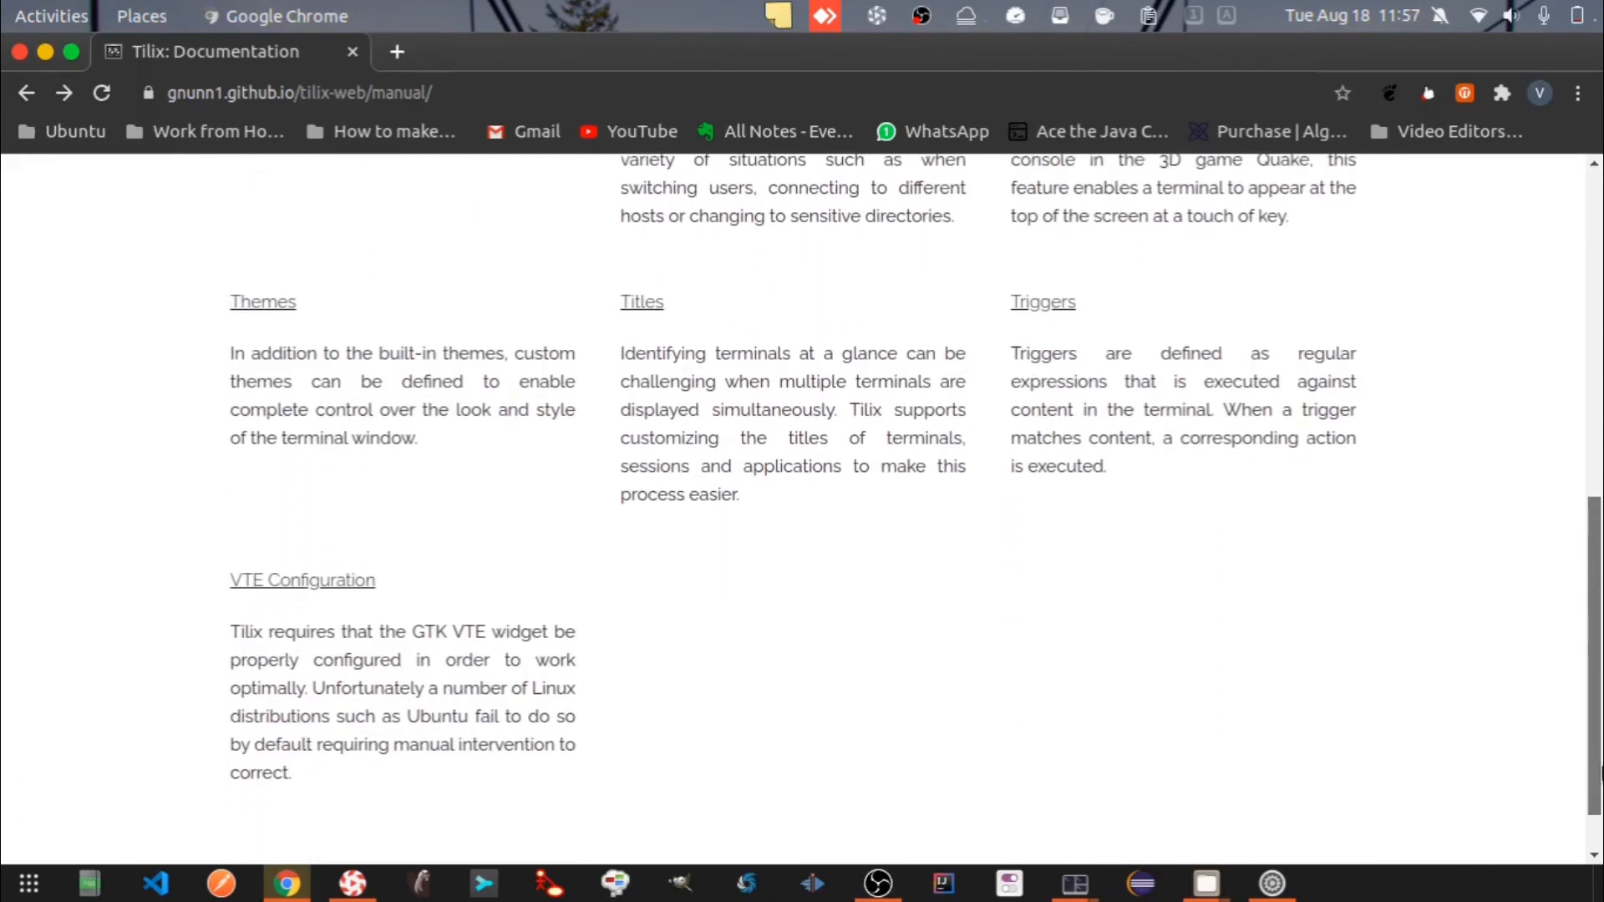